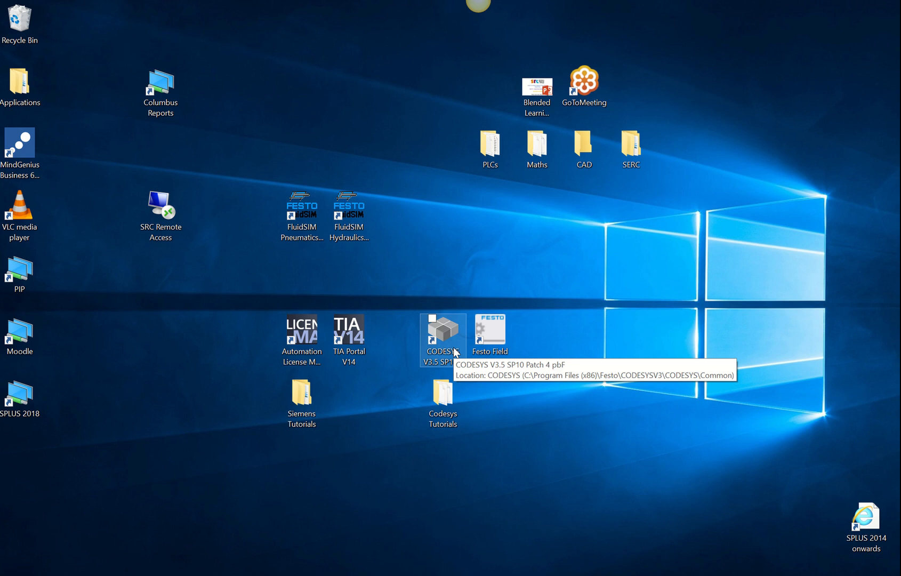
{"action": "mouse_move", "coordinate": [552, 310]}
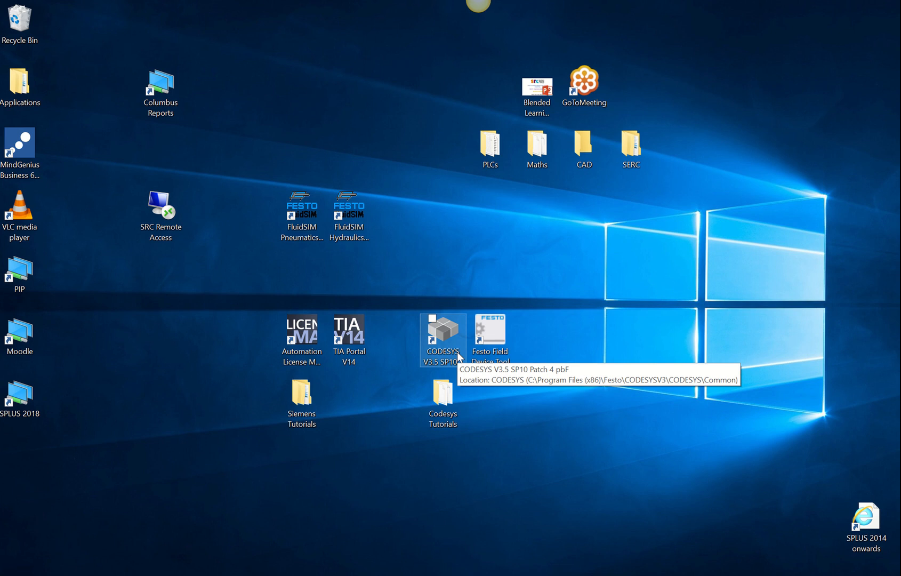
{"action": "mouse_move", "coordinate": [442, 385]}
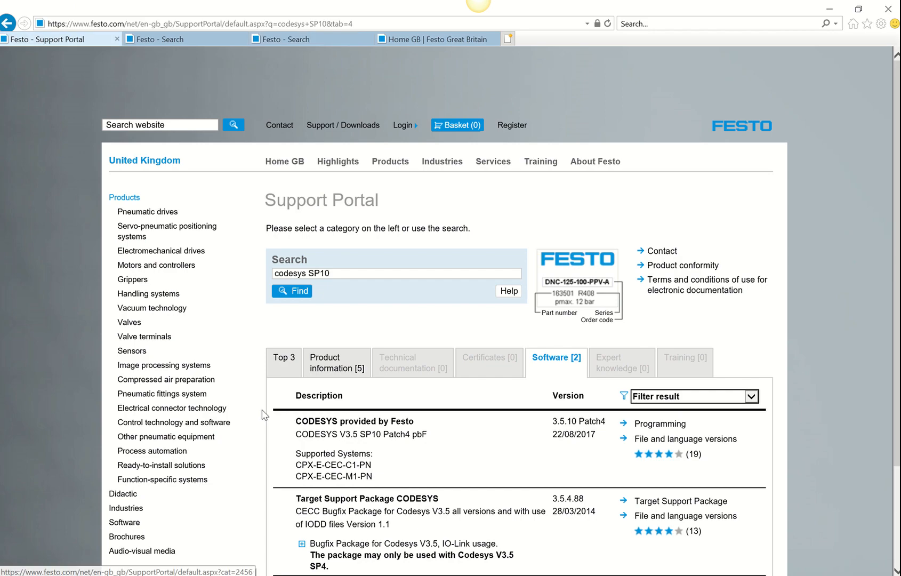
{"action": "mouse_move", "coordinate": [308, 286]}
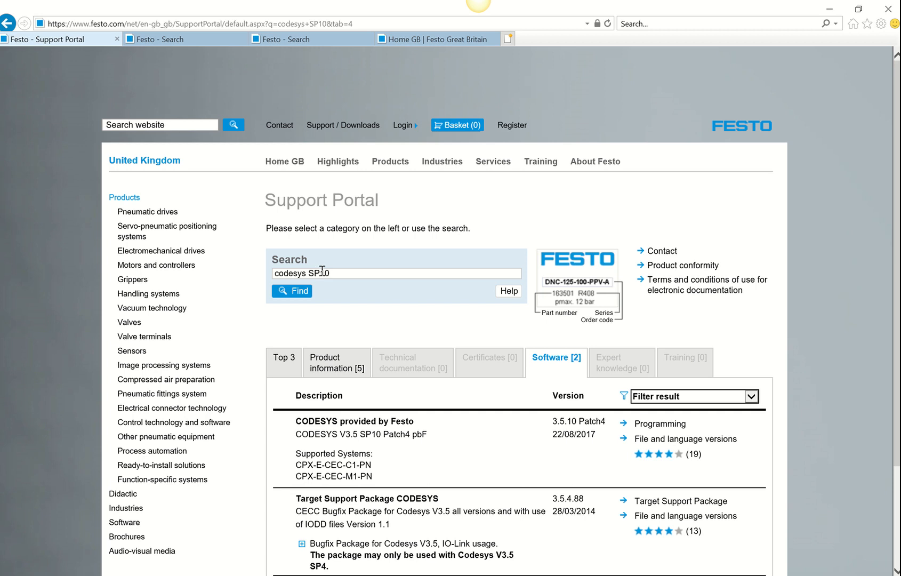
{"action": "mouse_move", "coordinate": [400, 440]}
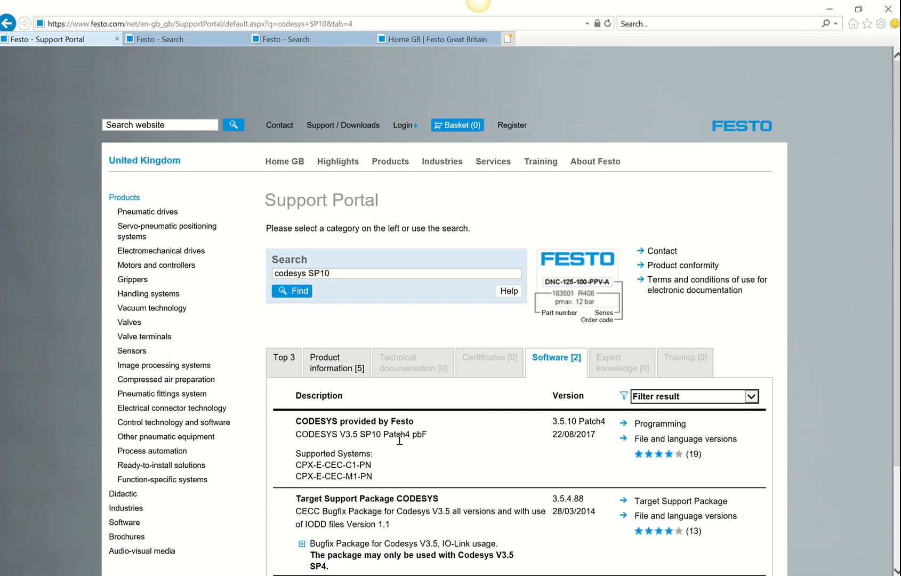
{"action": "mouse_move", "coordinate": [598, 438]}
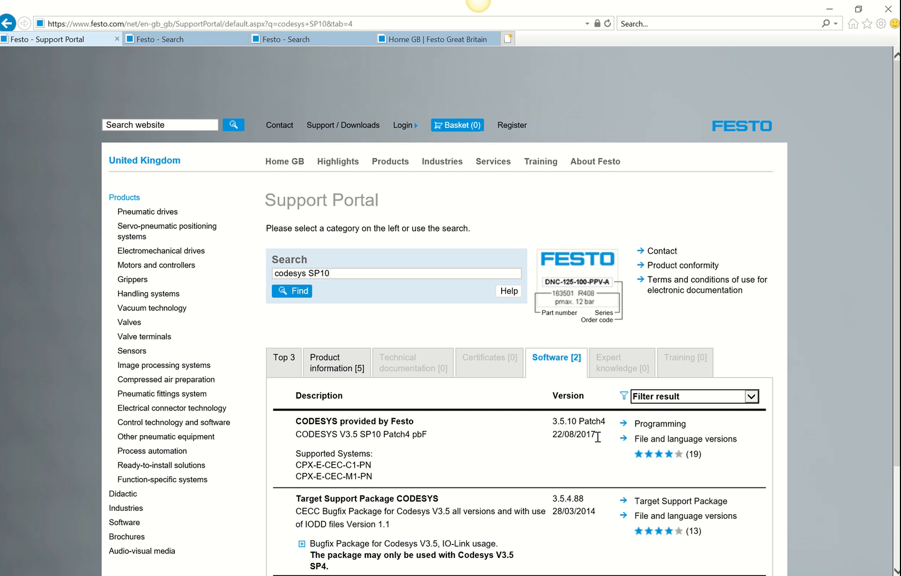
{"action": "mouse_move", "coordinate": [487, 424]}
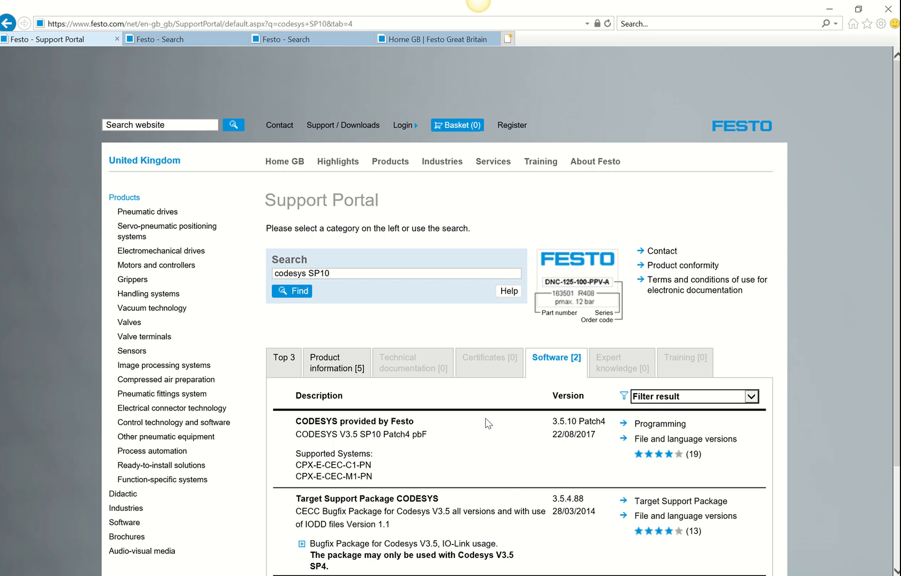
{"action": "mouse_move", "coordinate": [418, 433]}
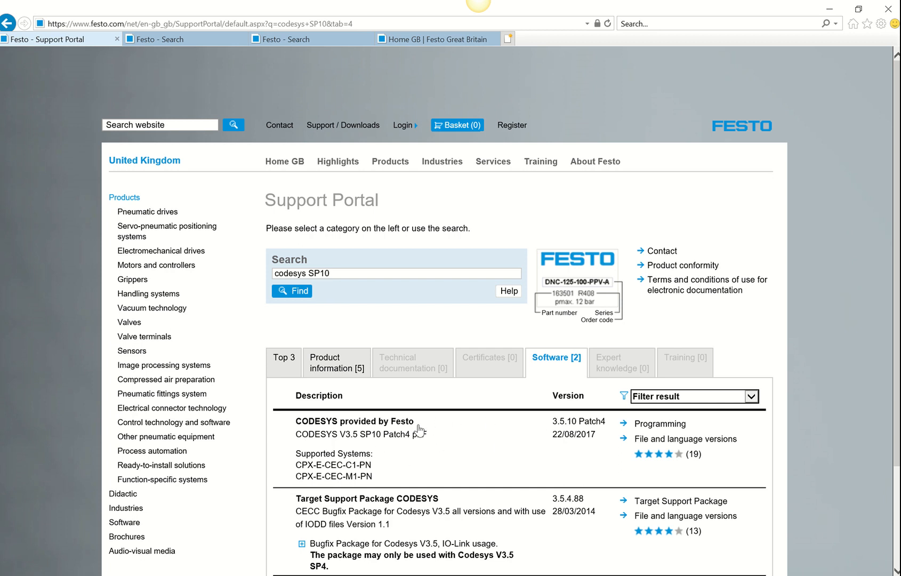
Step: Scroll through the Festo CECC results listing the Target Support Package 3.5.7.159 and Codesys versions
{"action": "scroll", "scroll_direction": "down", "scroll_amount": 3}
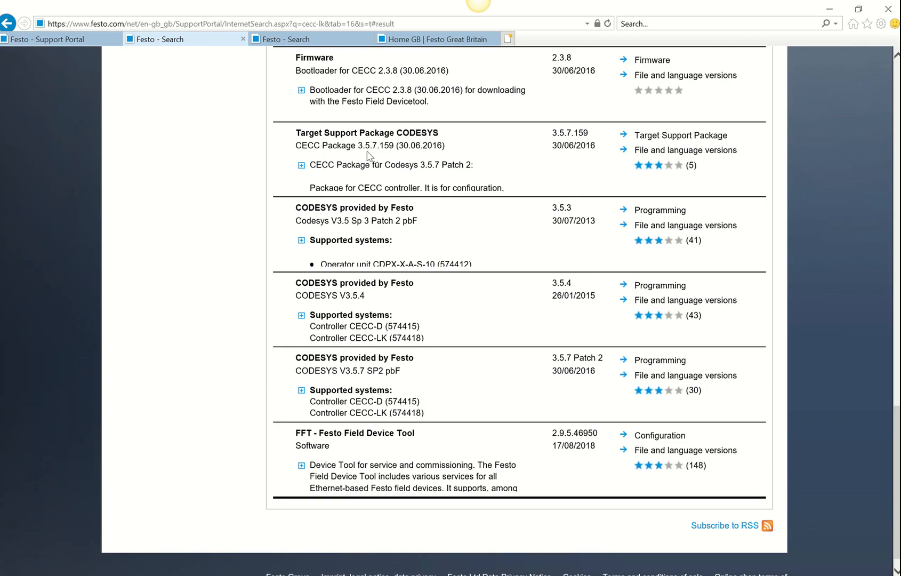
{"action": "mouse_move", "coordinate": [425, 143]}
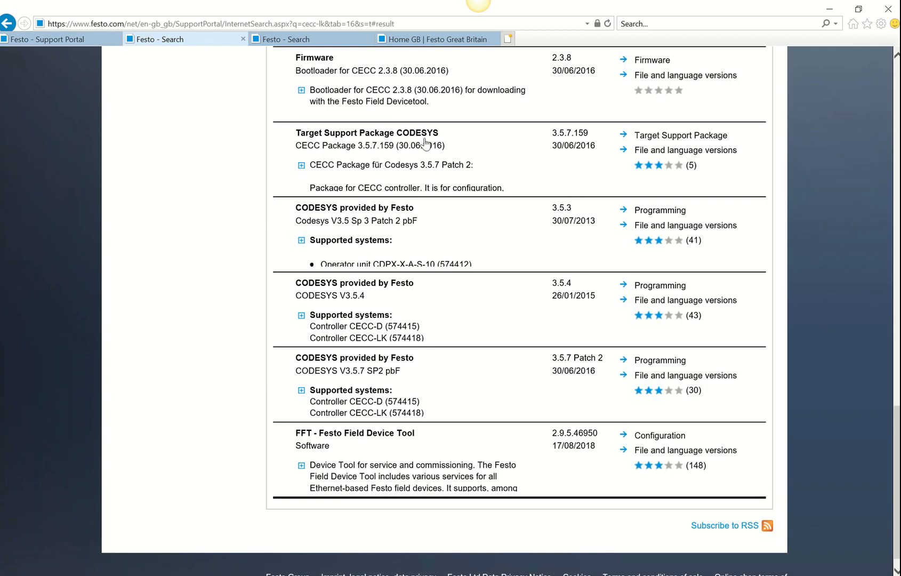
{"action": "mouse_move", "coordinate": [419, 148]}
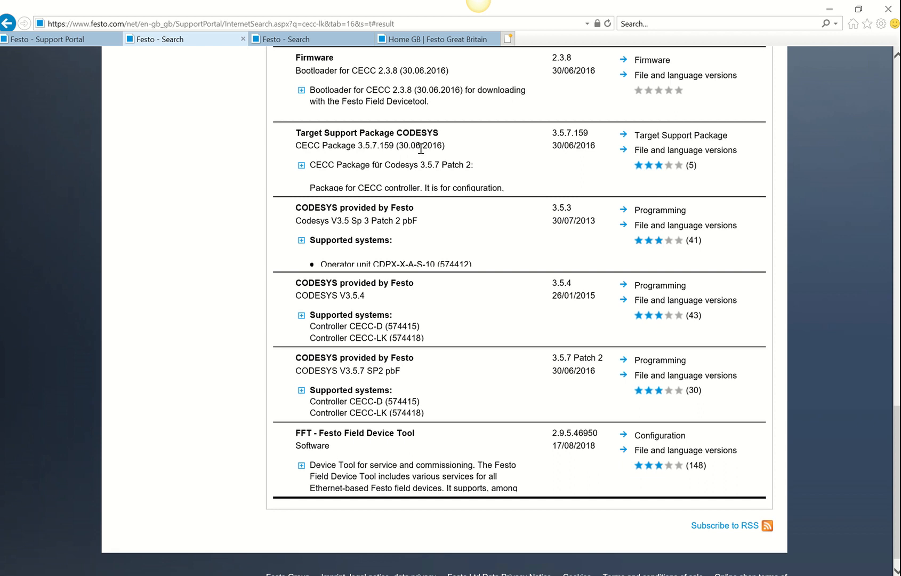
{"action": "mouse_move", "coordinate": [460, 171]}
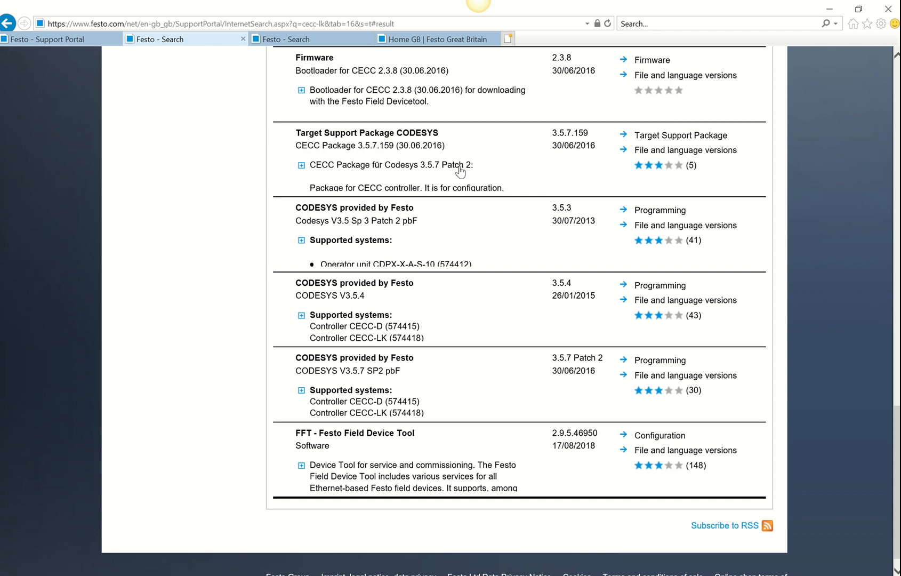
{"action": "mouse_move", "coordinate": [353, 167]}
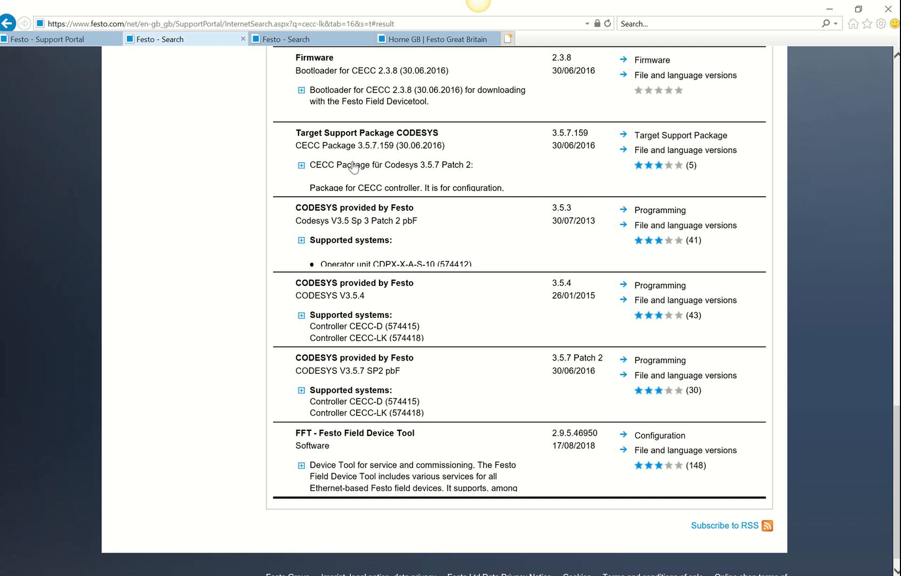
{"action": "scroll", "scroll_direction": "up", "scroll_amount": 3}
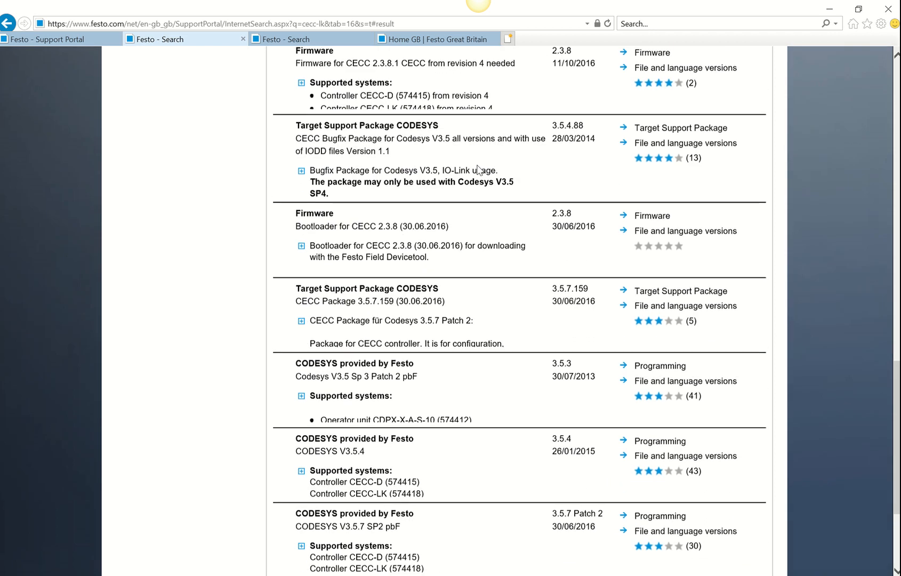
{"action": "scroll", "scroll_direction": "down", "scroll_amount": 3}
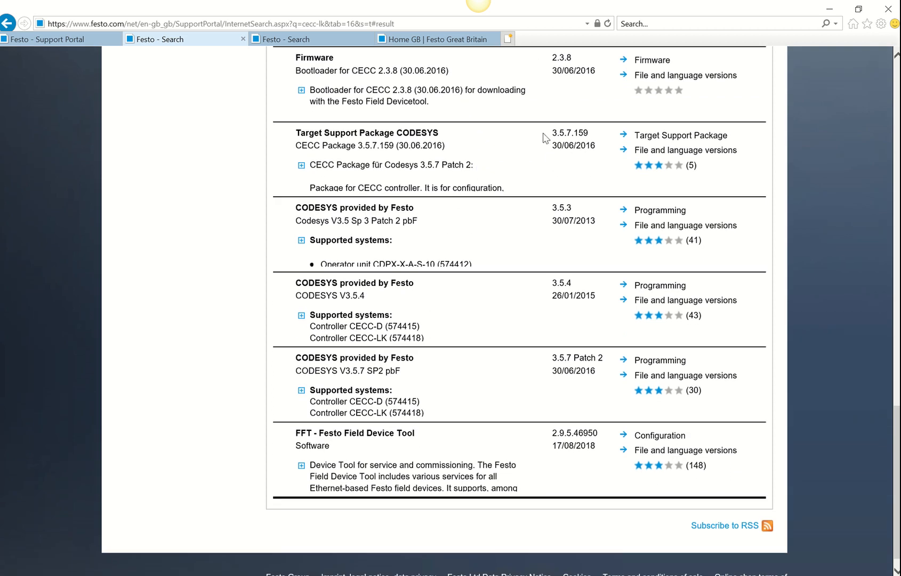
{"action": "mouse_move", "coordinate": [590, 150]}
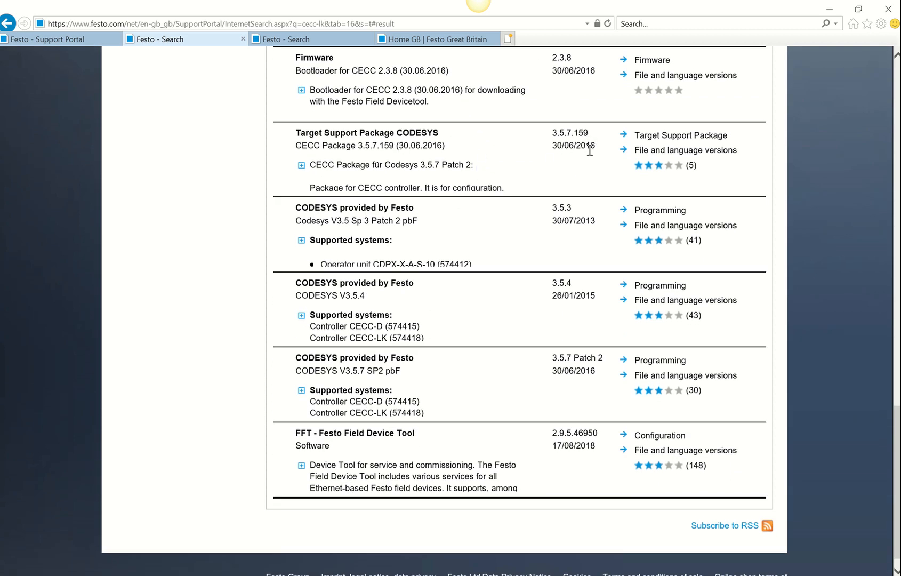
{"action": "mouse_move", "coordinate": [578, 159]}
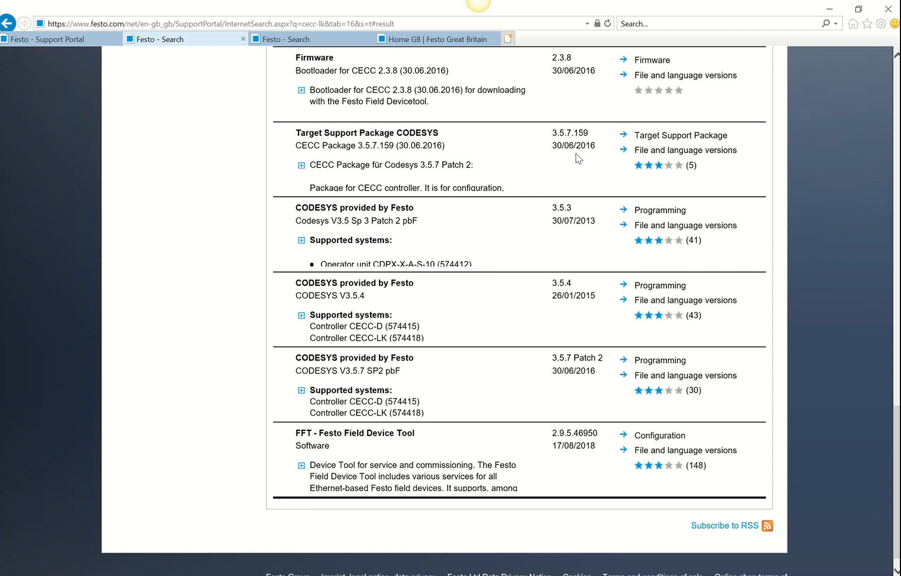
{"action": "mouse_move", "coordinate": [313, 39]}
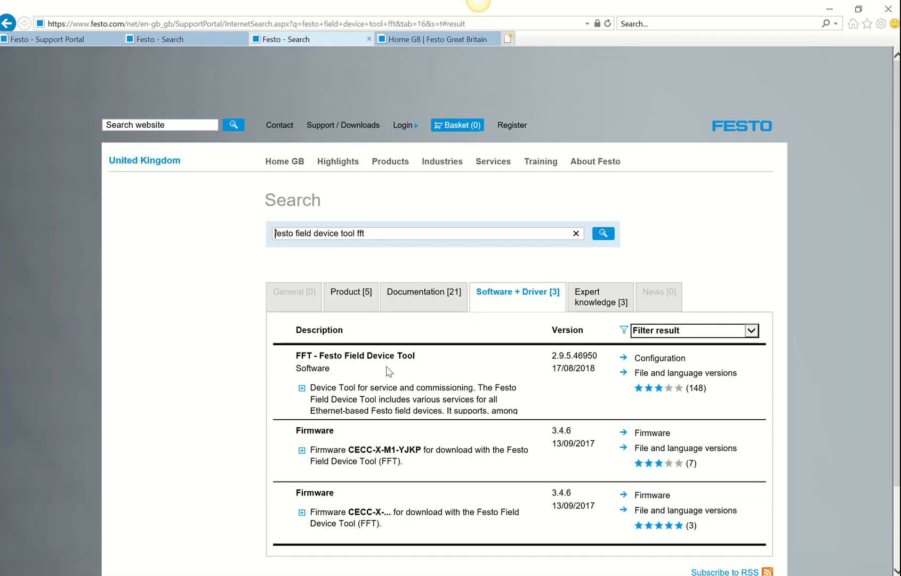
{"action": "mouse_move", "coordinate": [370, 374]}
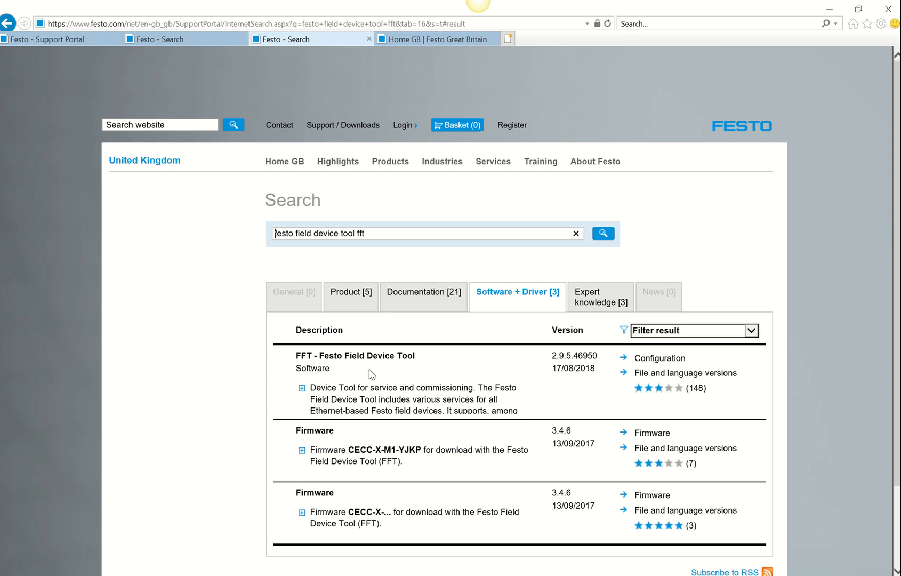
{"action": "mouse_move", "coordinate": [841, 28]}
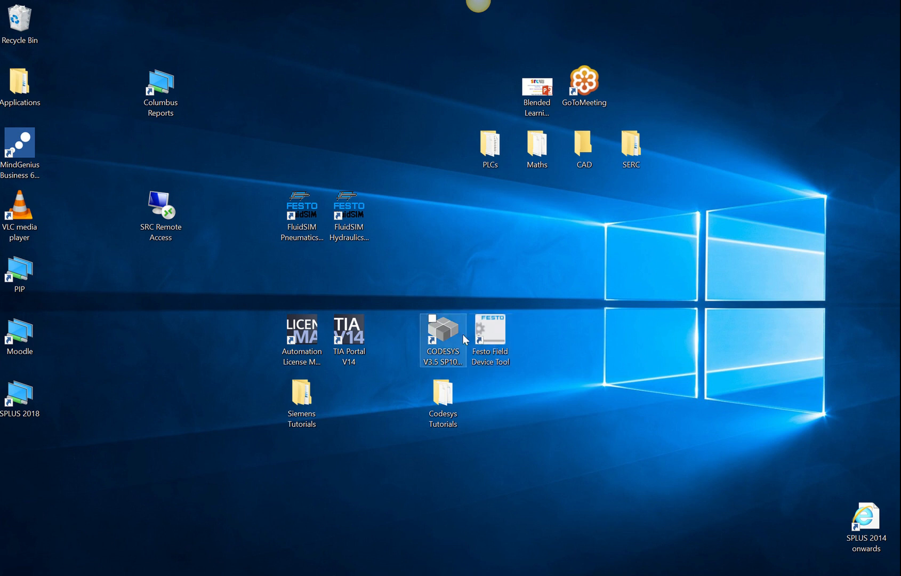
{"action": "mouse_move", "coordinate": [443, 334]}
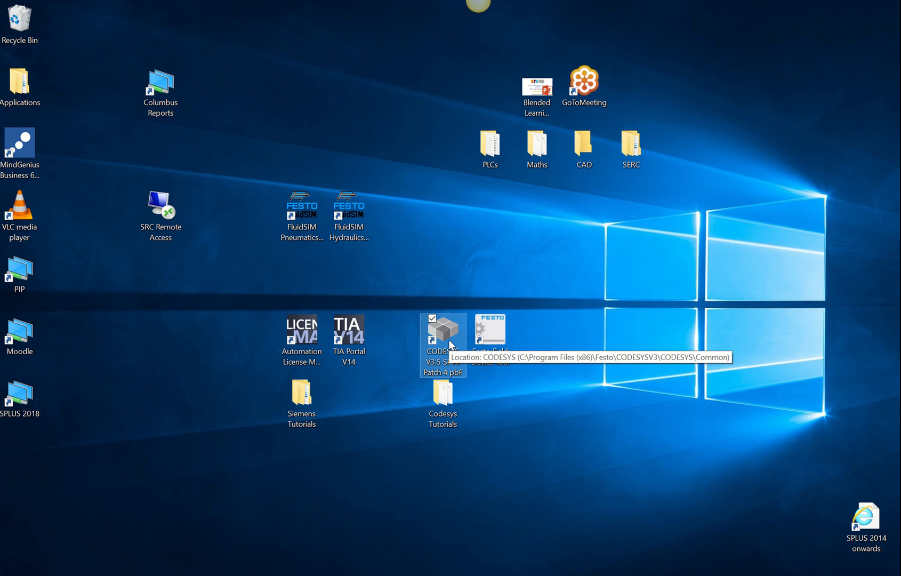
Step: Launch CODESYS V3.5 SP10 from the desktop shortcut to reach its Start Page
{"action": "double_click", "coordinate": [443, 331]}
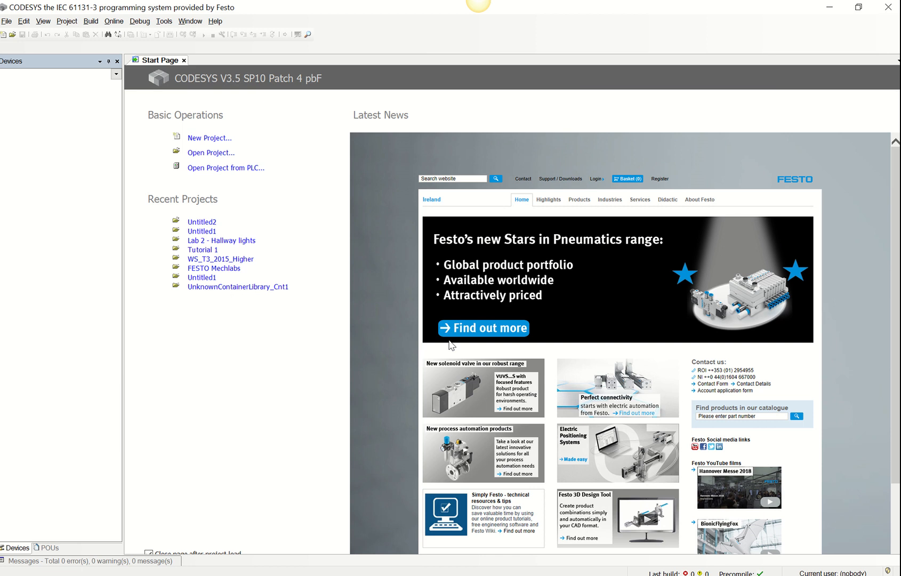
{"action": "mouse_move", "coordinate": [460, 409]}
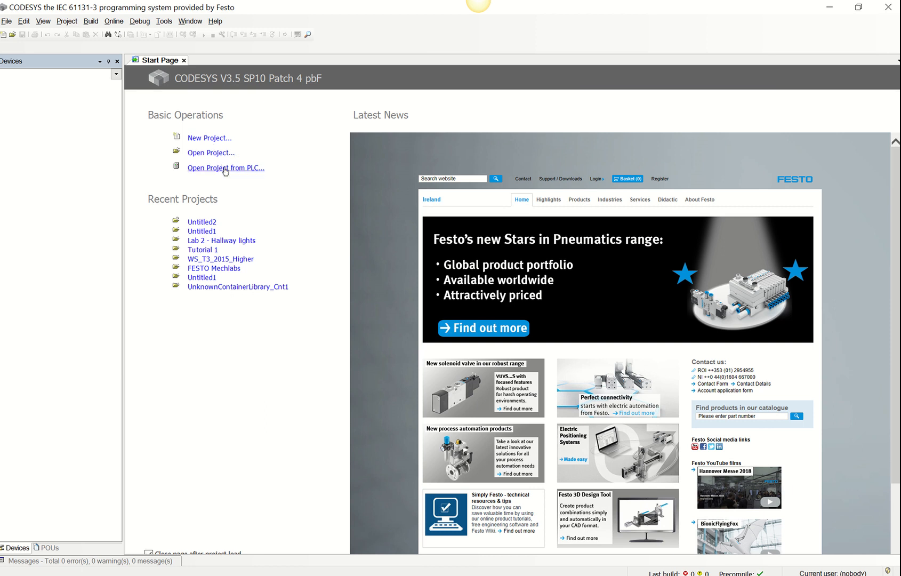
{"action": "mouse_move", "coordinate": [242, 179]}
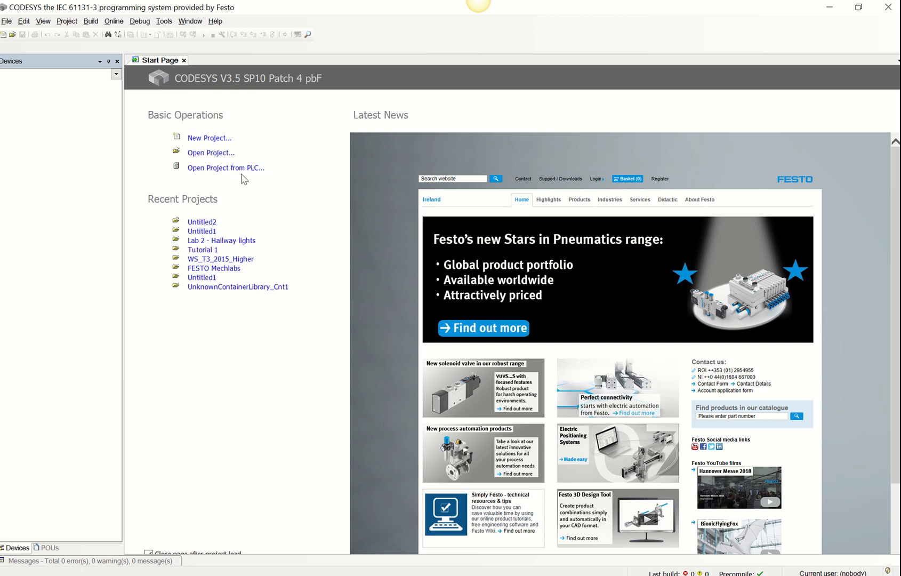
{"action": "mouse_move", "coordinate": [224, 138]}
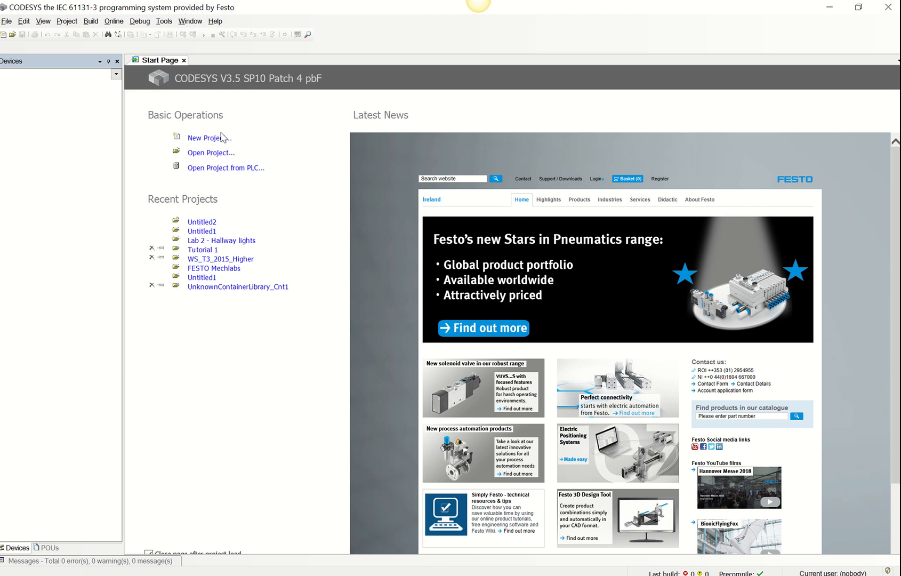
{"action": "mouse_move", "coordinate": [205, 138]}
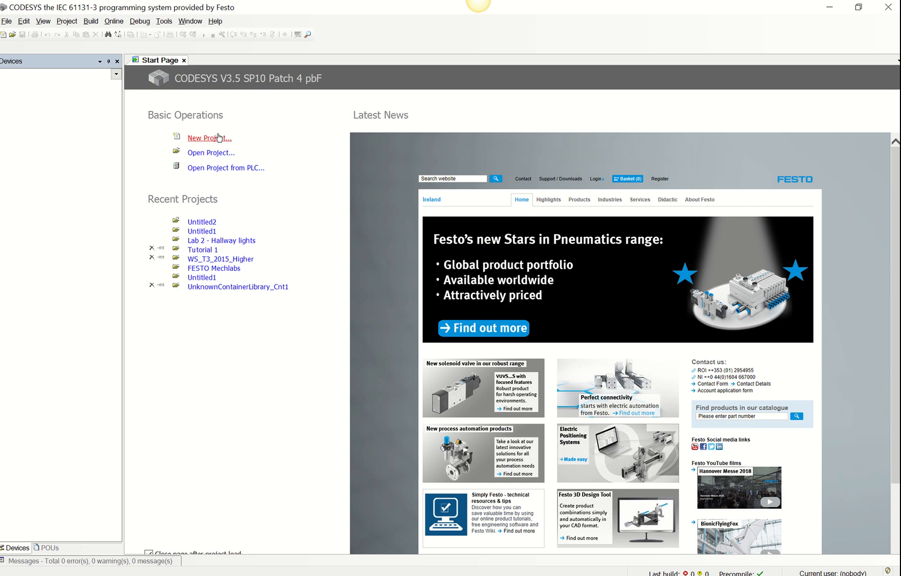
{"action": "left_click", "coordinate": [209, 138]}
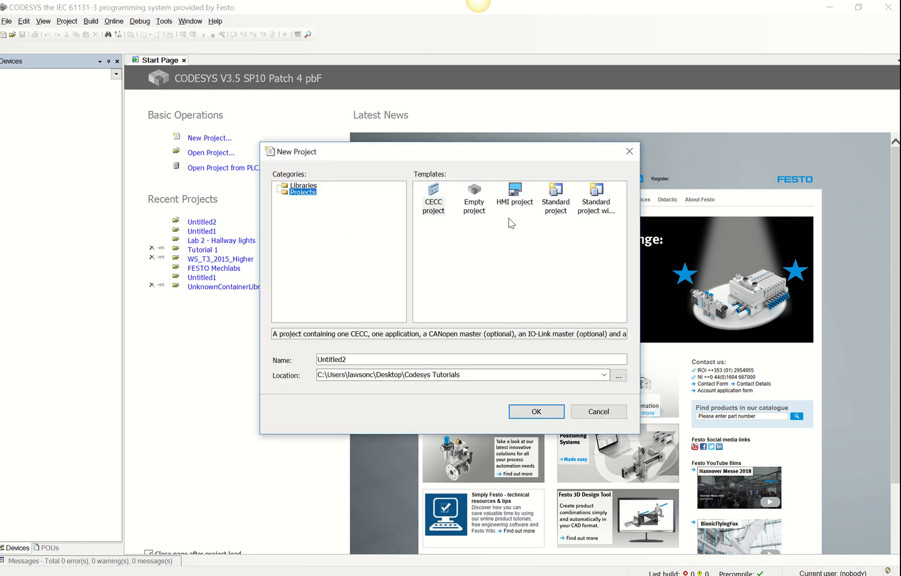
{"action": "mouse_move", "coordinate": [437, 187]}
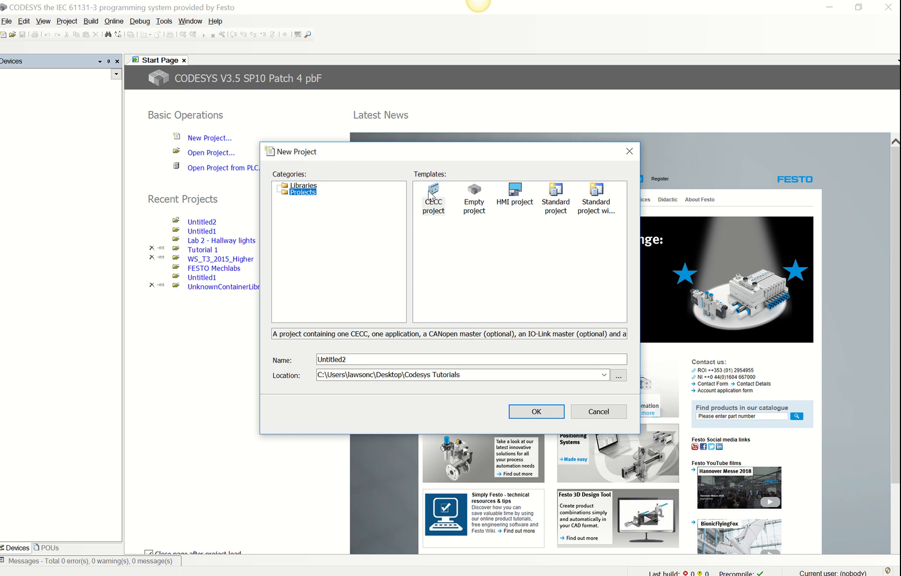
{"action": "mouse_move", "coordinate": [436, 209]}
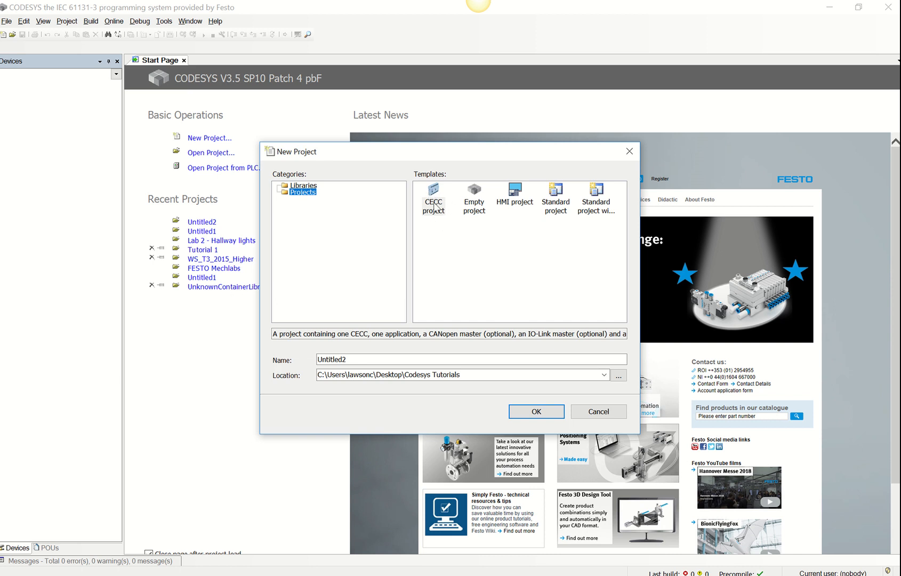
{"action": "mouse_move", "coordinate": [433, 202]}
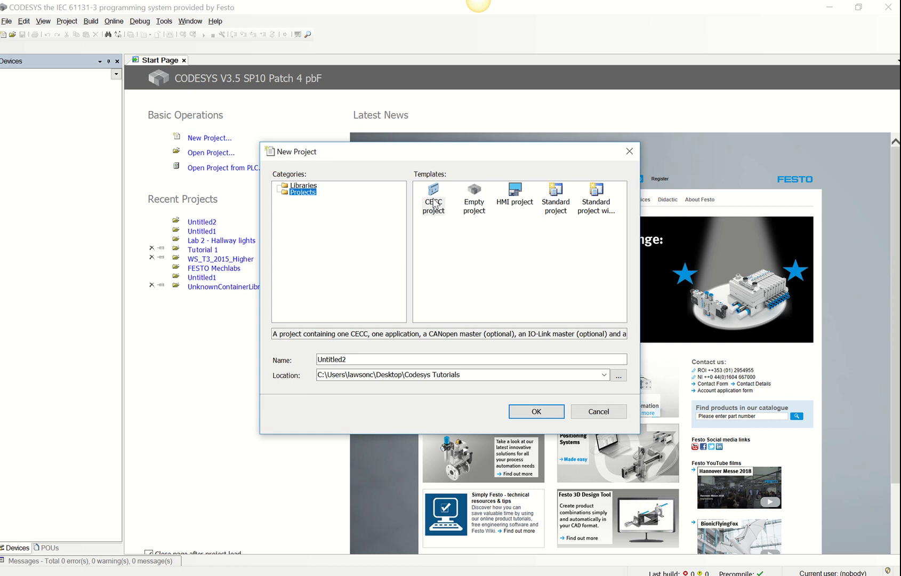
{"action": "mouse_move", "coordinate": [526, 183]}
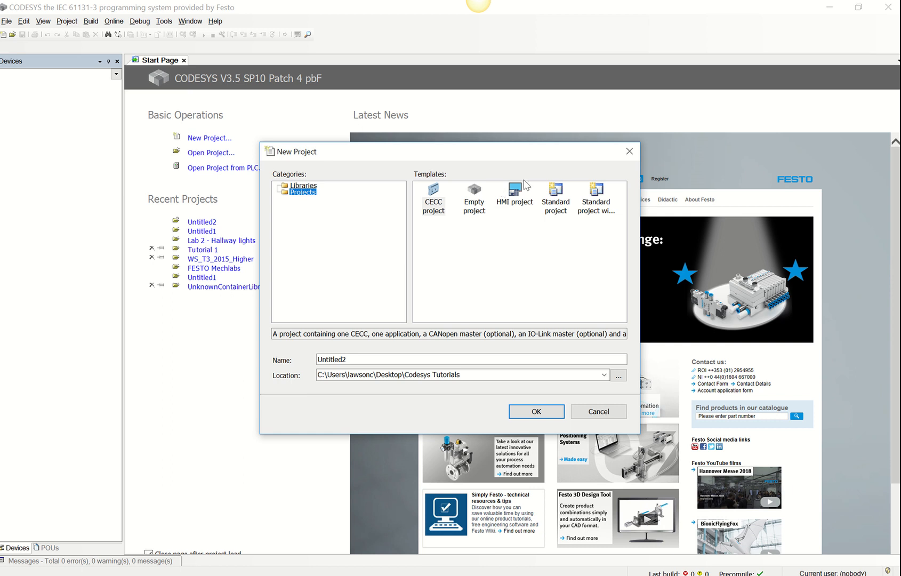
{"action": "mouse_move", "coordinate": [430, 184]}
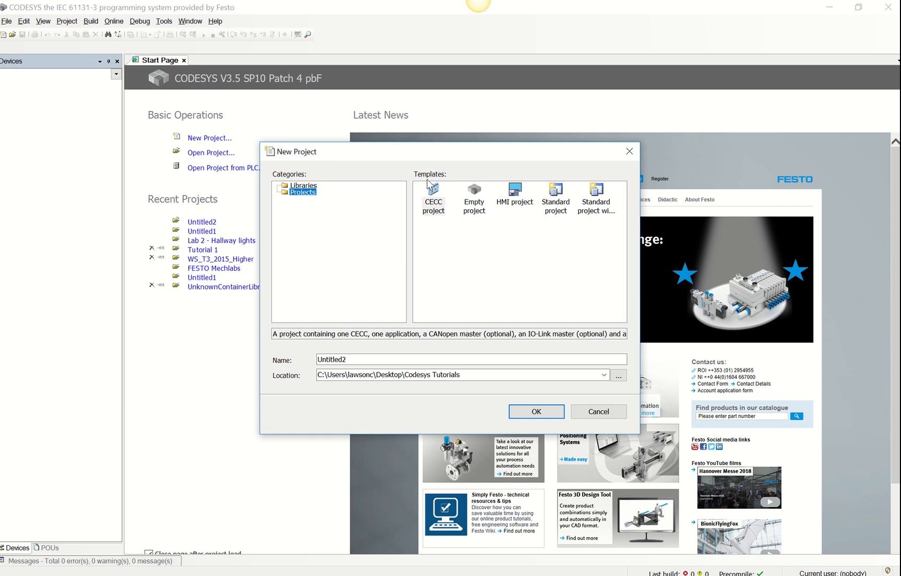
{"action": "mouse_move", "coordinate": [443, 189]}
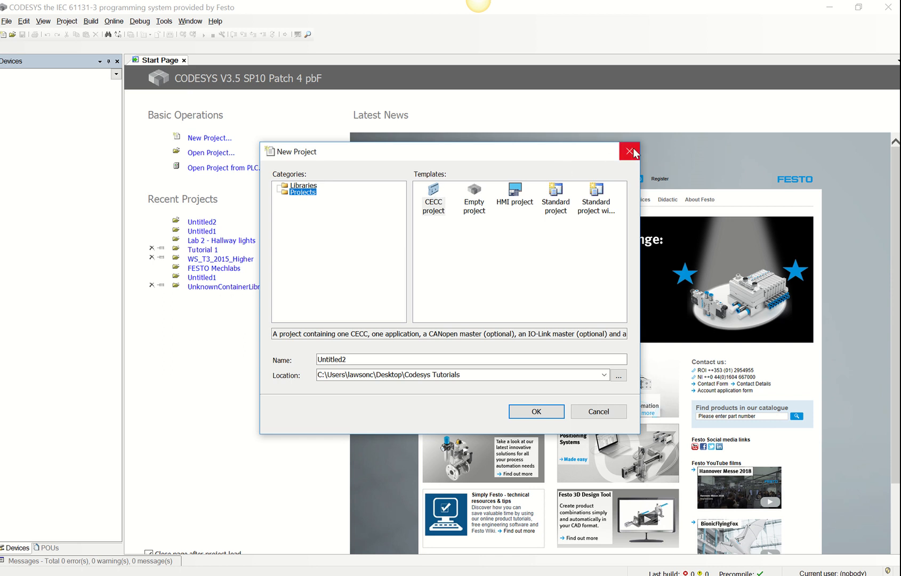
{"action": "mouse_move", "coordinate": [630, 152]}
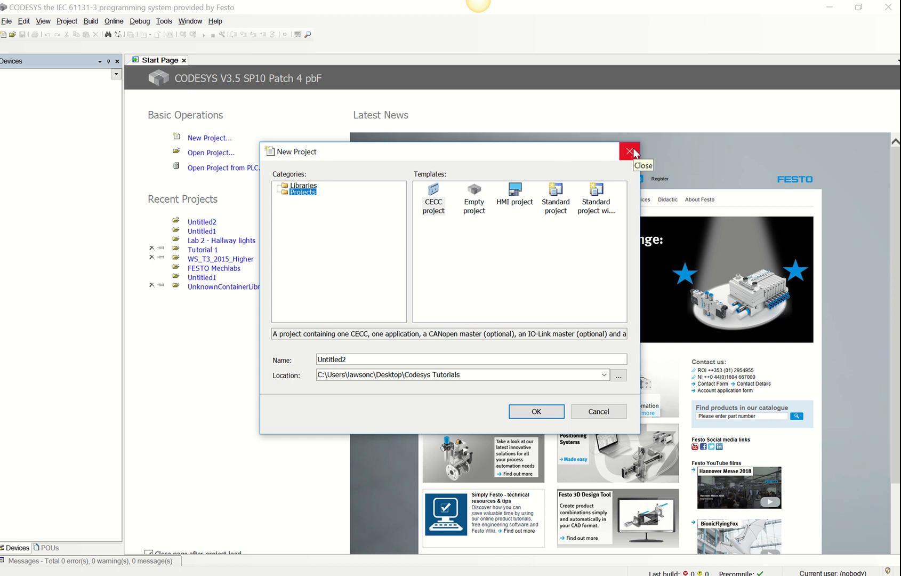
{"action": "mouse_move", "coordinate": [433, 202]}
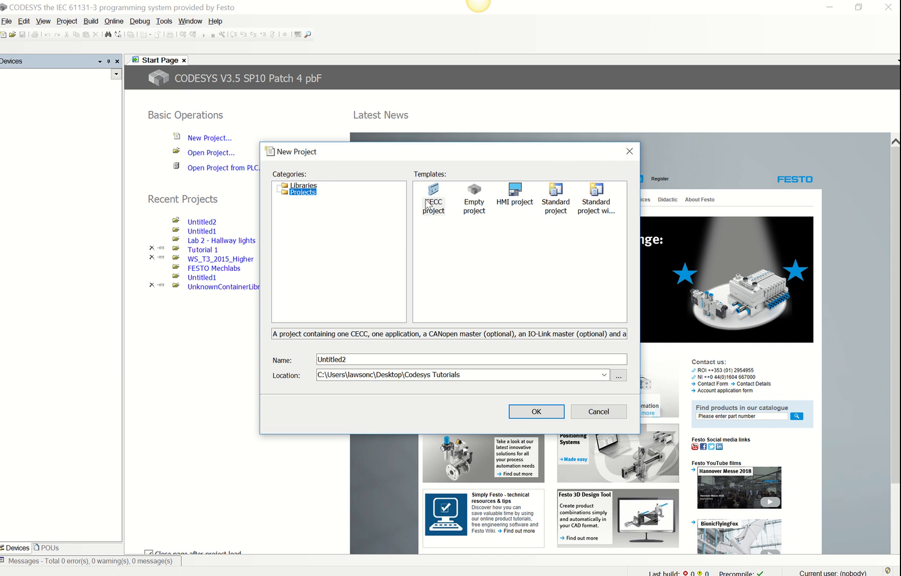
{"action": "left_click", "coordinate": [597, 411]}
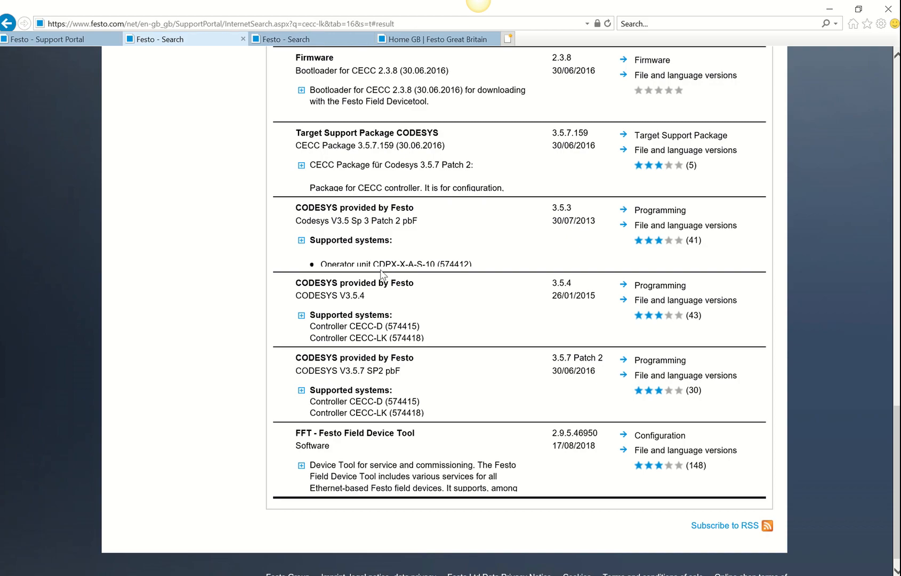
{"action": "mouse_move", "coordinate": [528, 303]}
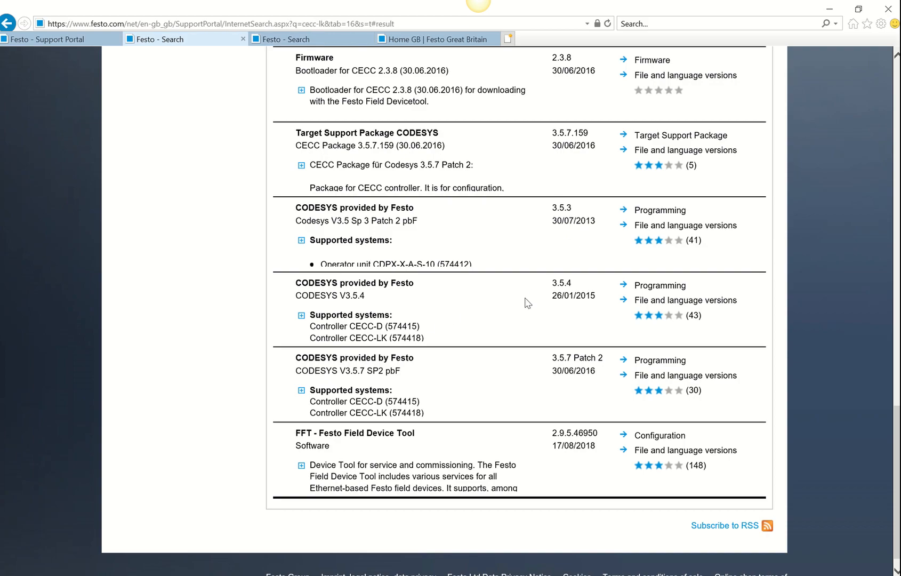
{"action": "mouse_move", "coordinate": [573, 127]}
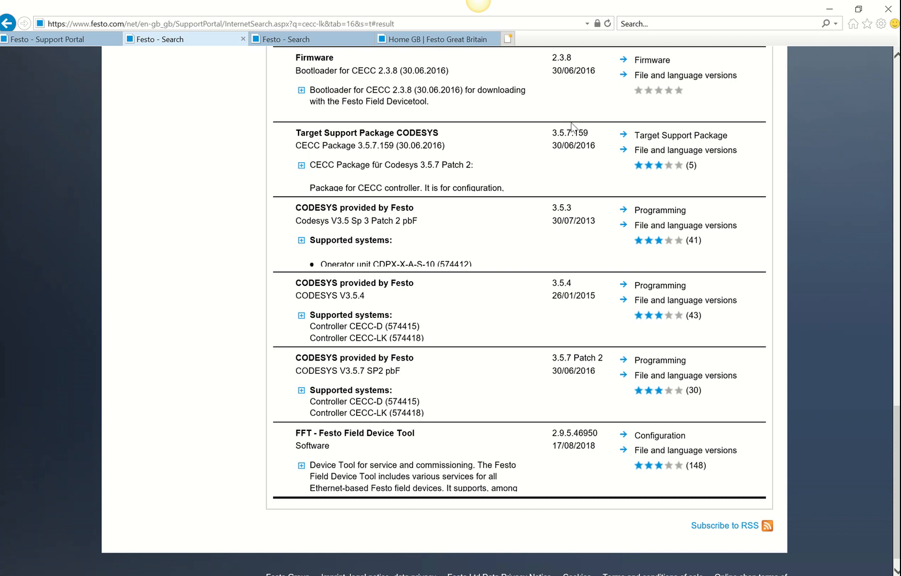
{"action": "mouse_move", "coordinate": [404, 193]}
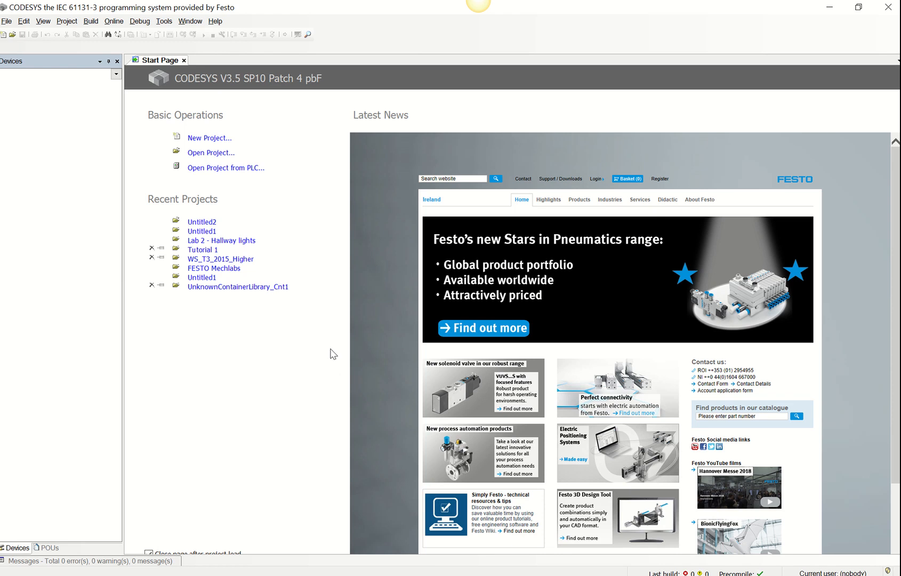
{"action": "left_click", "coordinate": [164, 20]}
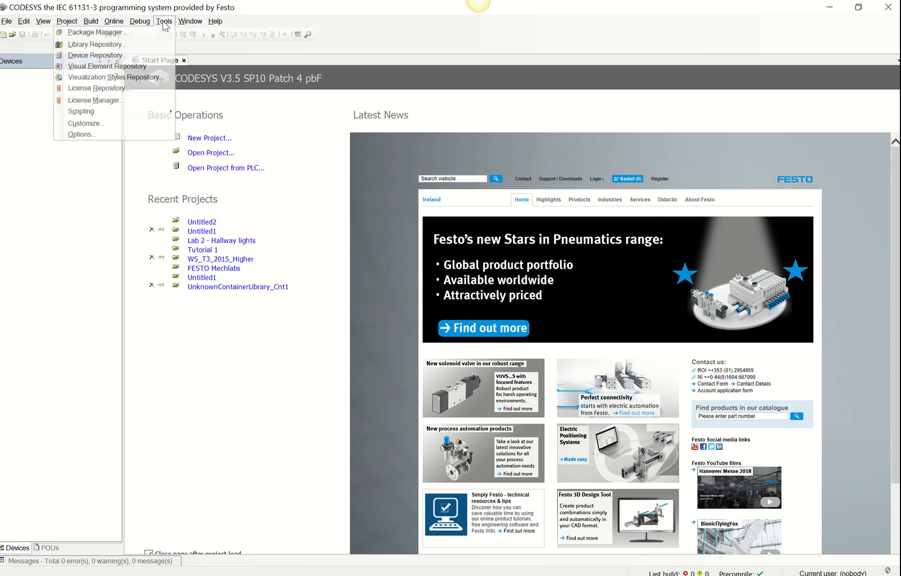
{"action": "mouse_move", "coordinate": [95, 32]}
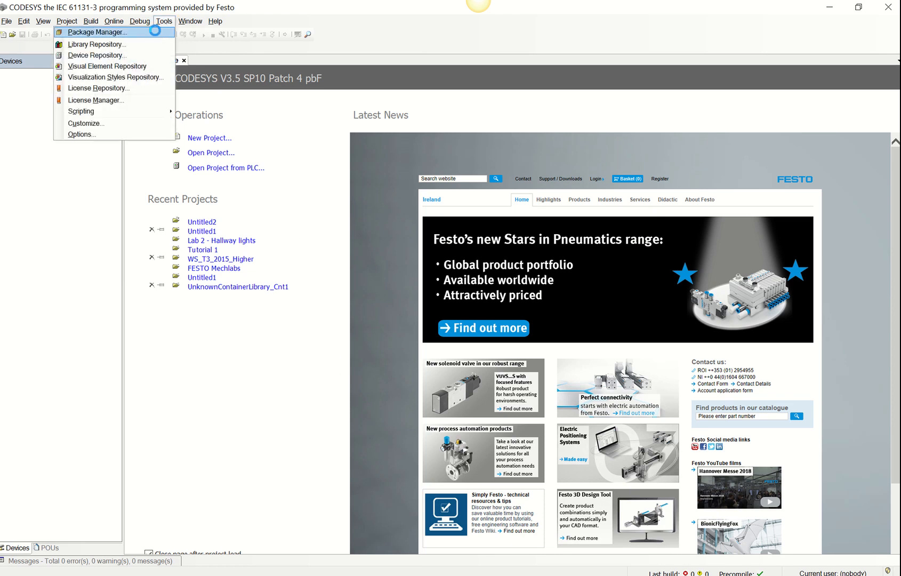
{"action": "left_click", "coordinate": [95, 32]}
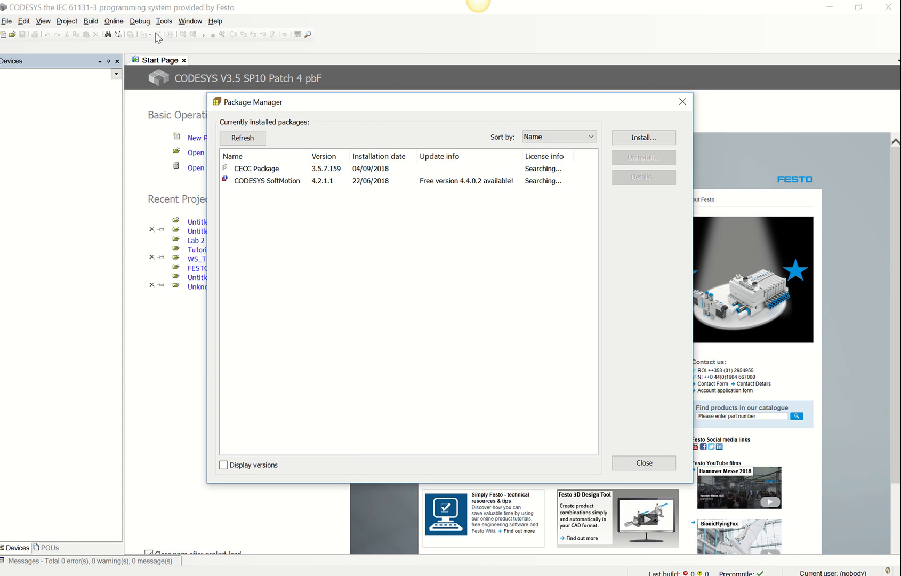
{"action": "mouse_move", "coordinate": [308, 177]}
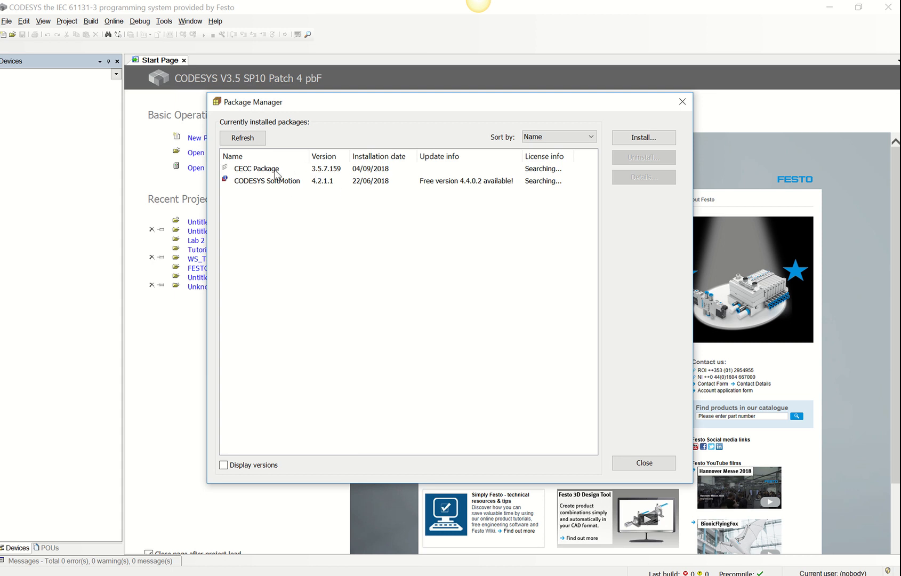
{"action": "mouse_move", "coordinate": [326, 129]}
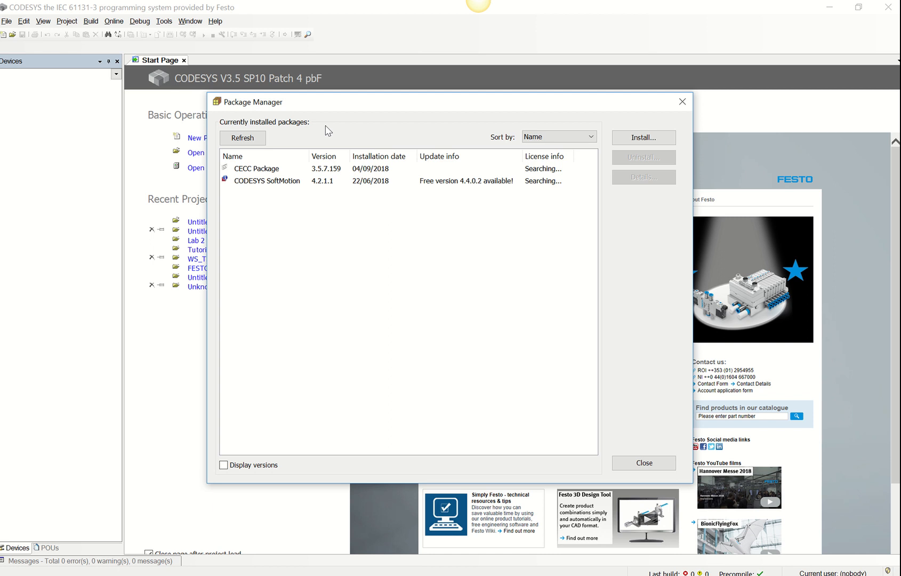
{"action": "mouse_move", "coordinate": [682, 150]}
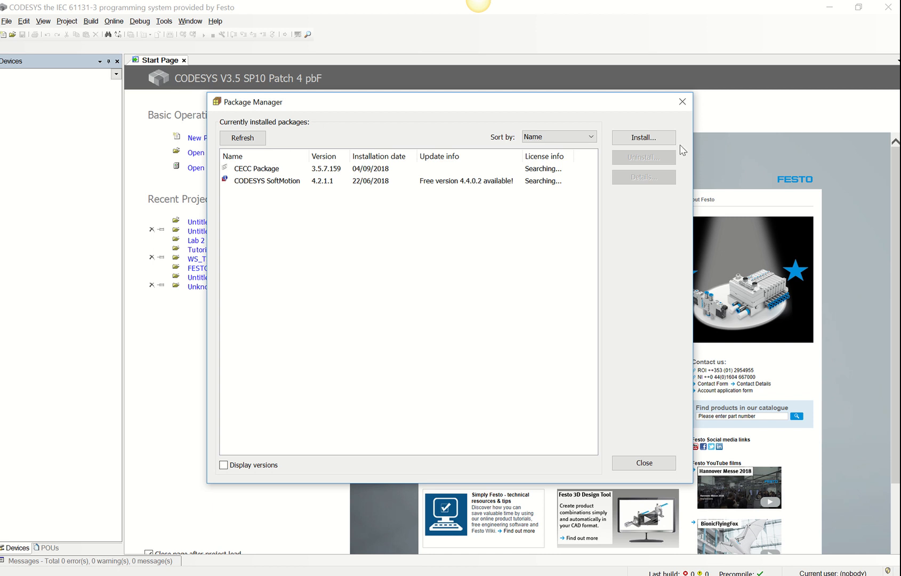
{"action": "mouse_move", "coordinate": [644, 138]}
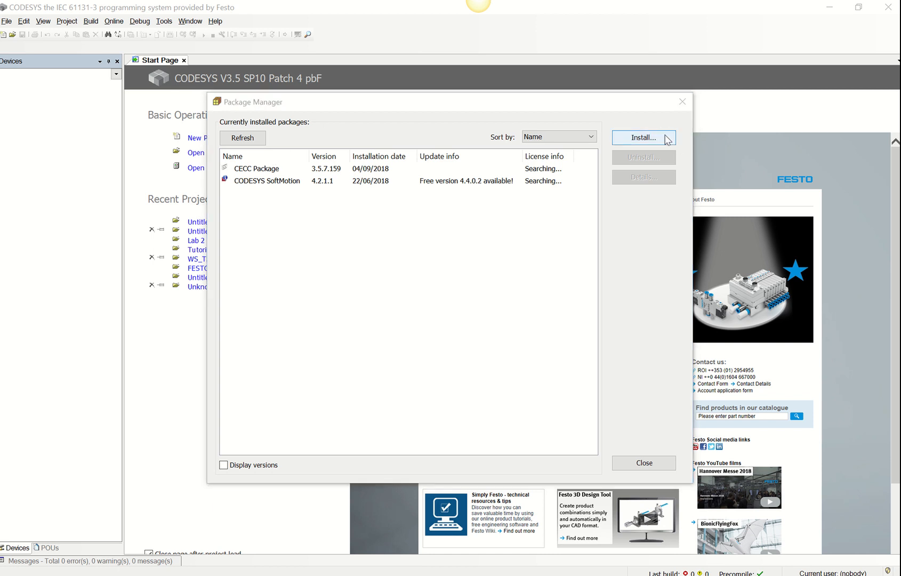
{"action": "mouse_move", "coordinate": [633, 160]}
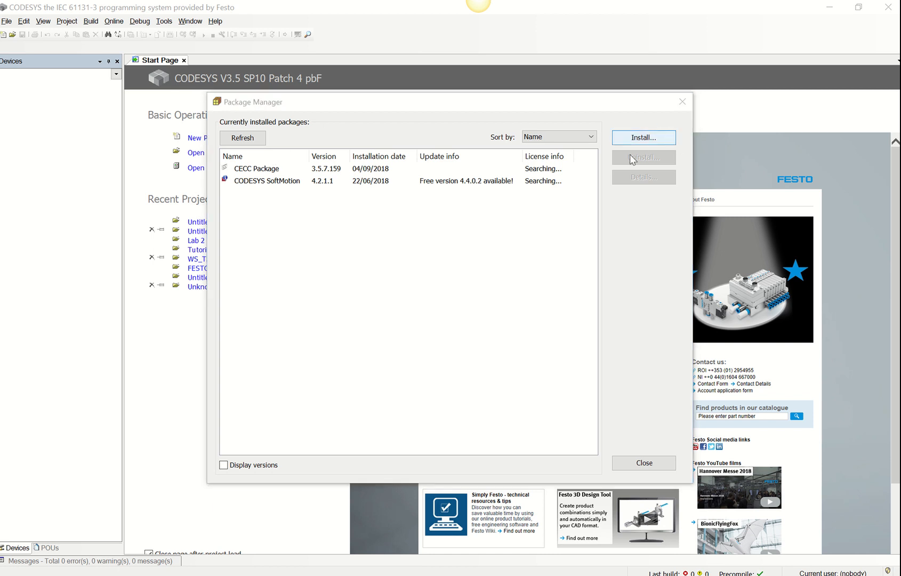
{"action": "mouse_move", "coordinate": [522, 166]}
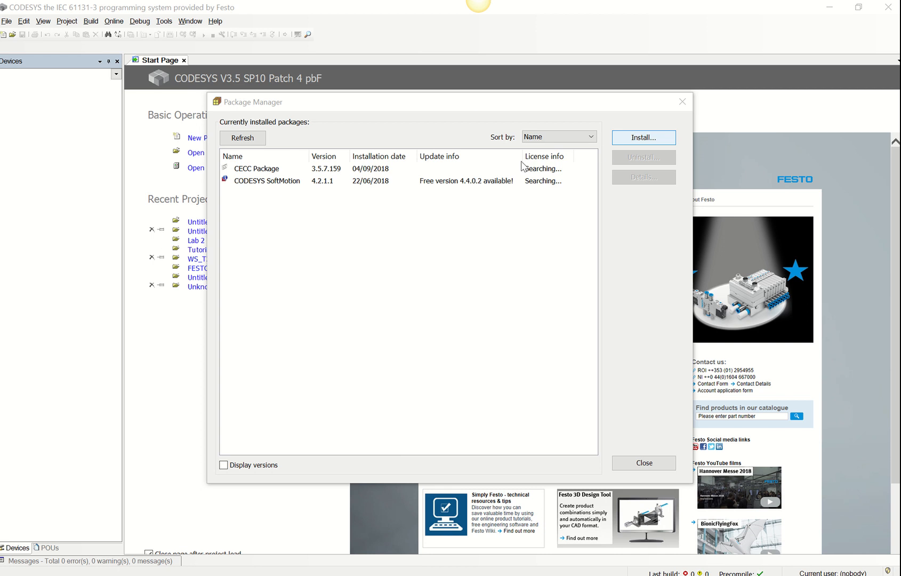
{"action": "left_click", "coordinate": [643, 137]}
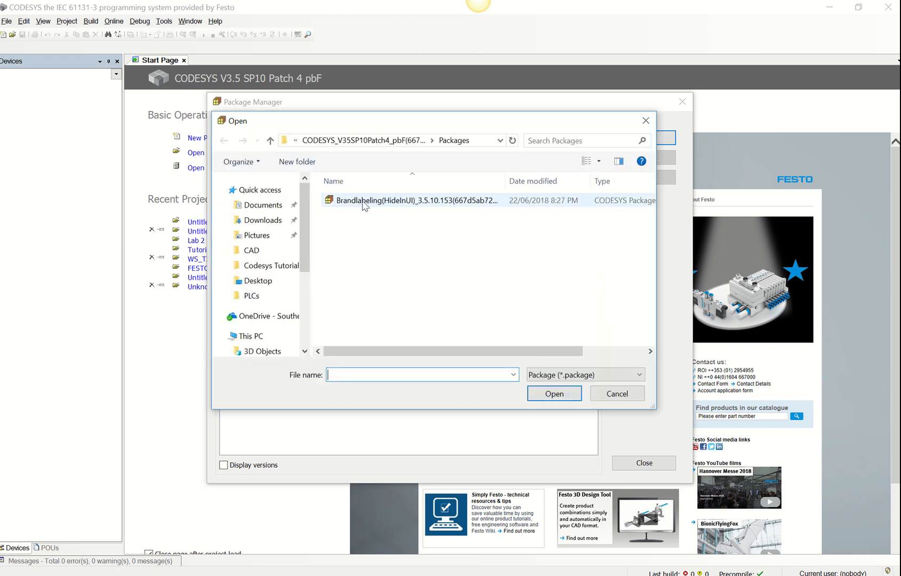
{"action": "left_click", "coordinate": [617, 393]}
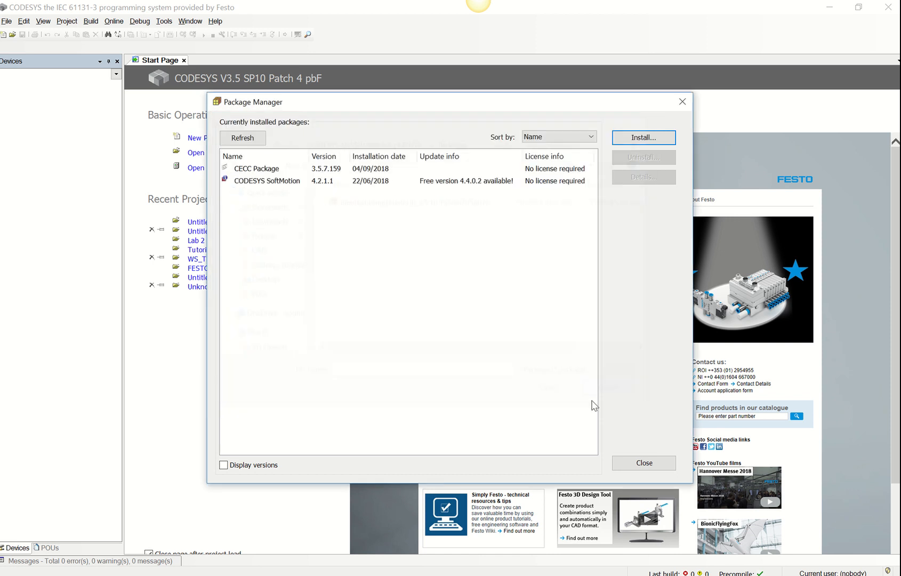
{"action": "mouse_move", "coordinate": [497, 225]}
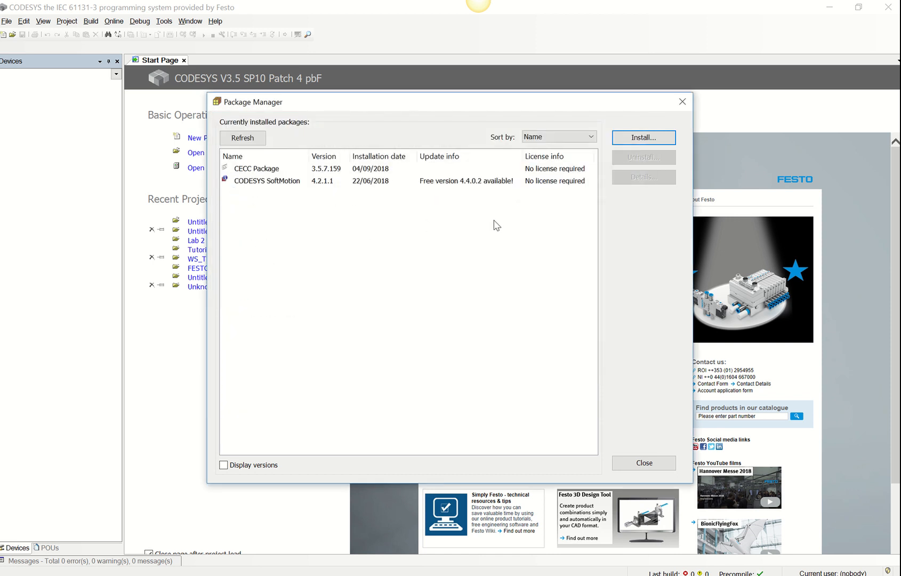
{"action": "mouse_move", "coordinate": [516, 223]}
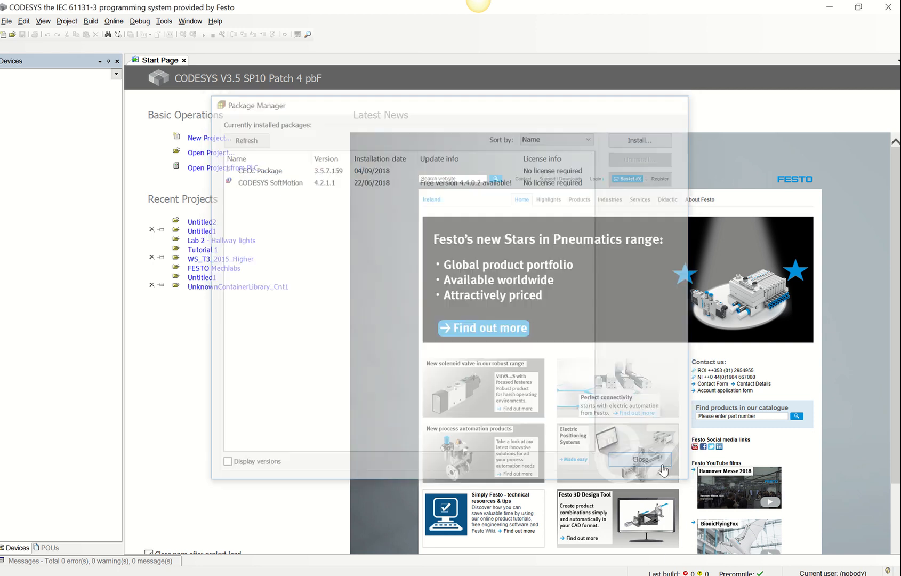
{"action": "left_click", "coordinate": [639, 460]}
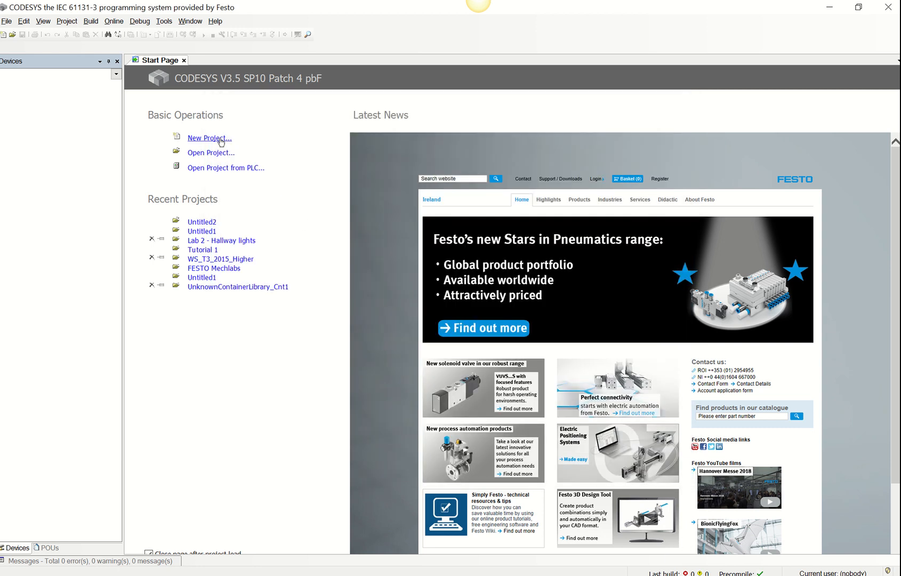
Step: Create a new CECC project named Untitled2 from the Start Page
{"action": "left_click", "coordinate": [209, 138]}
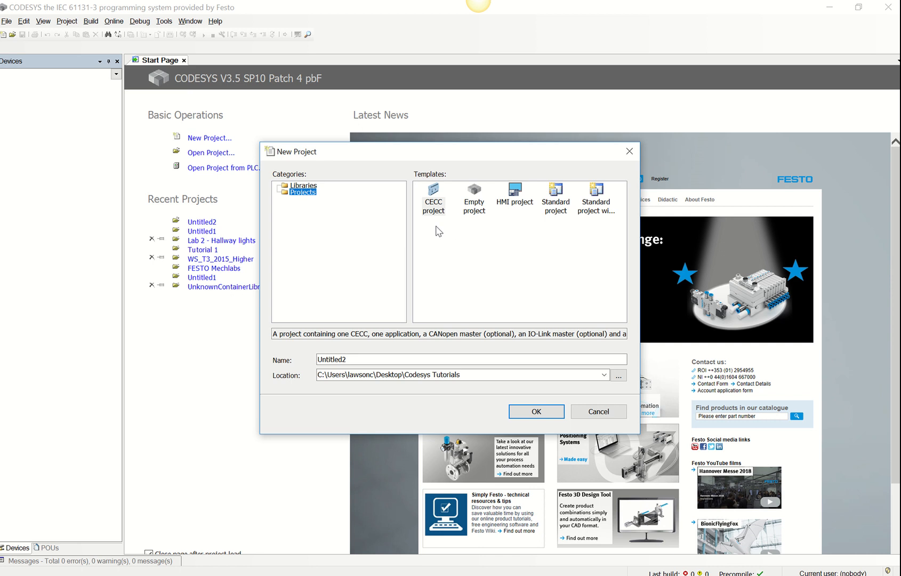
{"action": "mouse_move", "coordinate": [438, 193]}
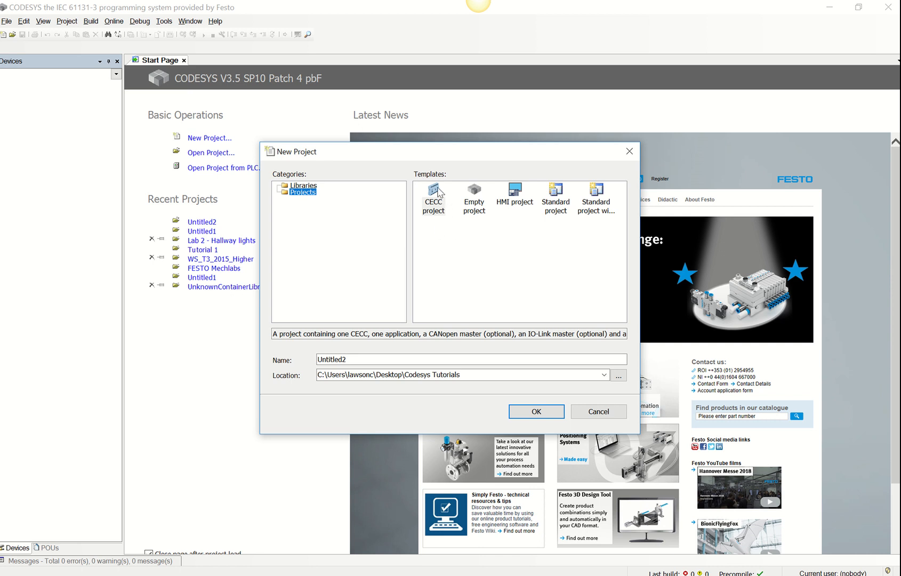
{"action": "left_click", "coordinate": [598, 410]}
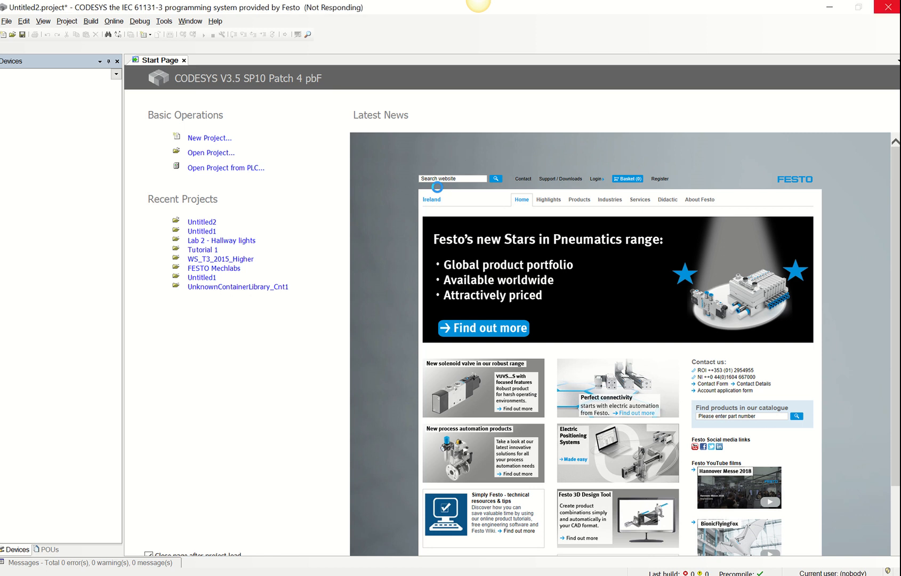
{"action": "left_click", "coordinate": [209, 137]}
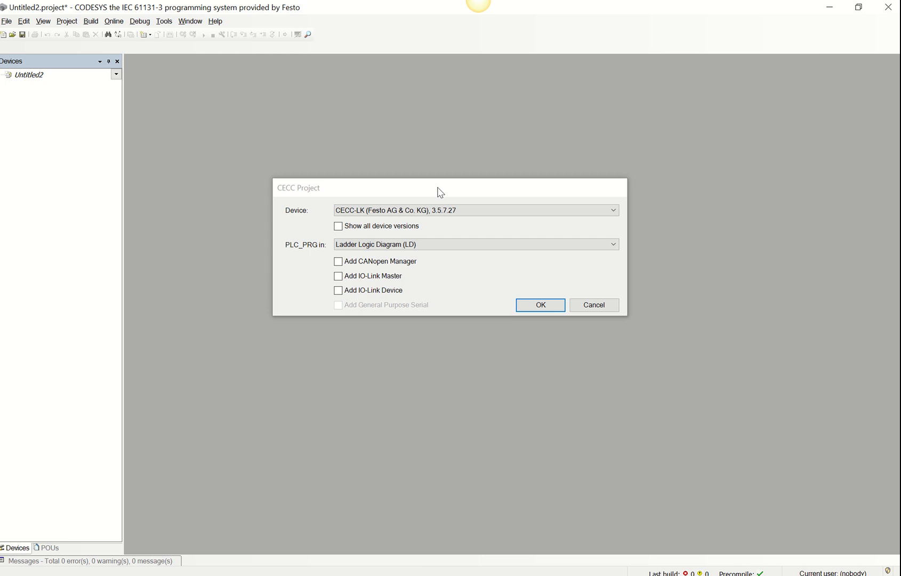
Step: Choose CECC-LK as device and Ladder Logic Diagram for PLC_PRG, then create the project
{"action": "left_click", "coordinate": [613, 210]}
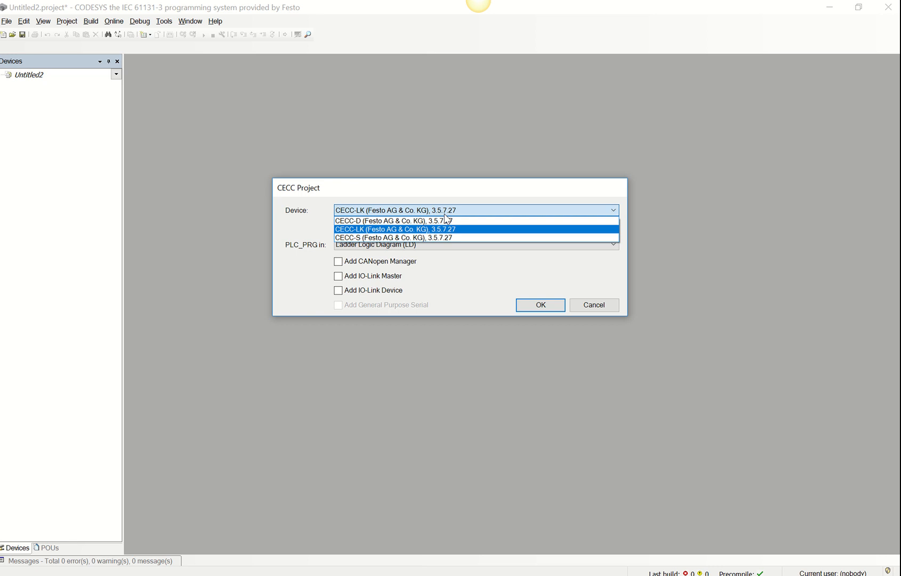
{"action": "mouse_move", "coordinate": [427, 237]}
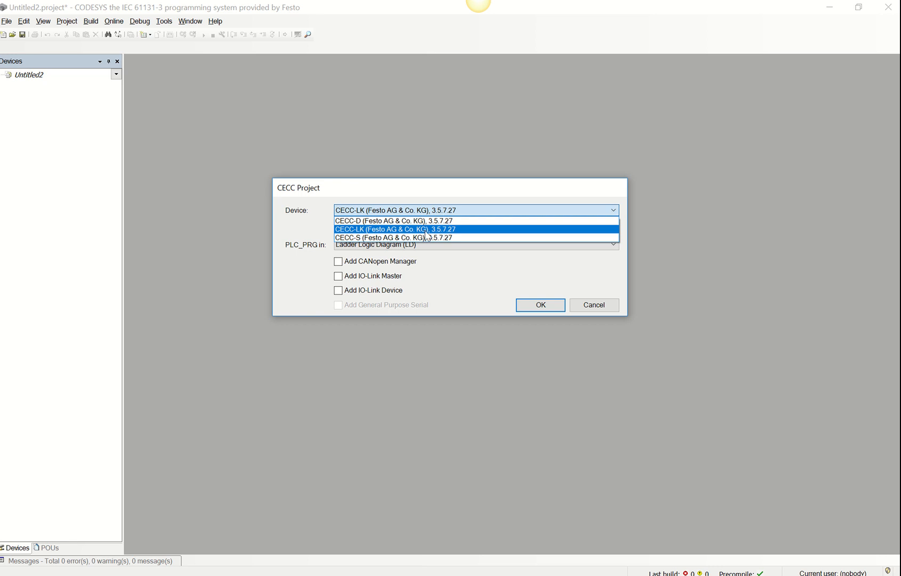
{"action": "left_click", "coordinate": [394, 228]}
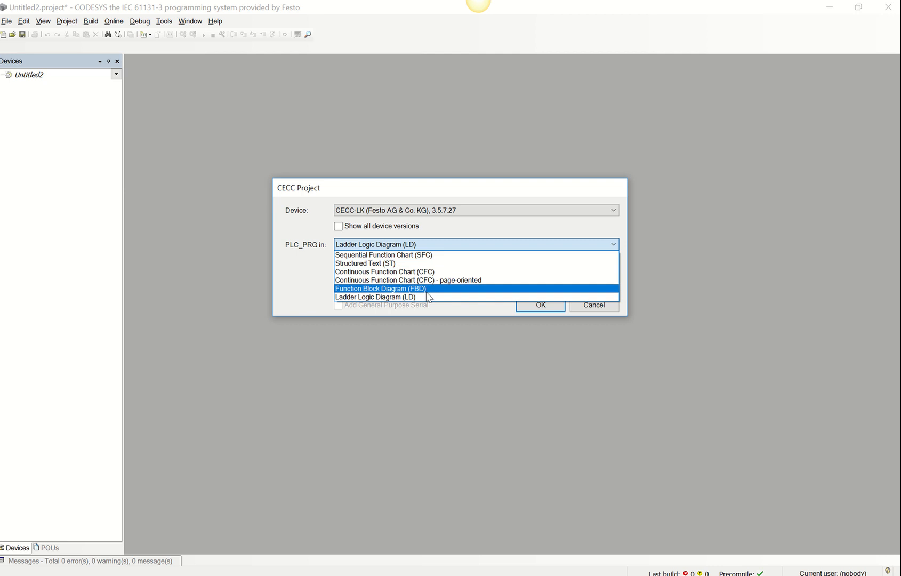
{"action": "mouse_move", "coordinate": [440, 295]}
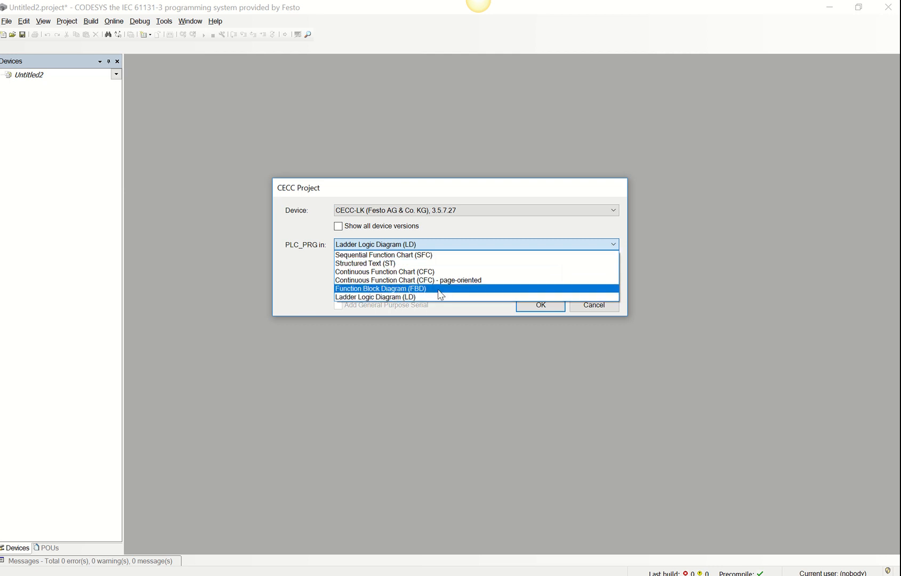
{"action": "left_click", "coordinate": [376, 297]}
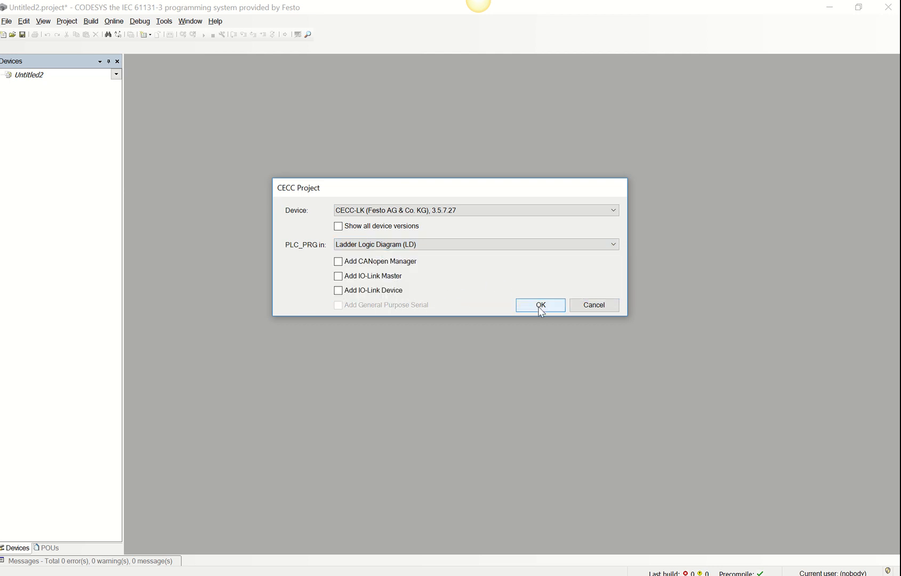
{"action": "mouse_move", "coordinate": [546, 310]}
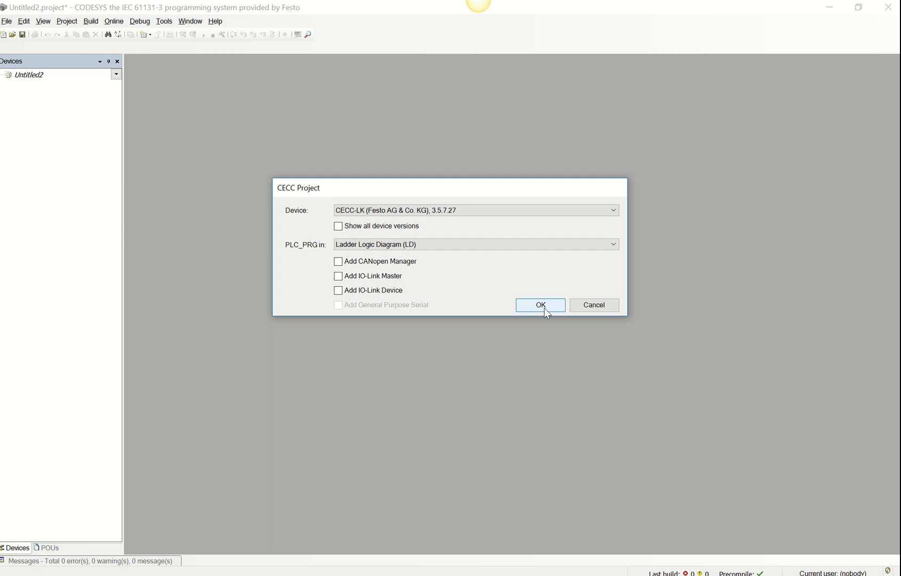
{"action": "left_click", "coordinate": [539, 306]}
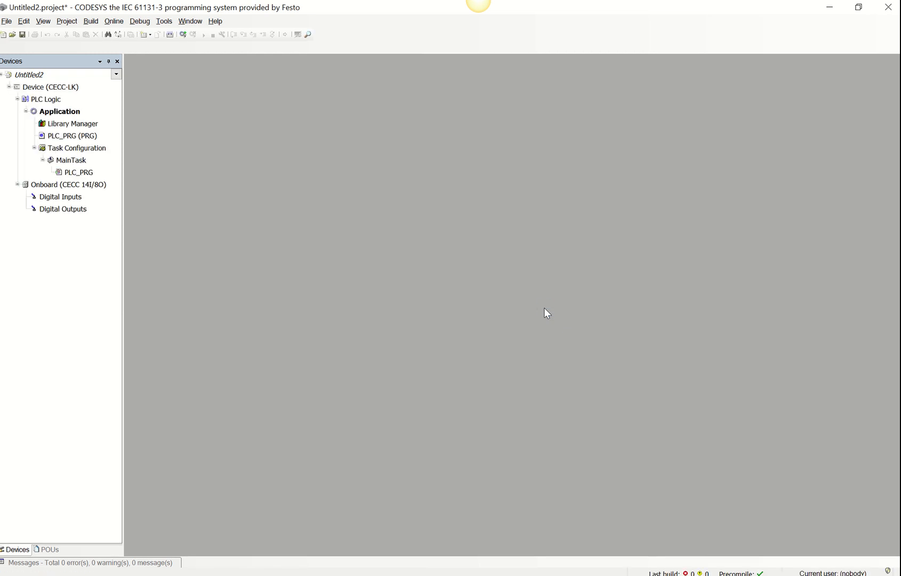
{"action": "mouse_move", "coordinate": [536, 6]}
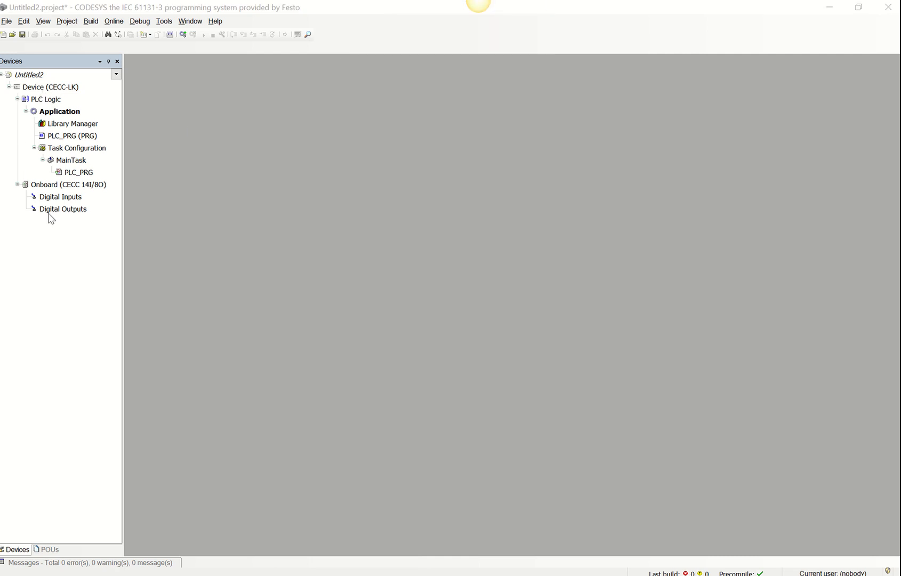
{"action": "mouse_move", "coordinate": [71, 201]}
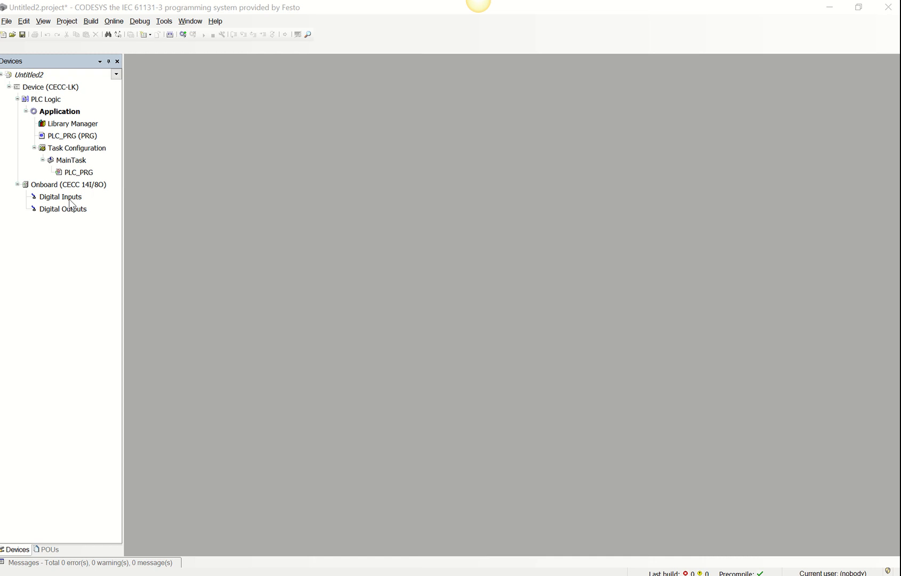
{"action": "mouse_move", "coordinate": [64, 96]}
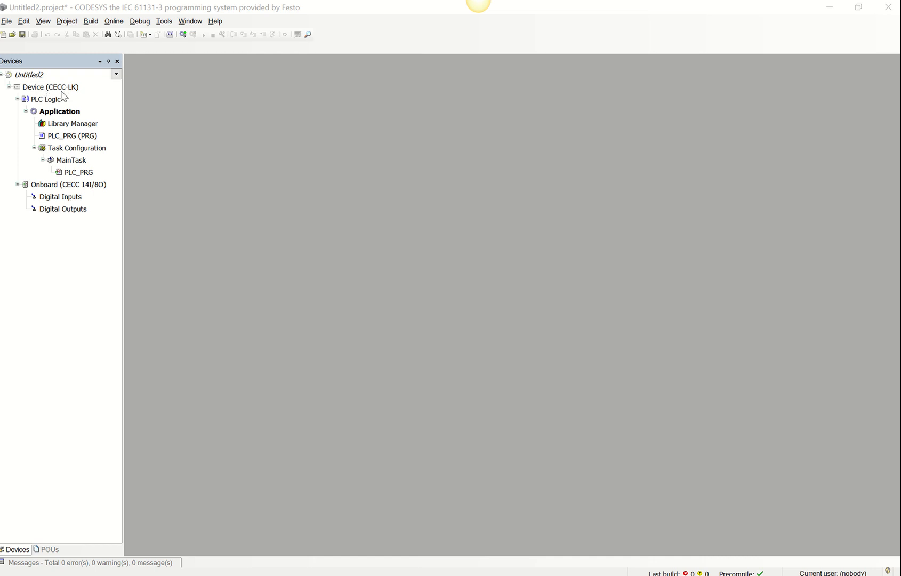
{"action": "mouse_move", "coordinate": [82, 177]}
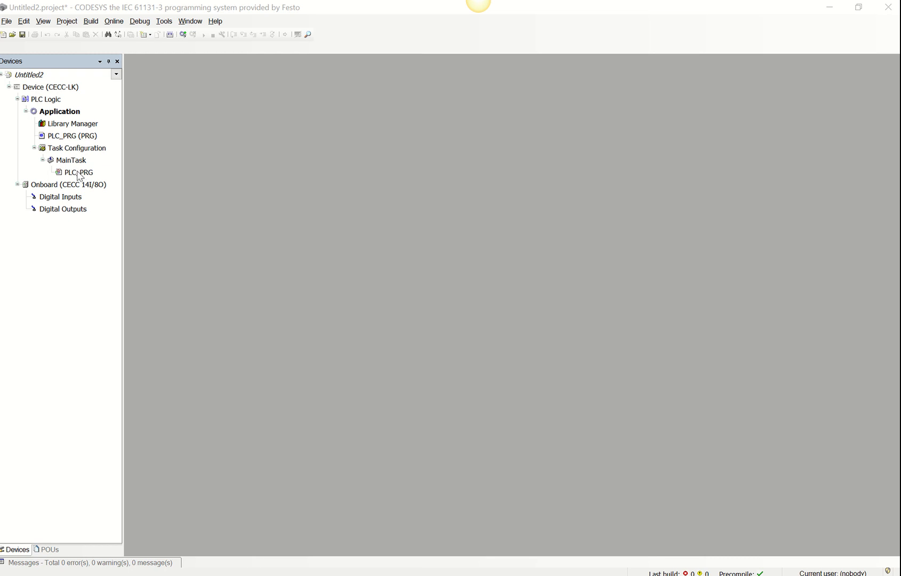
{"action": "mouse_move", "coordinate": [74, 127]}
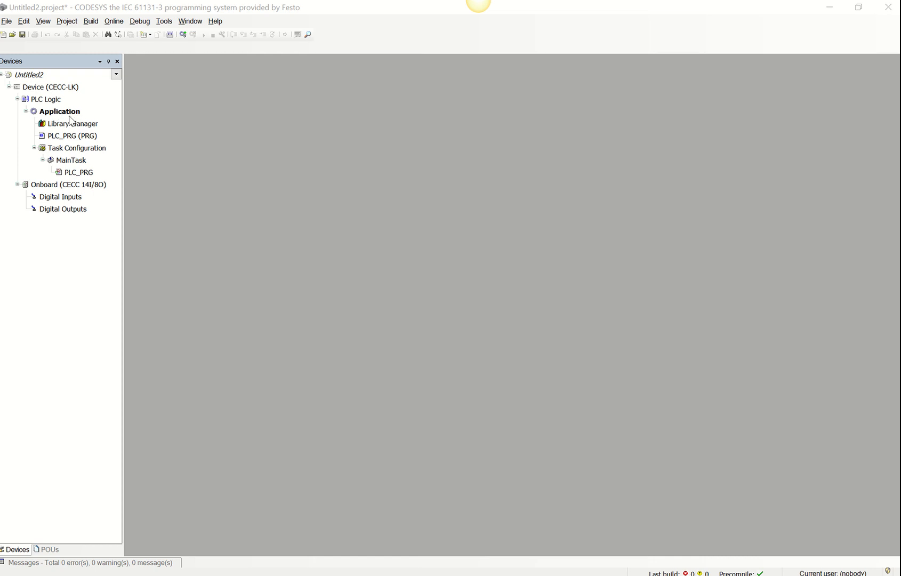
{"action": "mouse_move", "coordinate": [69, 210]}
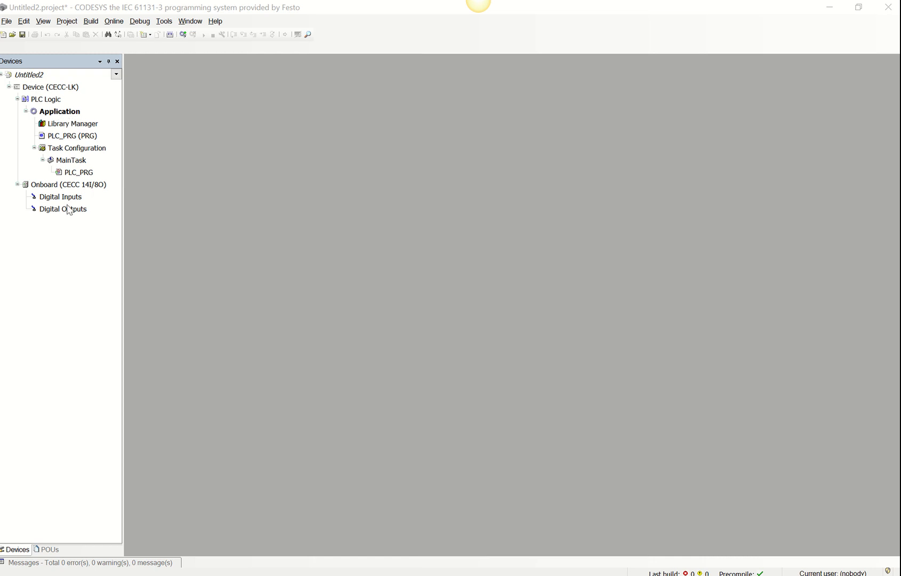
{"action": "mouse_move", "coordinate": [71, 212]}
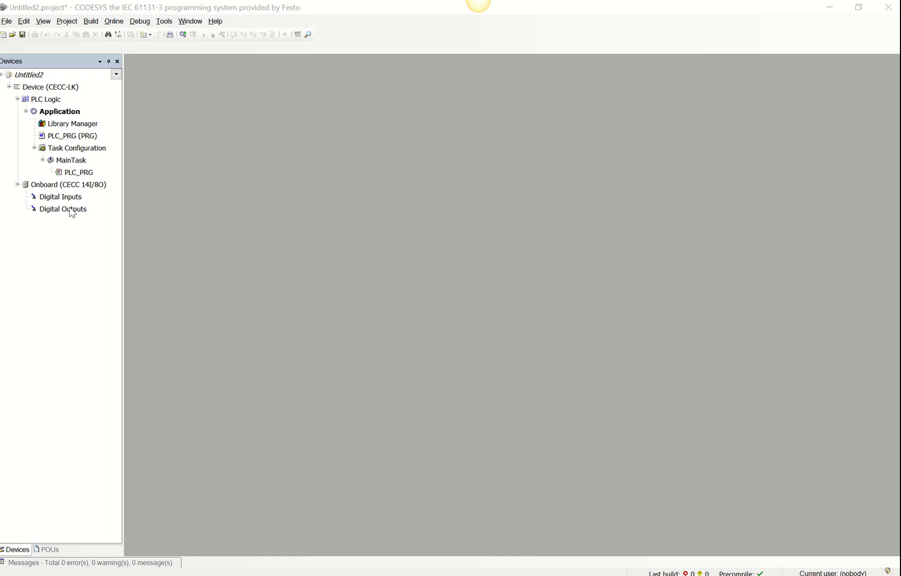
{"action": "mouse_move", "coordinate": [72, 211]}
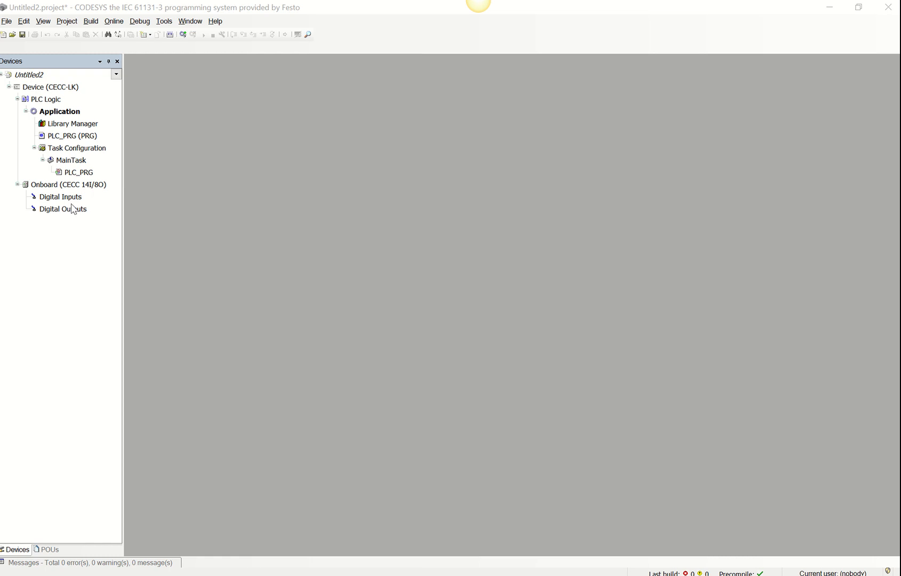
{"action": "left_click", "coordinate": [60, 197]}
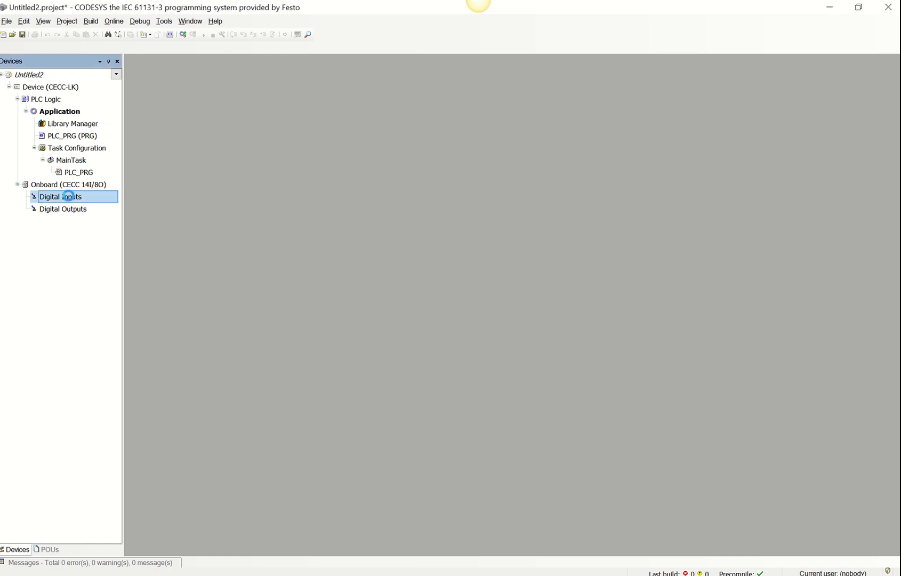
Step: Review the onboard digital inputs I/O mapping with Byte0 and Byte1 bits expanded
{"action": "double_click", "coordinate": [61, 196]}
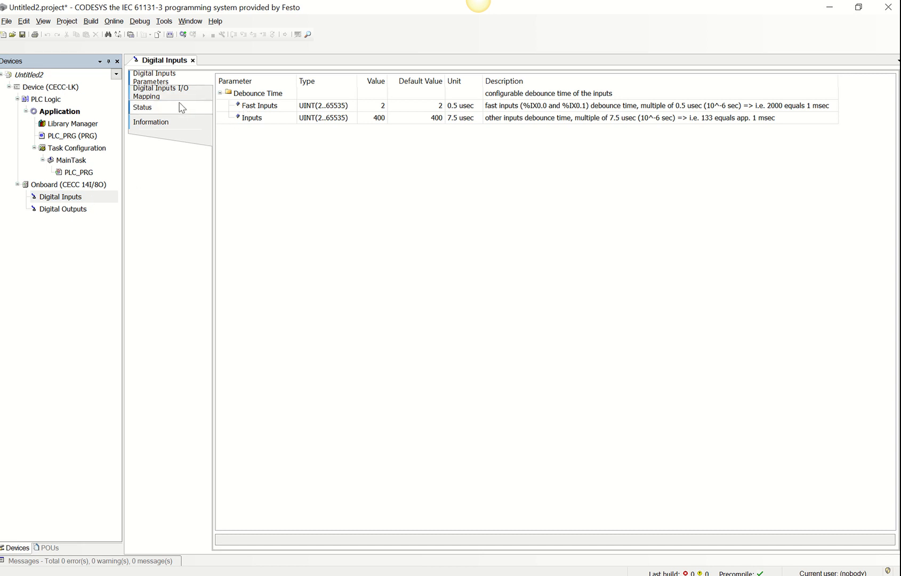
{"action": "left_click", "coordinate": [161, 92]}
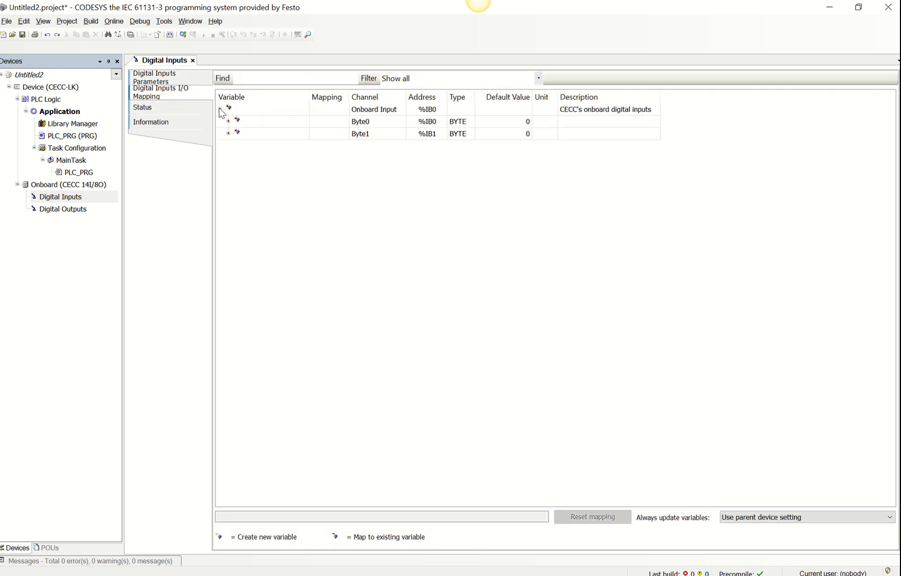
{"action": "left_click", "coordinate": [228, 121]}
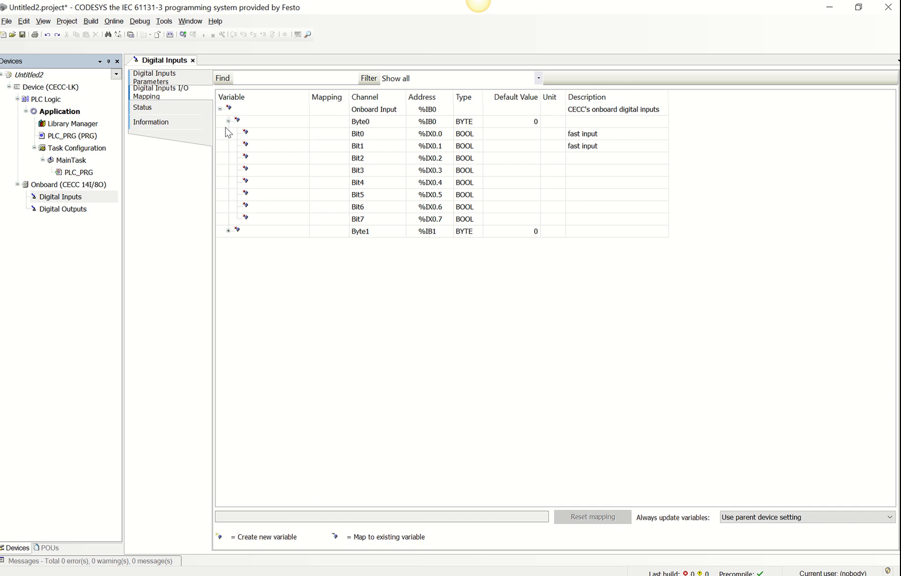
{"action": "left_click", "coordinate": [227, 231]}
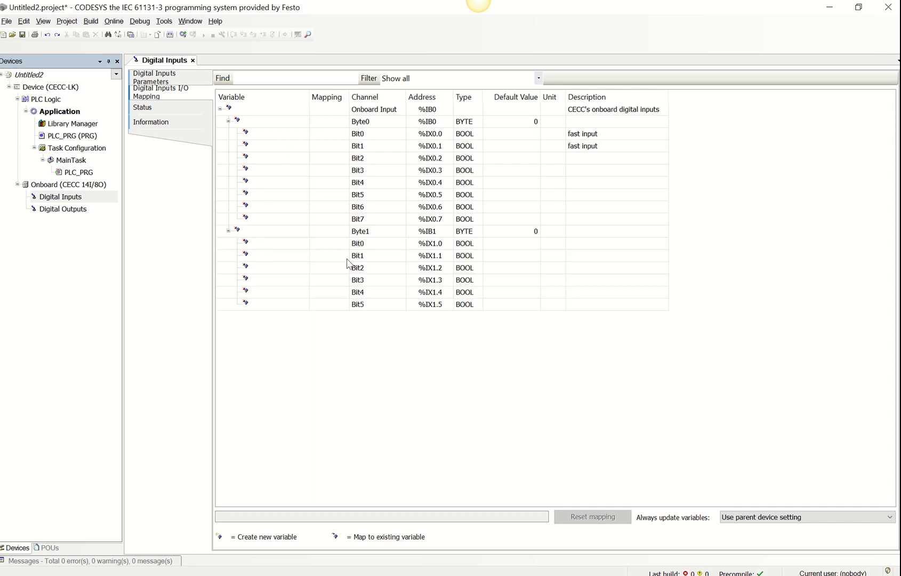
{"action": "mouse_move", "coordinate": [394, 261]}
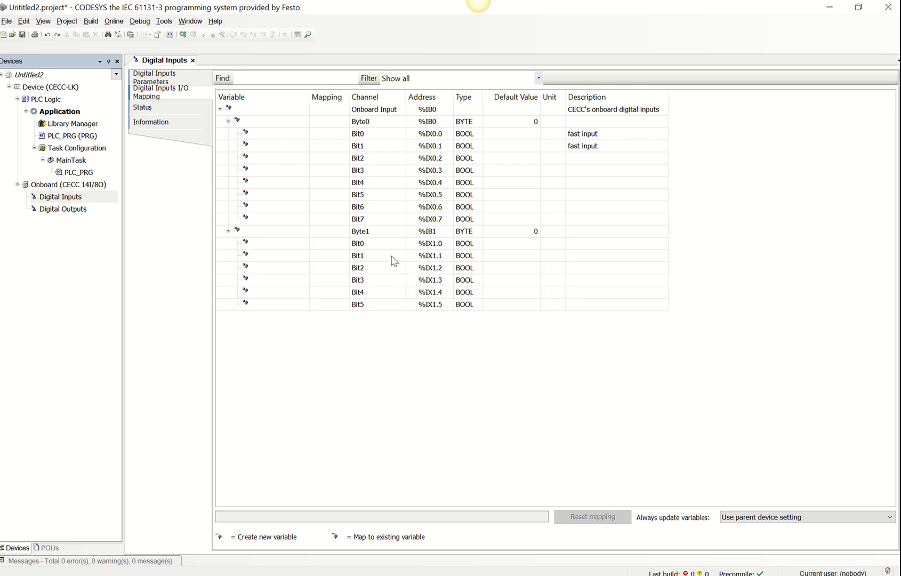
{"action": "mouse_move", "coordinate": [438, 122]}
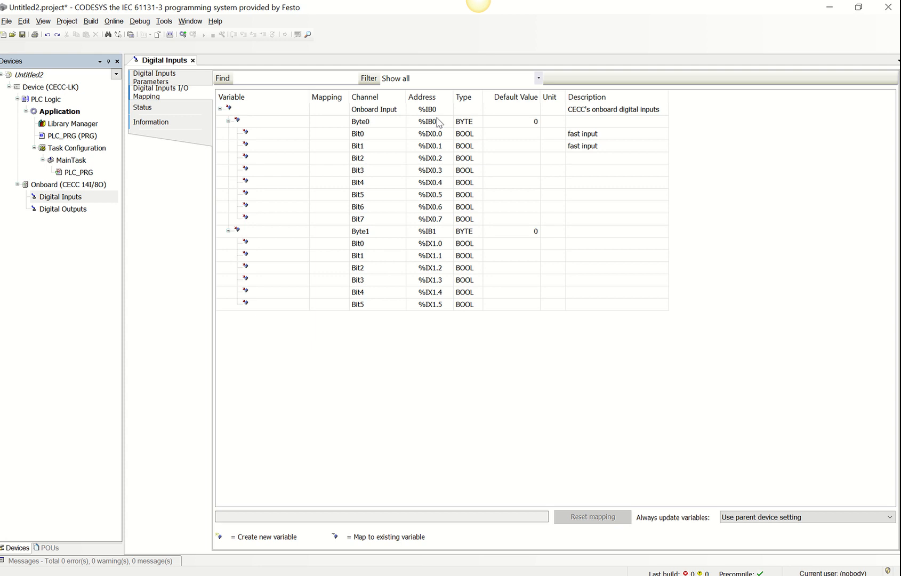
{"action": "mouse_move", "coordinate": [426, 144]}
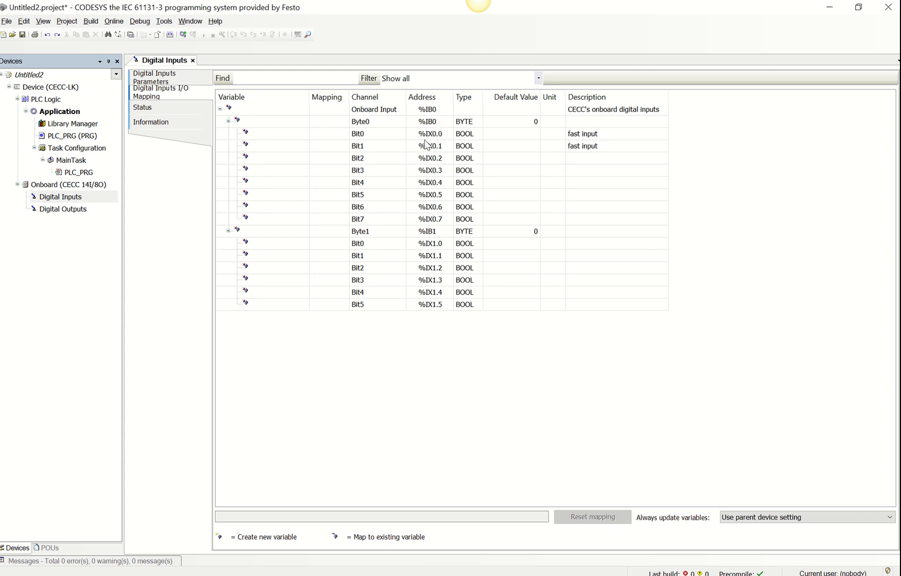
{"action": "mouse_move", "coordinate": [438, 140]}
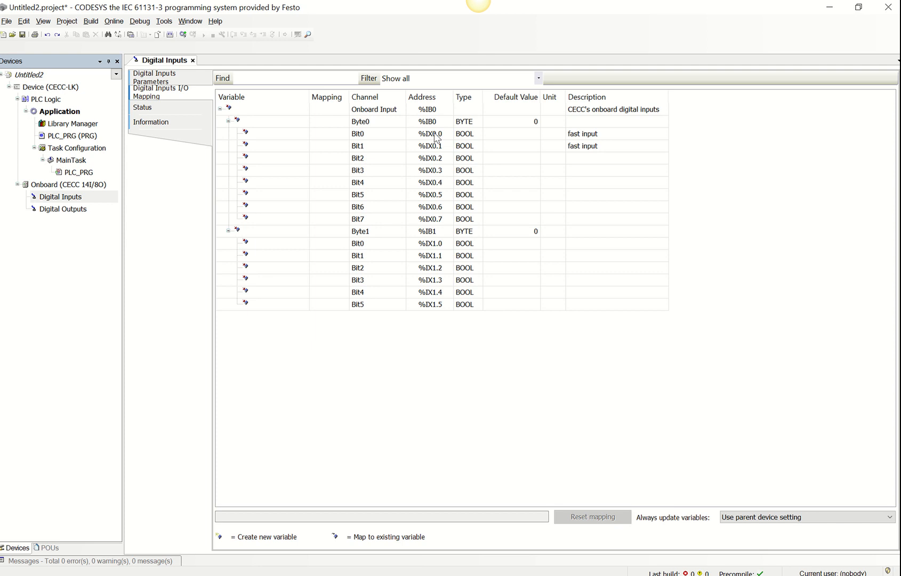
{"action": "mouse_move", "coordinate": [440, 137]}
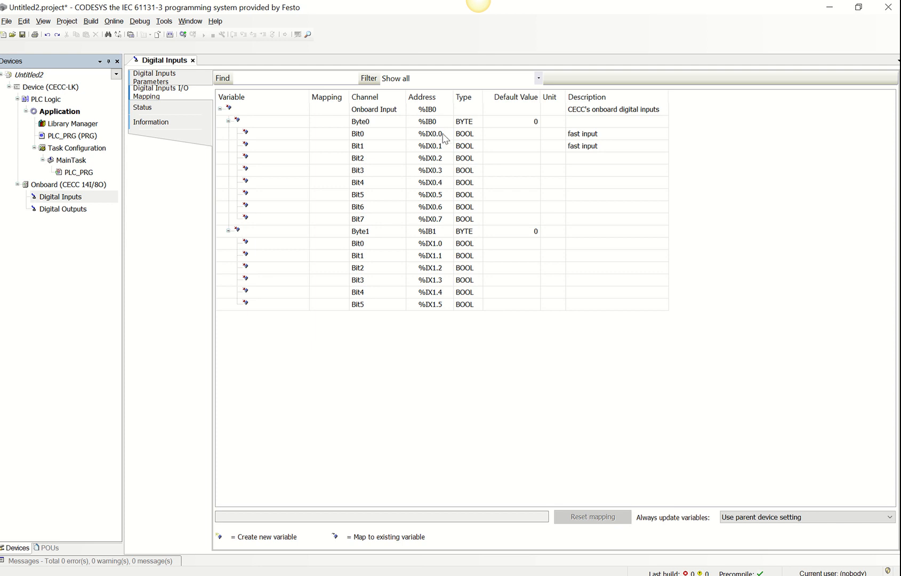
{"action": "mouse_move", "coordinate": [441, 159]}
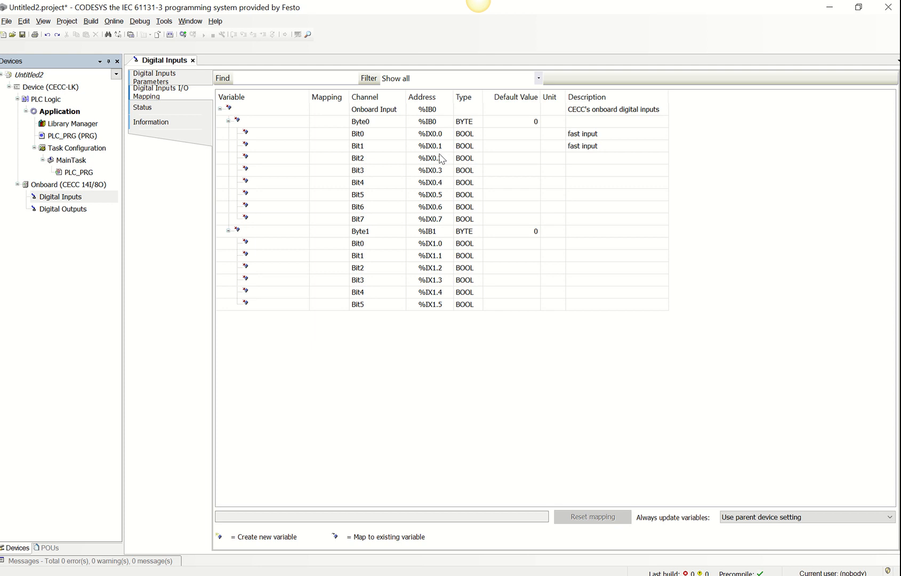
{"action": "mouse_move", "coordinate": [443, 243]}
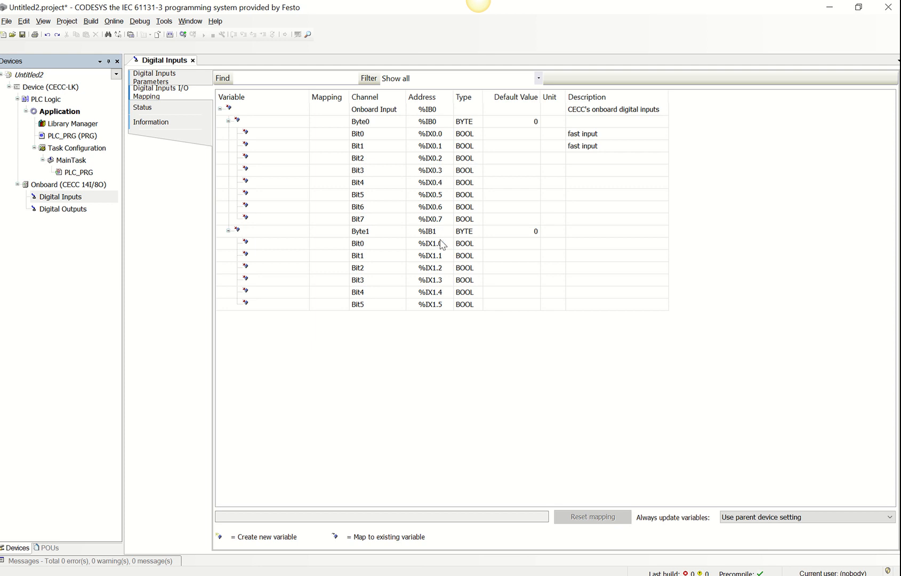
{"action": "mouse_move", "coordinate": [438, 249]}
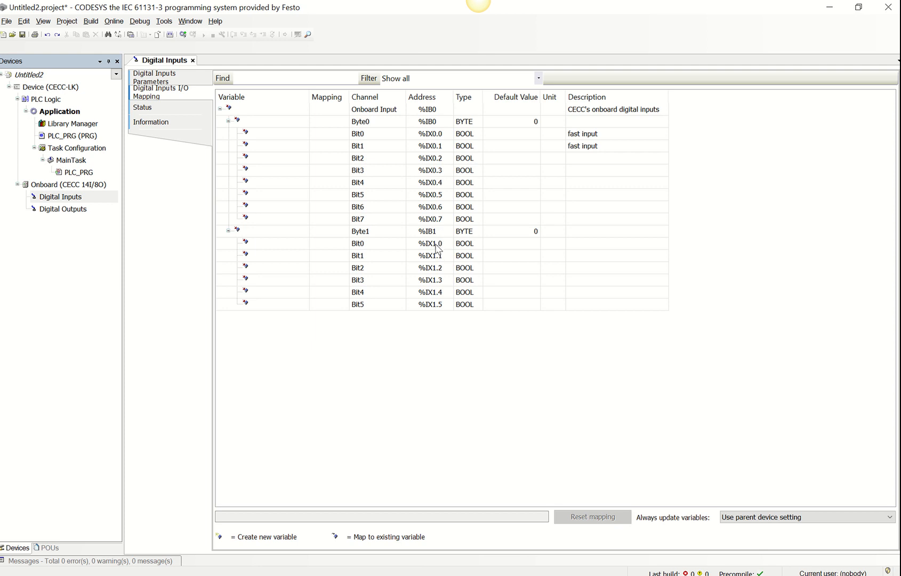
{"action": "mouse_move", "coordinate": [446, 309]}
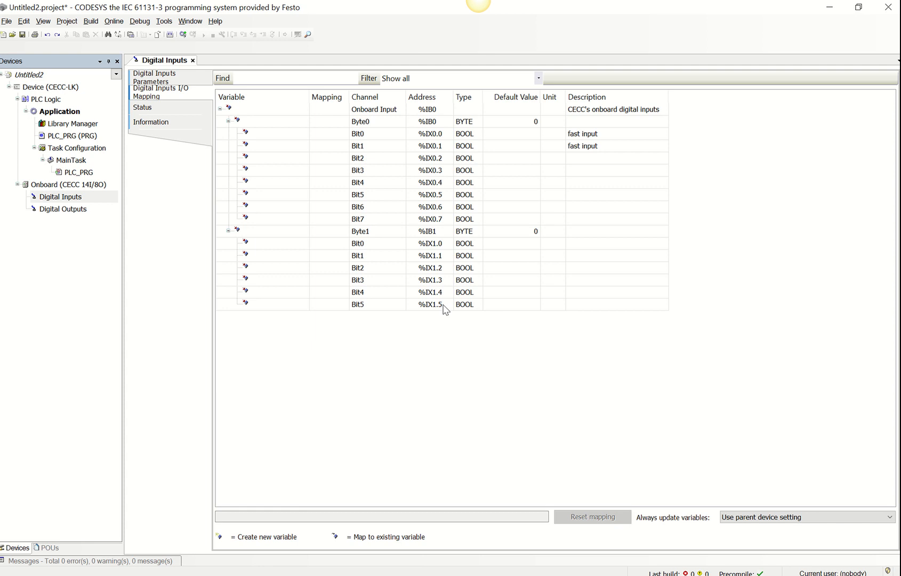
{"action": "mouse_move", "coordinate": [427, 294]}
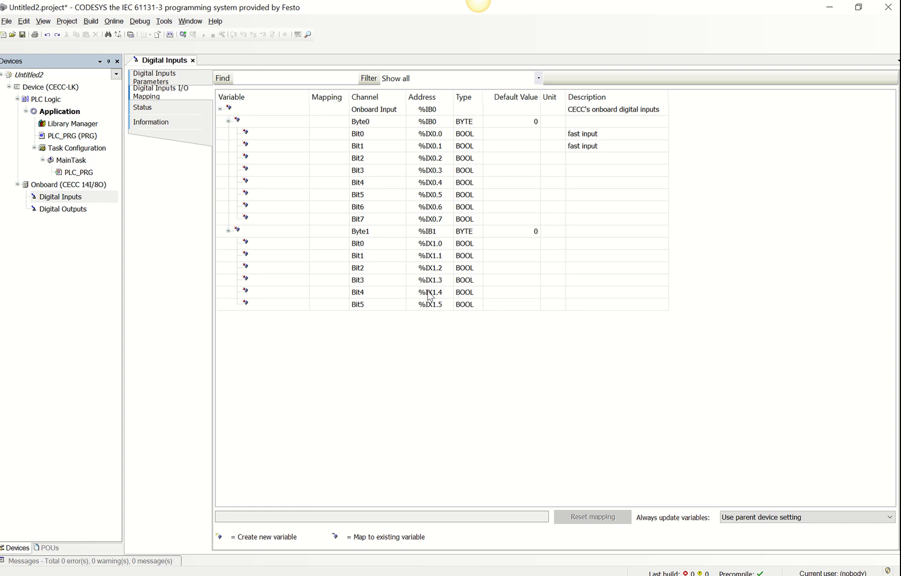
{"action": "mouse_move", "coordinate": [450, 246]}
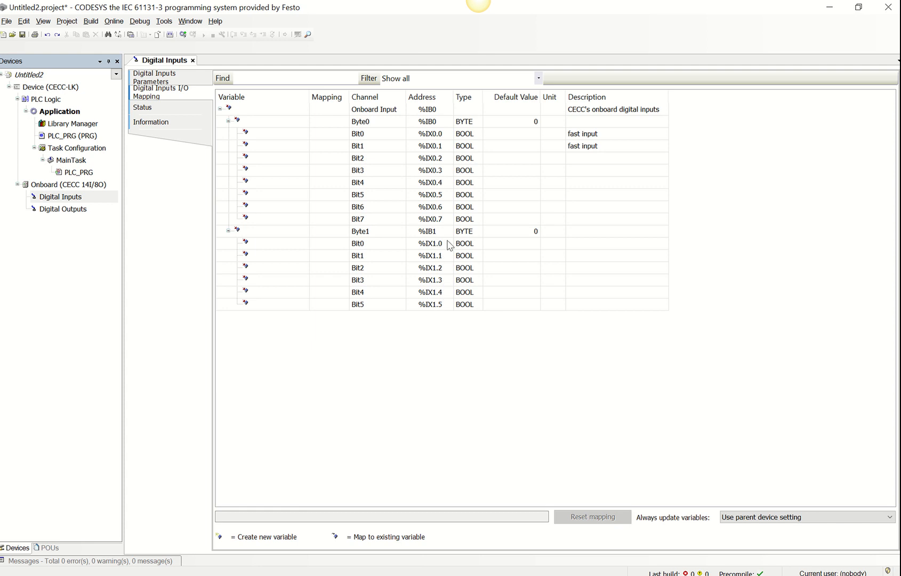
{"action": "mouse_move", "coordinate": [427, 251]}
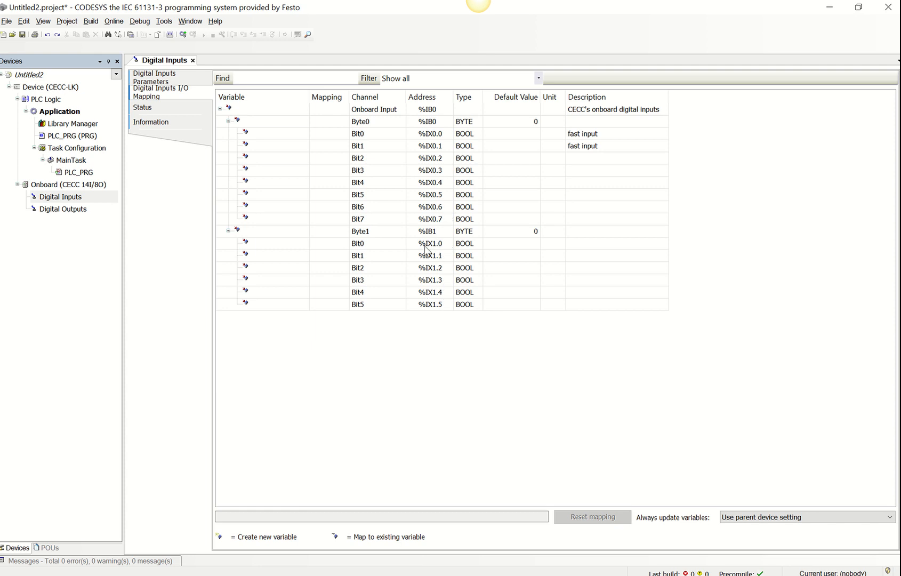
{"action": "mouse_move", "coordinate": [141, 207]}
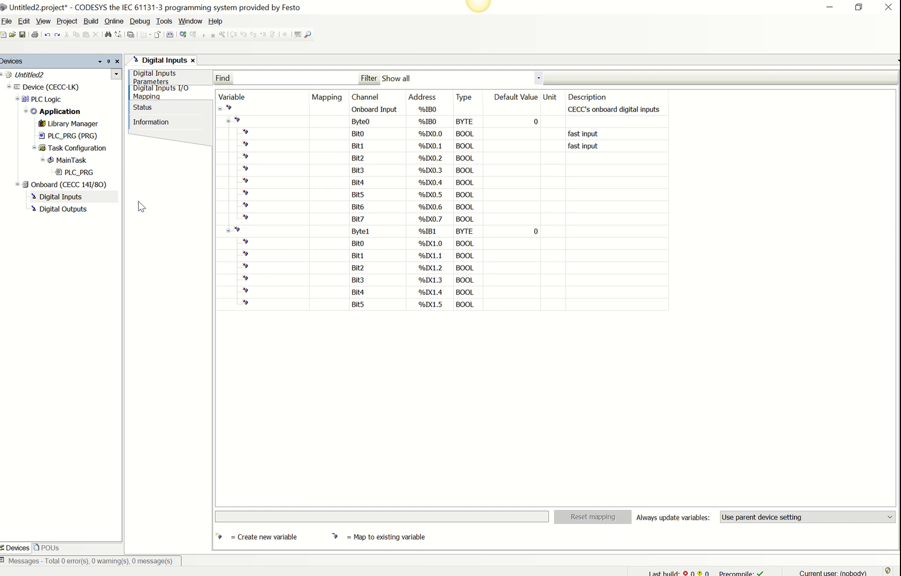
Step: Review the onboard digital output bit addresses, then close the mapping views
{"action": "double_click", "coordinate": [63, 209]}
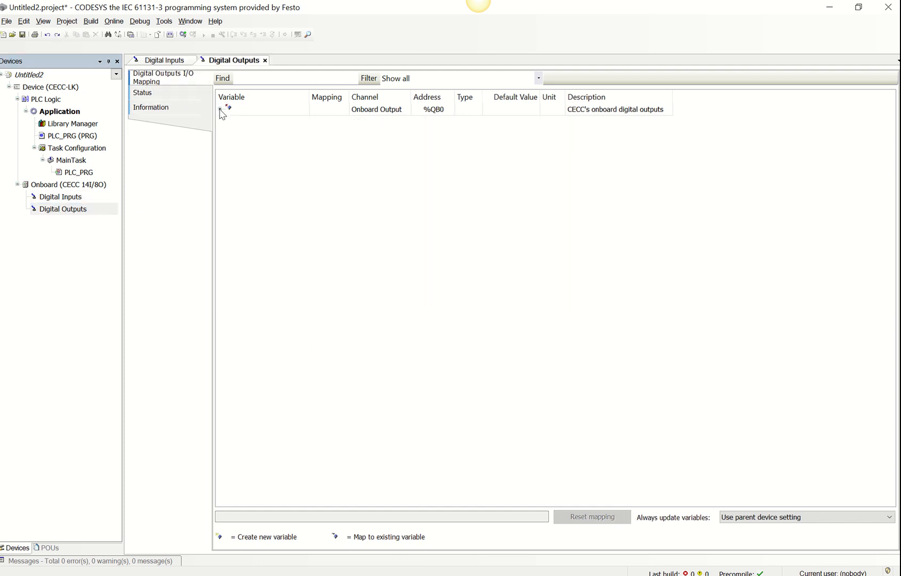
{"action": "left_click", "coordinate": [222, 109]}
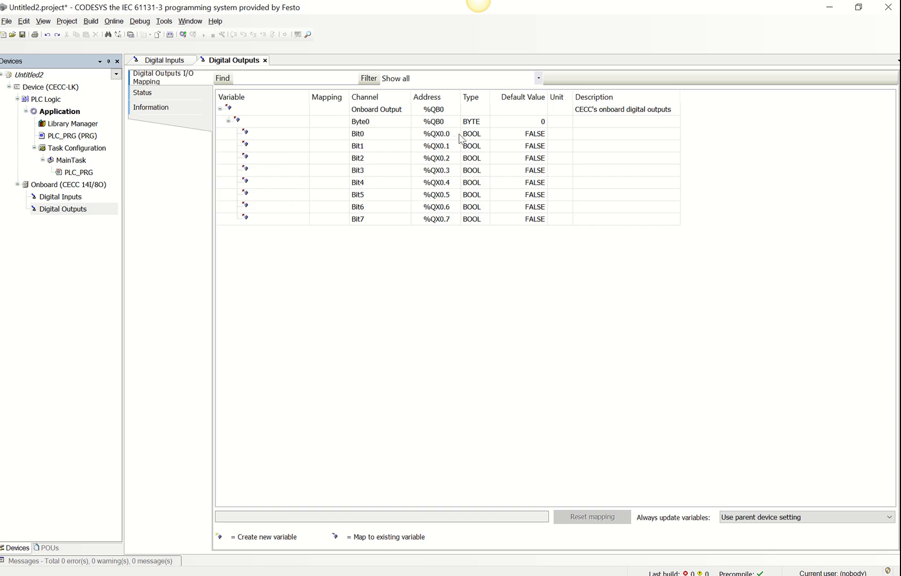
{"action": "mouse_move", "coordinate": [266, 65]}
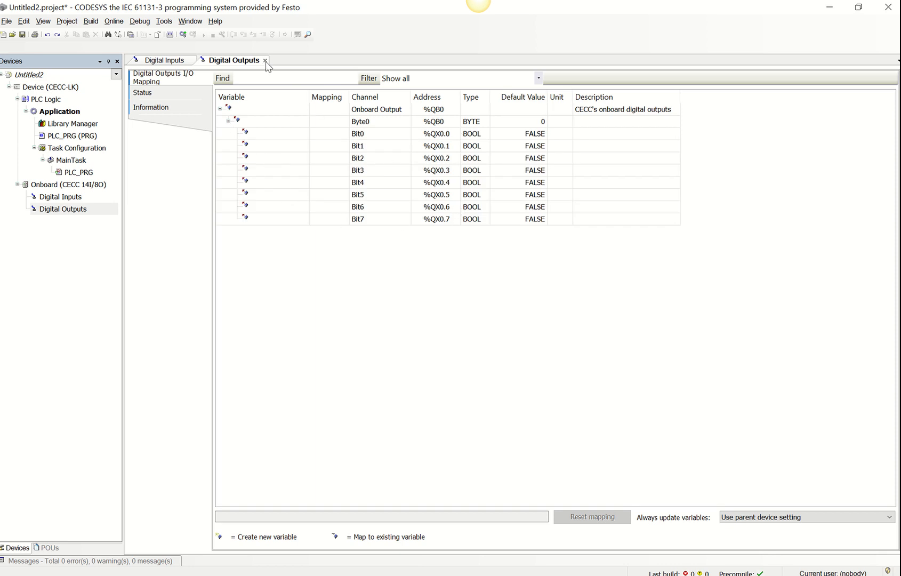
{"action": "left_click", "coordinate": [265, 59]}
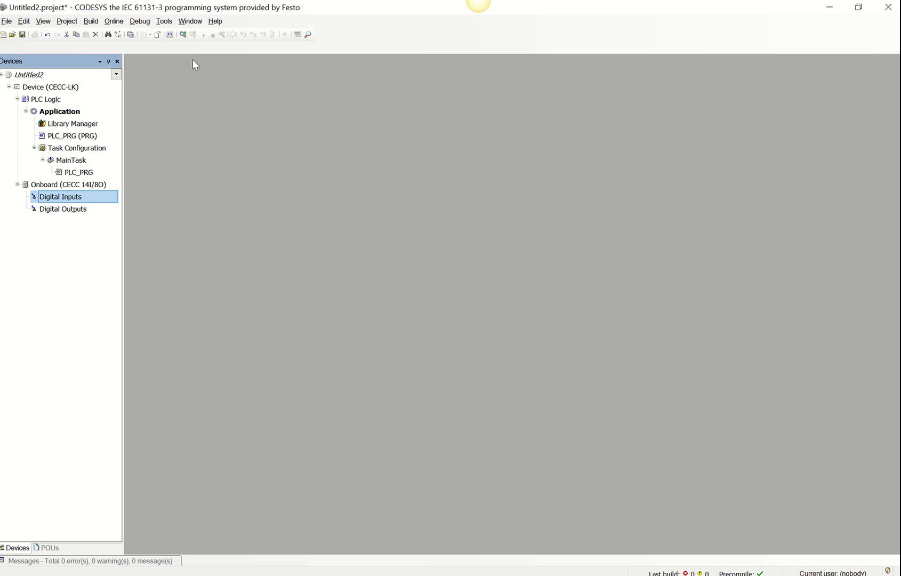
{"action": "left_click", "coordinate": [79, 173]}
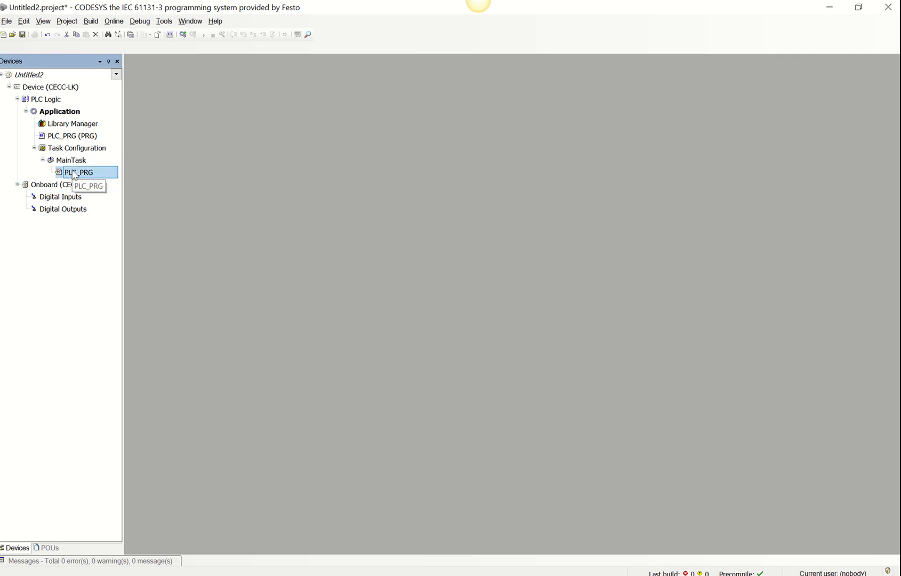
Step: Open PLC_PRG and add a first rung with an unnamed contact and coil
{"action": "double_click", "coordinate": [79, 172]}
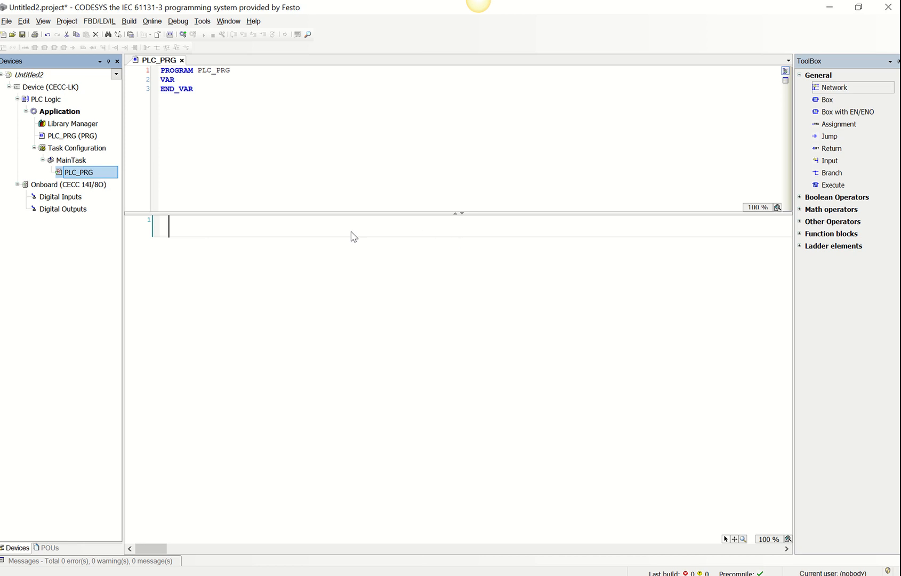
{"action": "mouse_move", "coordinate": [199, 239]}
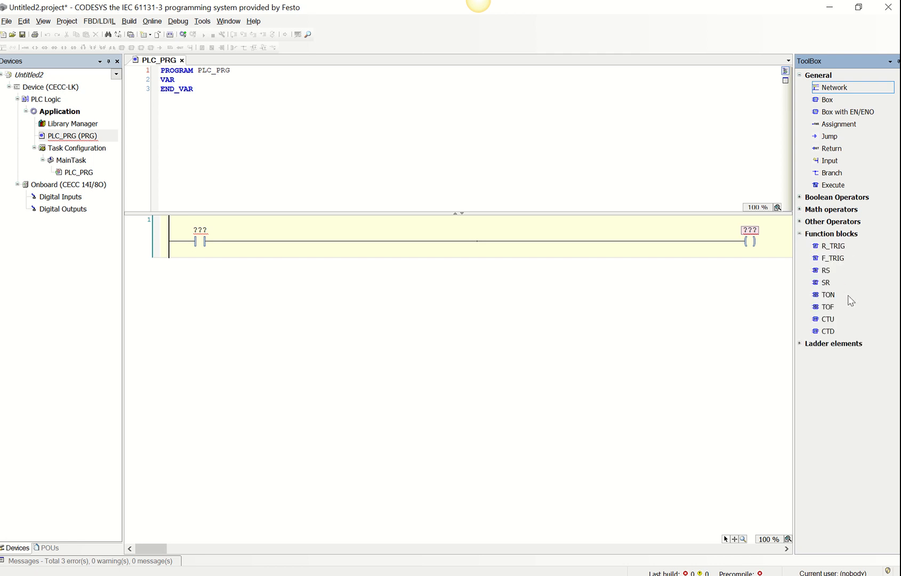
{"action": "mouse_move", "coordinate": [811, 253]}
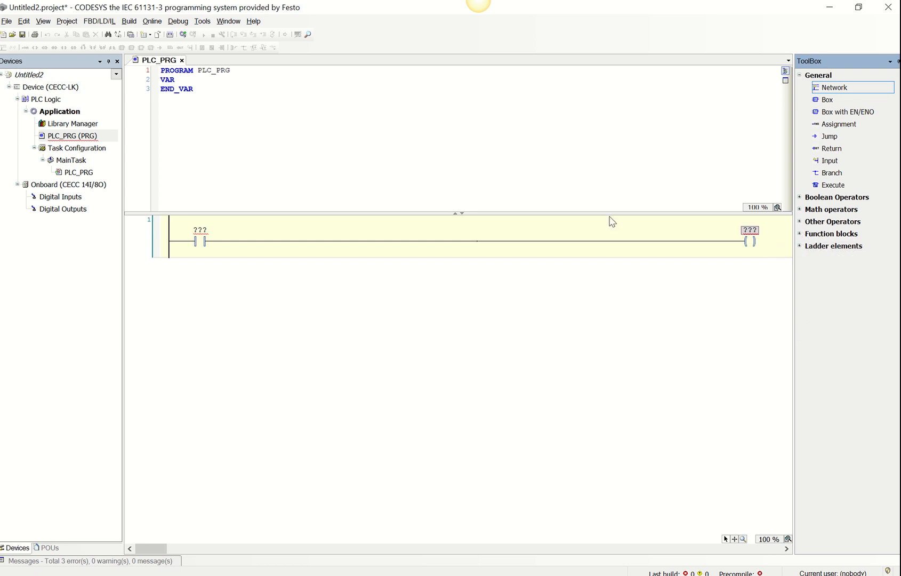
{"action": "left_click", "coordinate": [198, 241]}
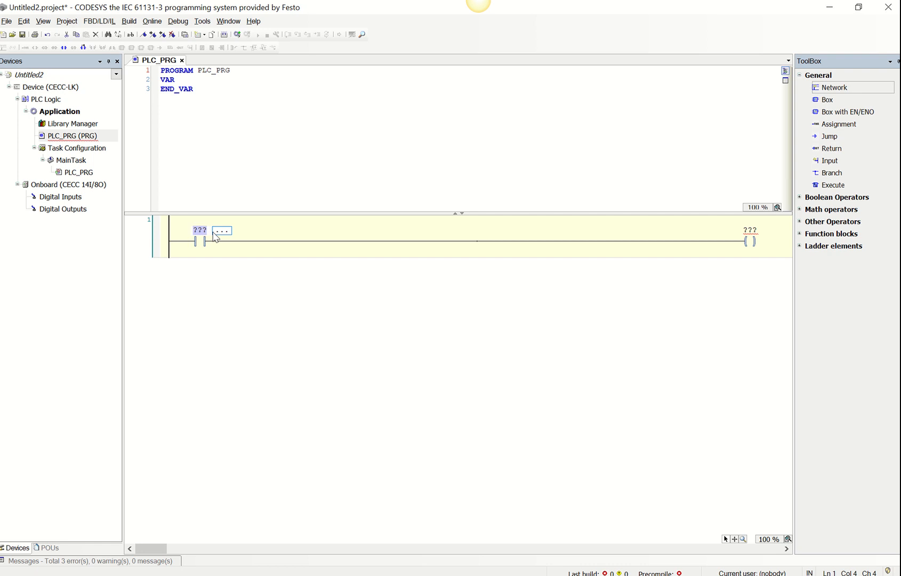
{"action": "mouse_move", "coordinate": [229, 234]}
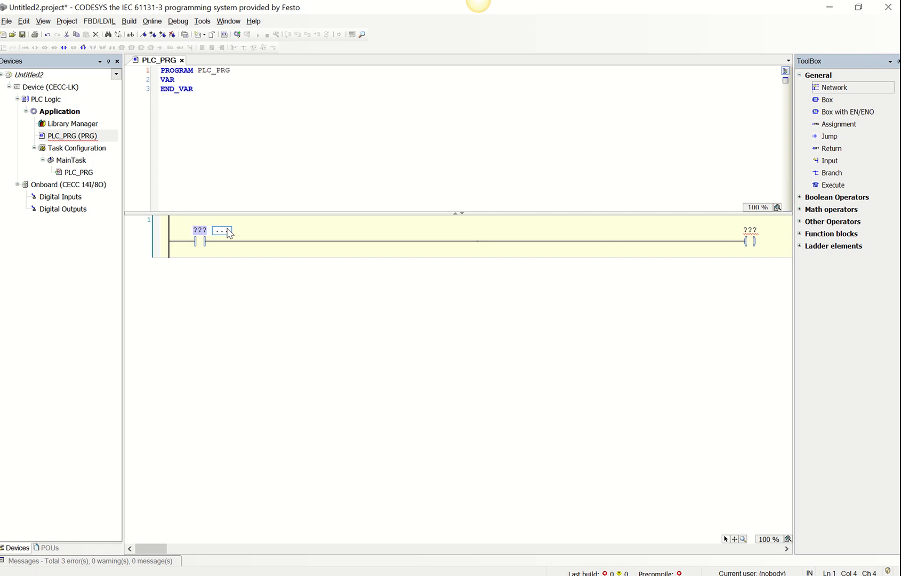
{"action": "mouse_move", "coordinate": [200, 239]}
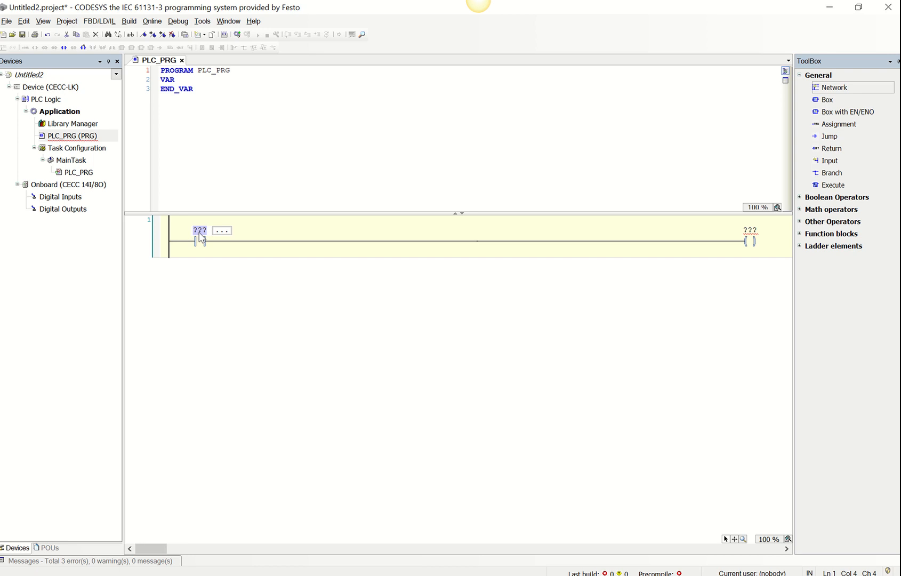
Step: Declare START as a local VAR of type BOOL at address %IX0.0 for the contact
{"action": "type", "text": "START"}
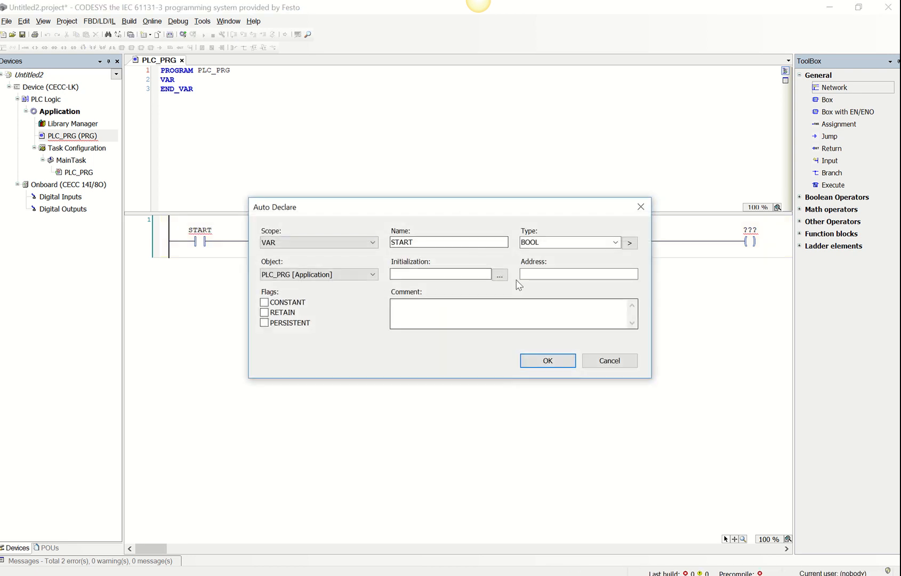
{"action": "mouse_move", "coordinate": [558, 254]}
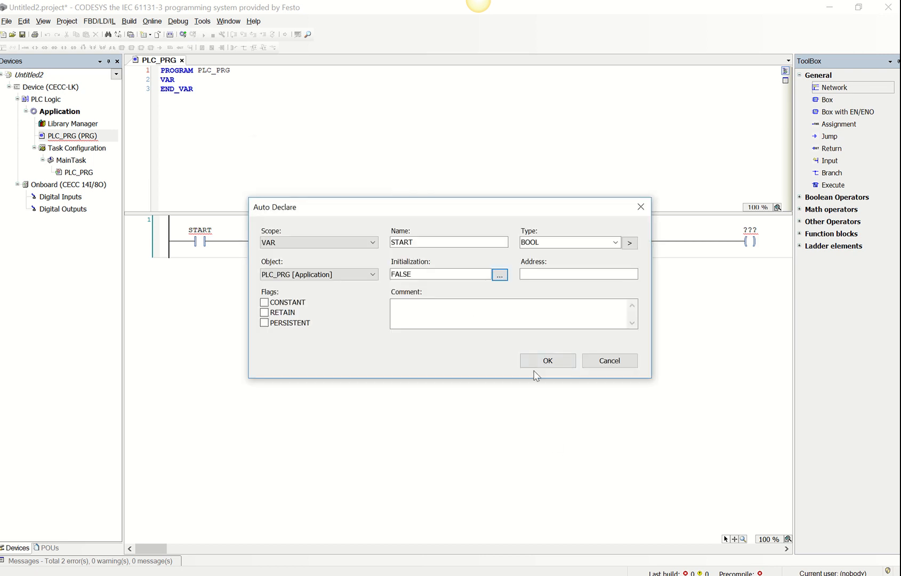
{"action": "left_click", "coordinate": [578, 274]}
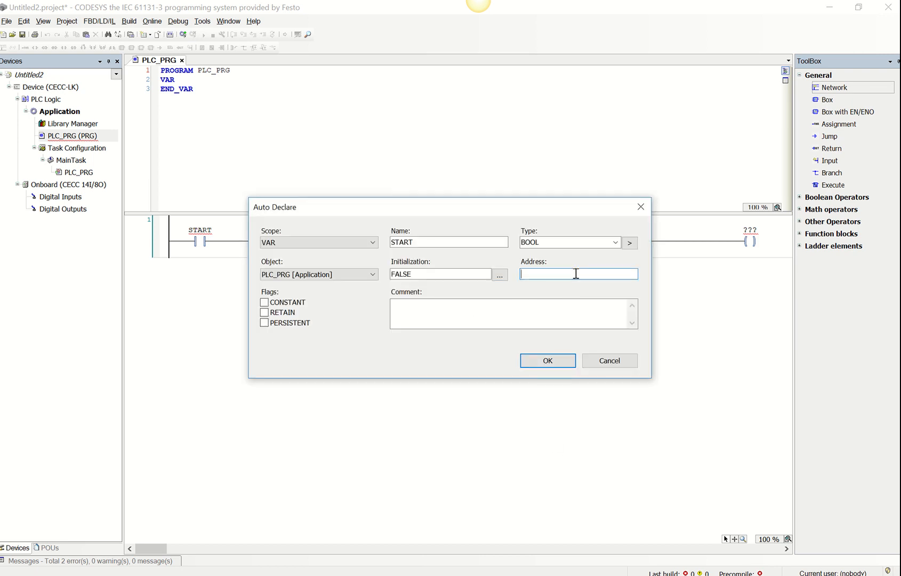
{"action": "type", "text": "%"}
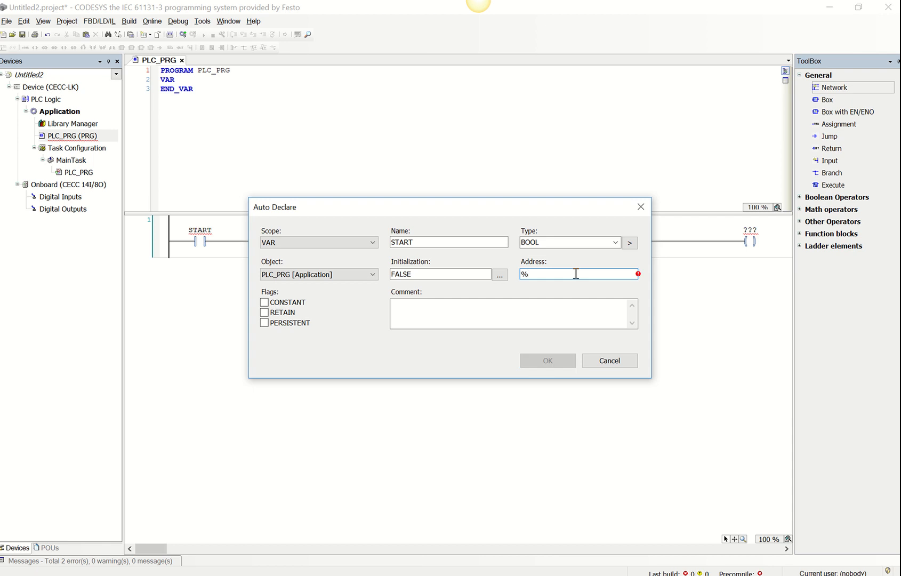
{"action": "type", "text": "IX0"}
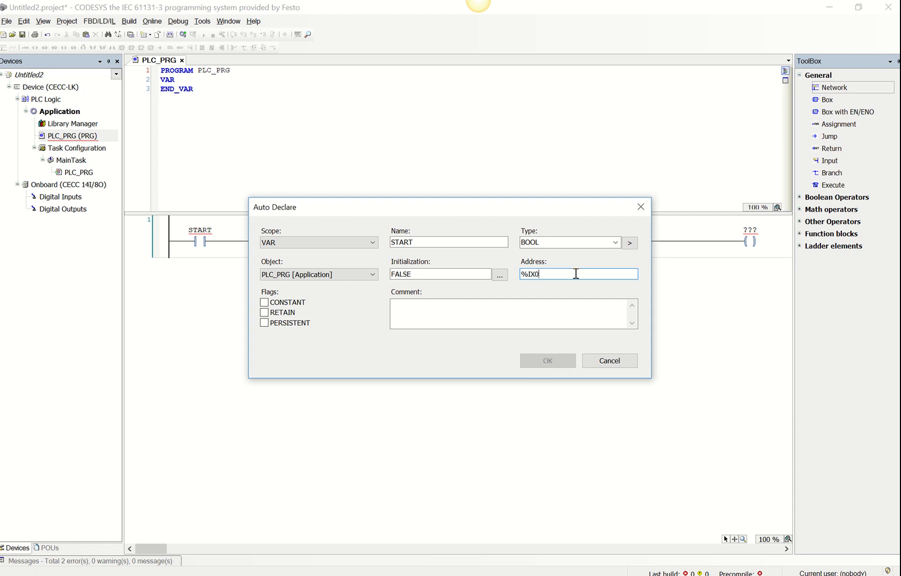
{"action": "type", "text": ".0"}
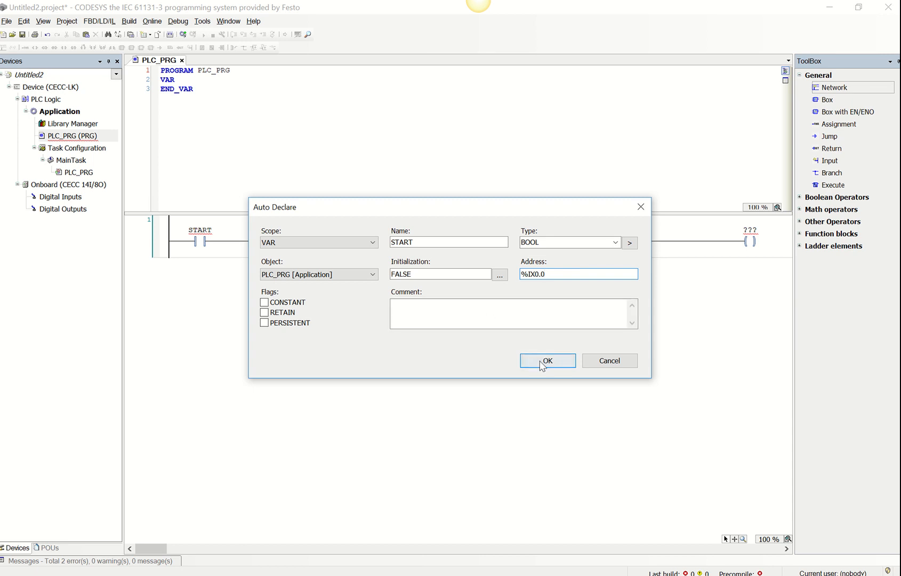
{"action": "left_click", "coordinate": [372, 242]}
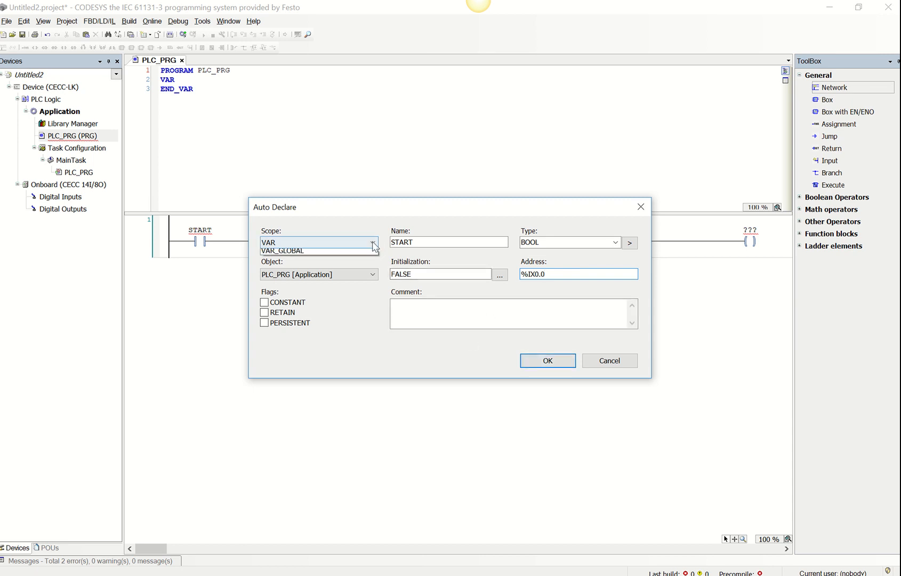
{"action": "left_click", "coordinate": [372, 242]}
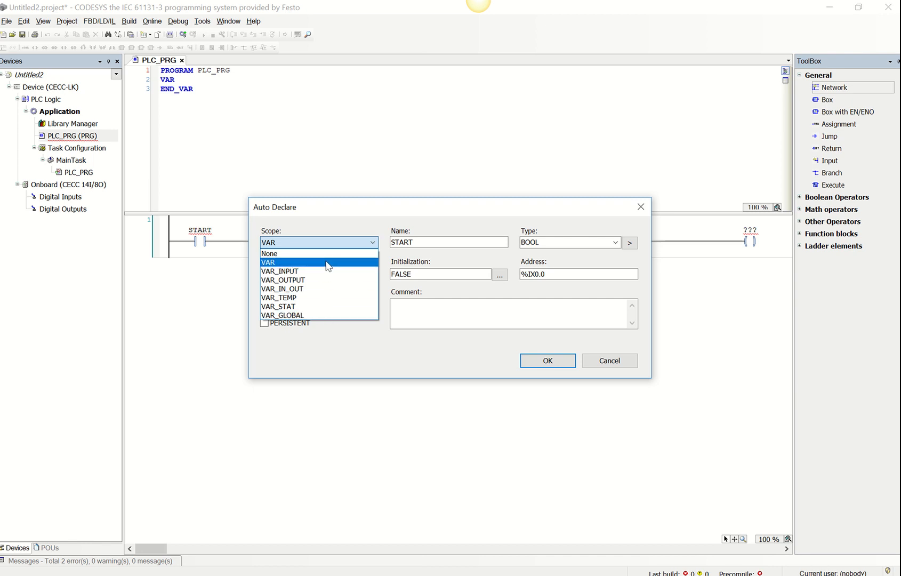
{"action": "left_click", "coordinate": [267, 262]}
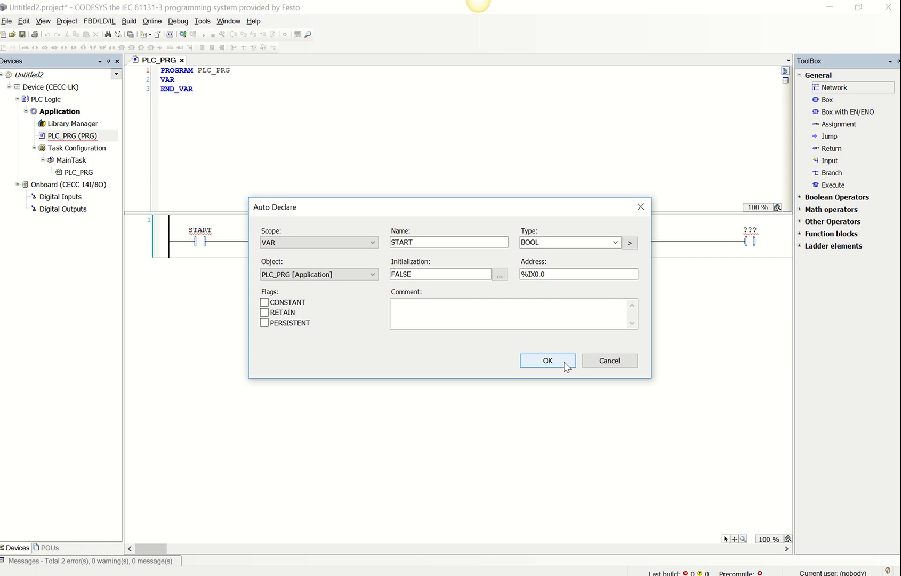
{"action": "left_click", "coordinate": [547, 360]}
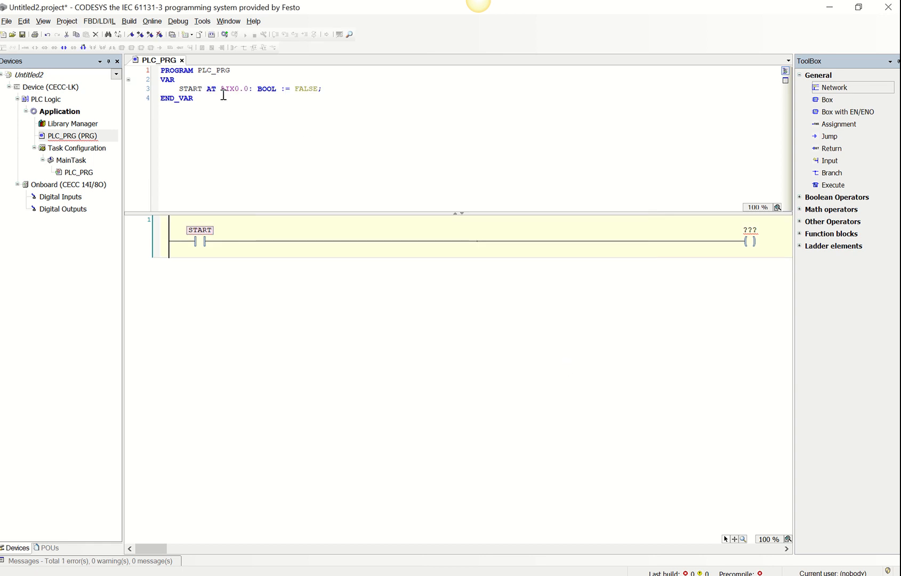
{"action": "mouse_move", "coordinate": [208, 254]}
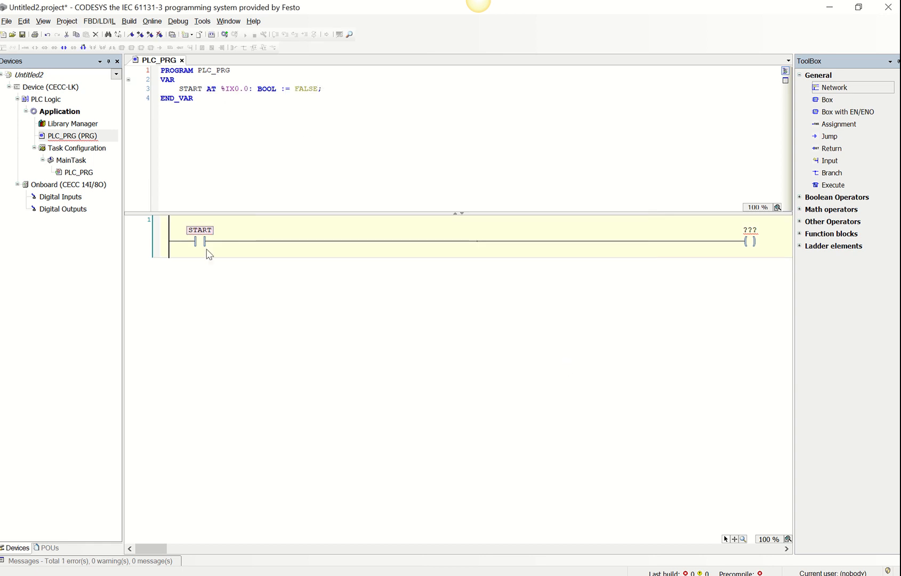
{"action": "mouse_move", "coordinate": [450, 189]}
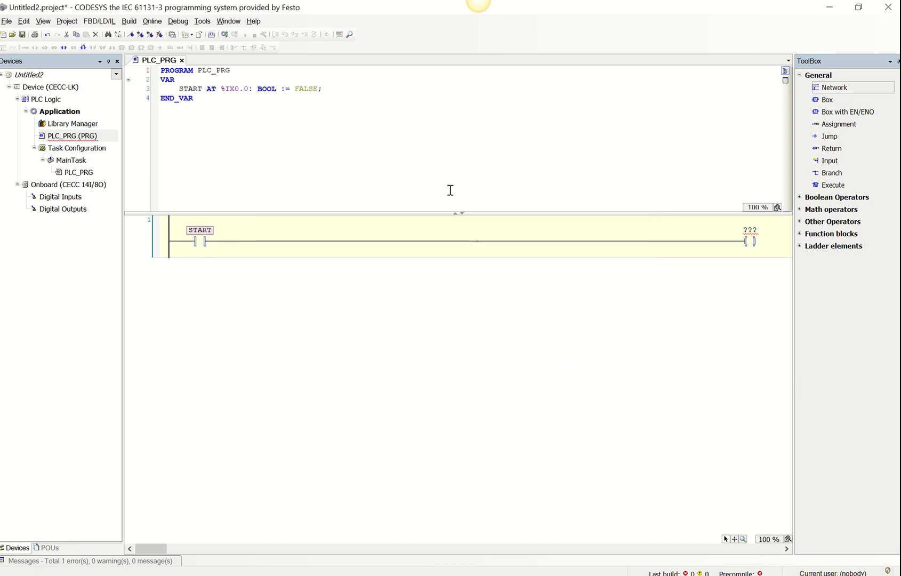
{"action": "mouse_move", "coordinate": [506, 179]}
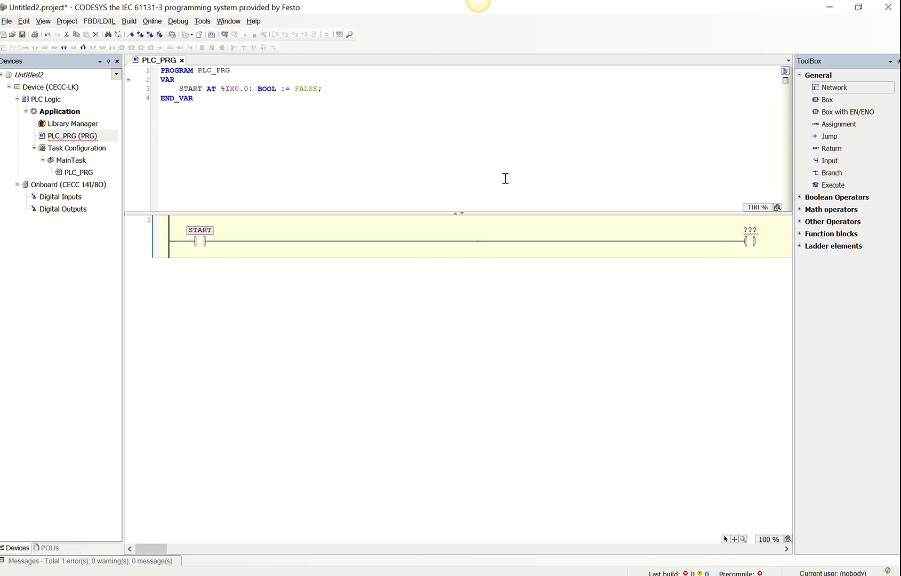
Step: Copy the START declaration and edit copies to STOP at %IX0.1 and E_STOP at %IX0.2
{"action": "left_click", "coordinate": [181, 89]}
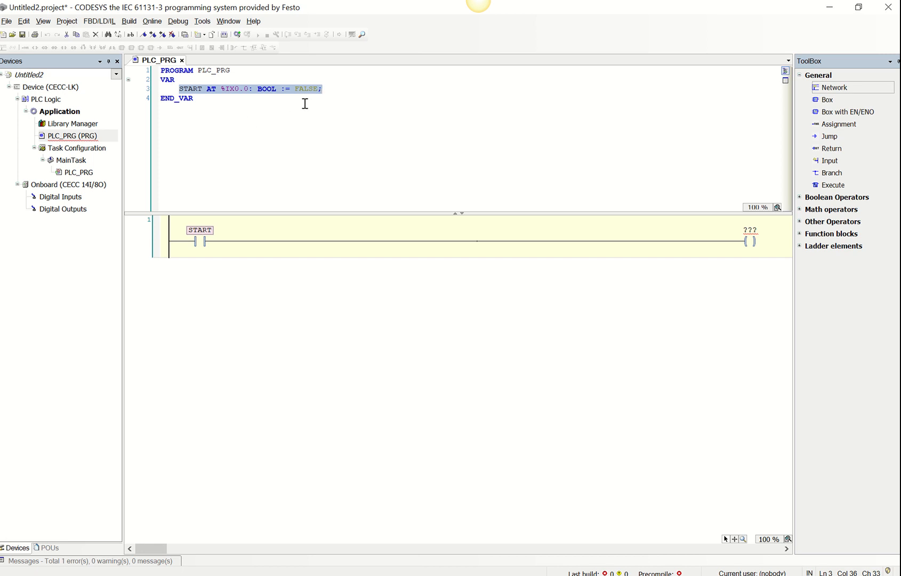
{"action": "mouse_move", "coordinate": [313, 96]}
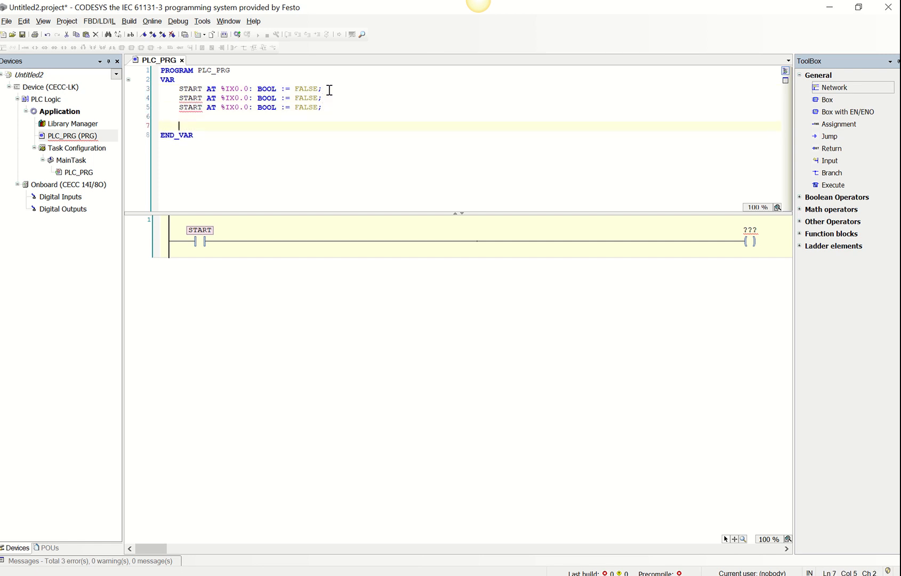
{"action": "type", "text": "START AT %IX0.0: BOOL := FALSE;"}
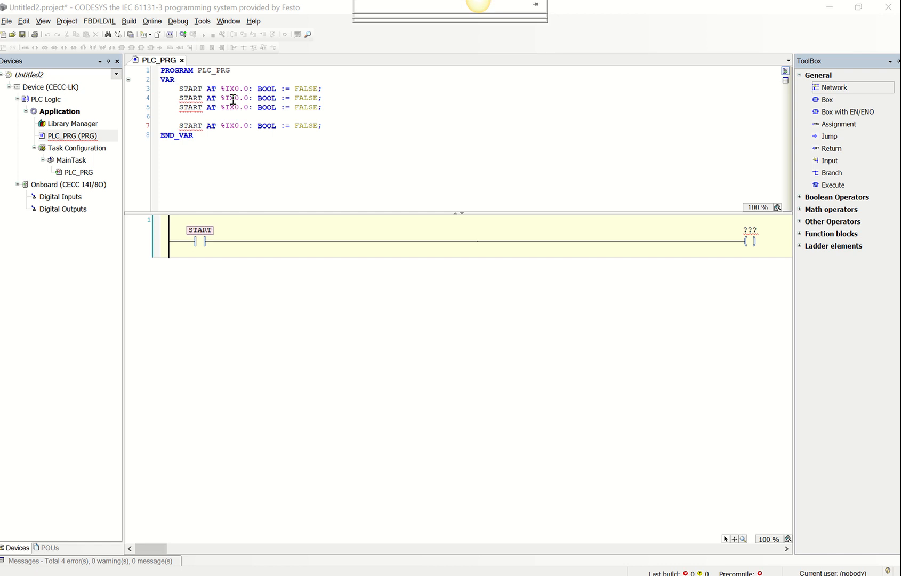
{"action": "left_click", "coordinate": [195, 98]}
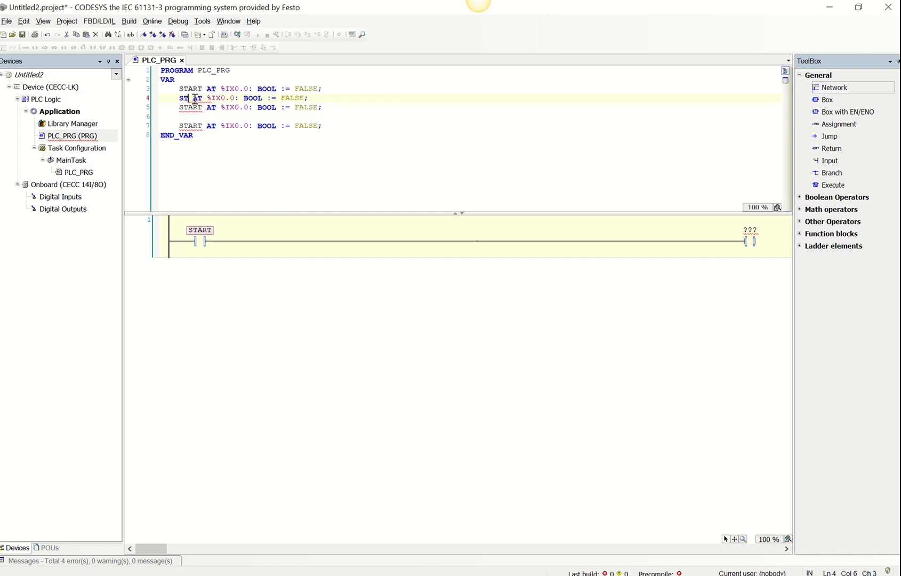
{"action": "type", "text": "STOP"}
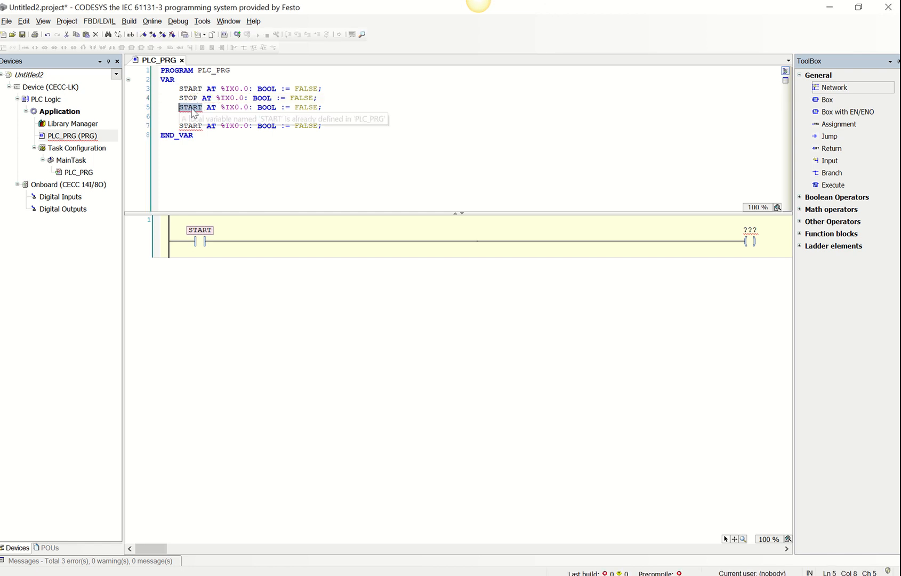
{"action": "type", "text": "E_"}
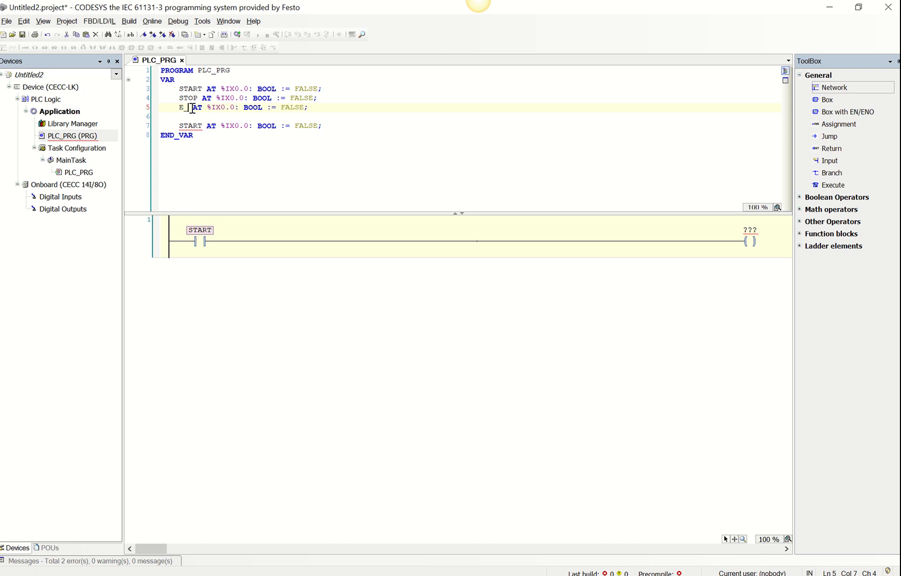
{"action": "type", "text": "STOP"}
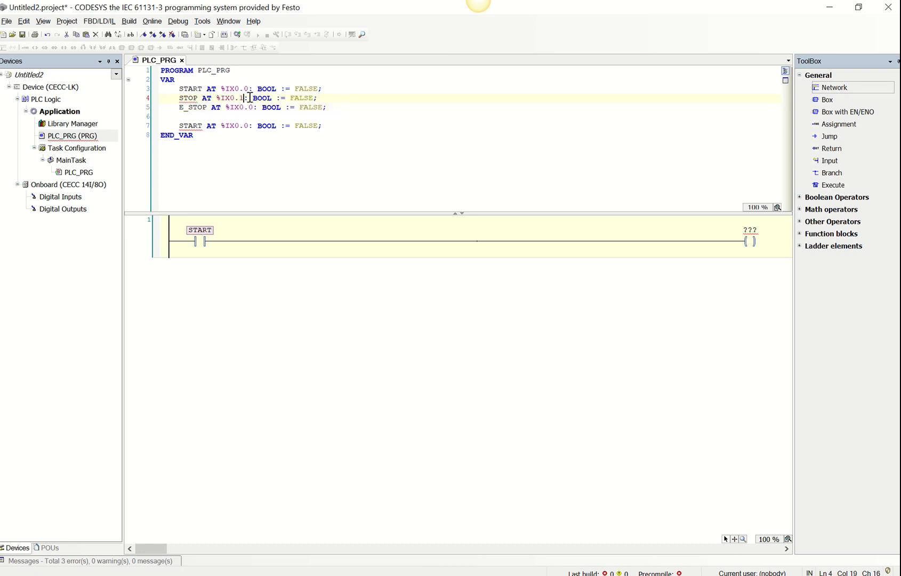
{"action": "left_click", "coordinate": [245, 107]}
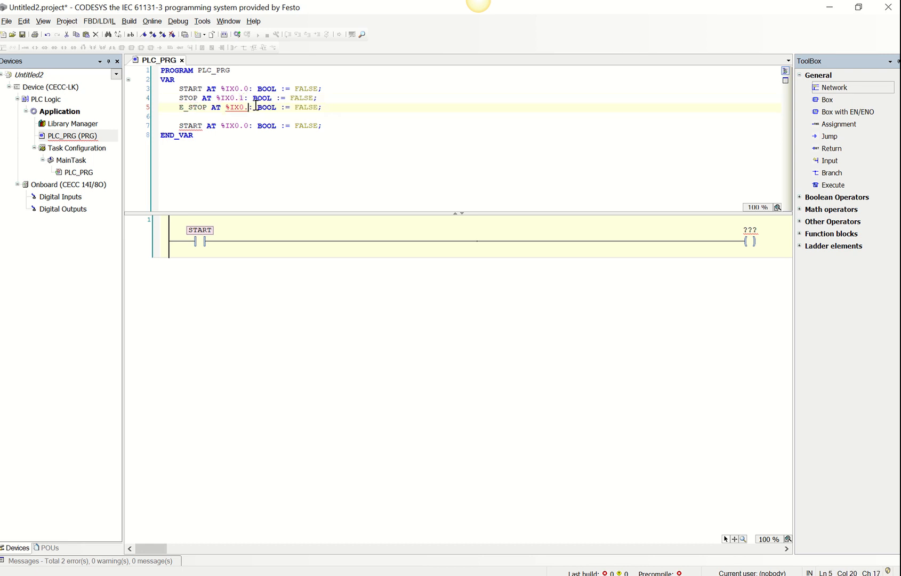
{"action": "type", "text": "2"}
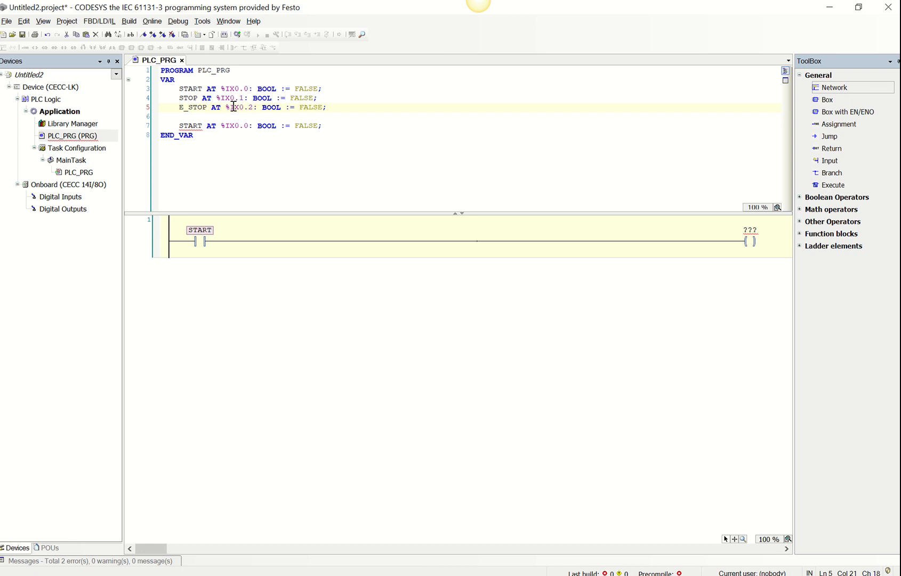
Step: Adjust initial values and finish the LED BOOL output declaration at %QX0.0
{"action": "double_click", "coordinate": [302, 98]}
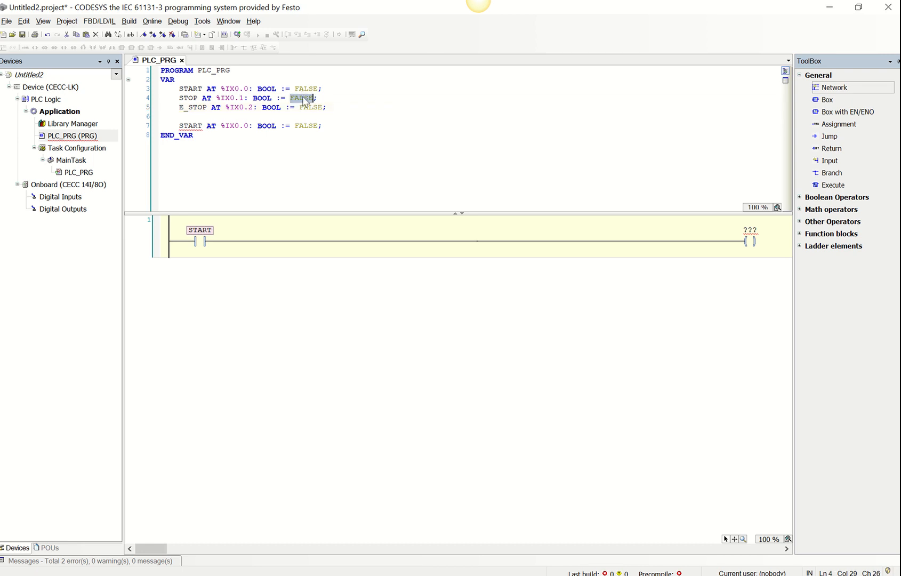
{"action": "type", "text": "TRUE"}
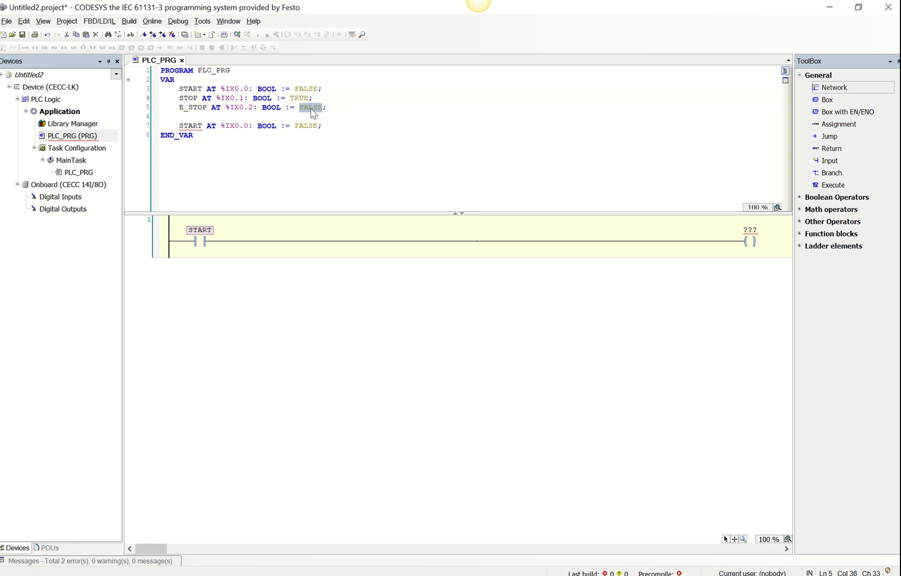
{"action": "type", "text": "TRUE"}
{"action": "left_click", "coordinate": [250, 126]}
{"action": "type", "text": "LE"}
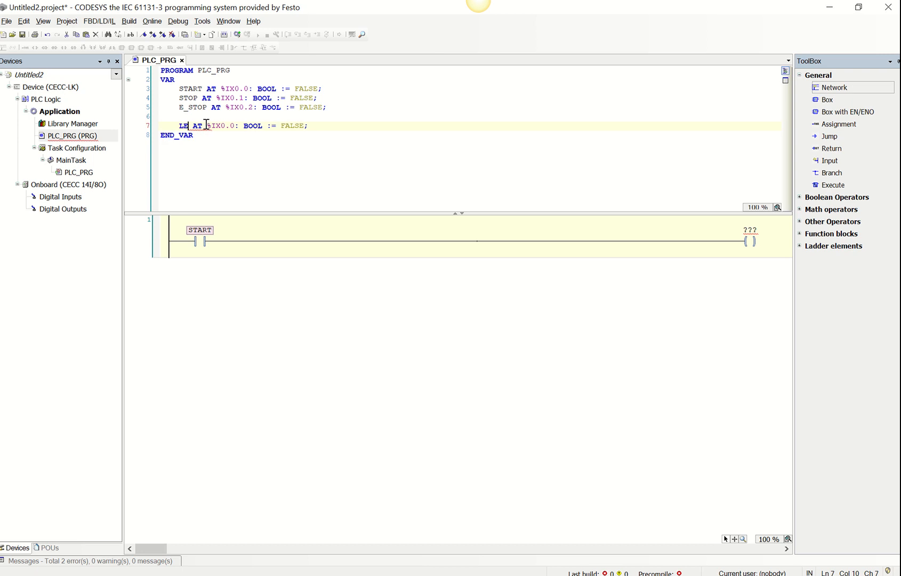
{"action": "type", "text": "D"}
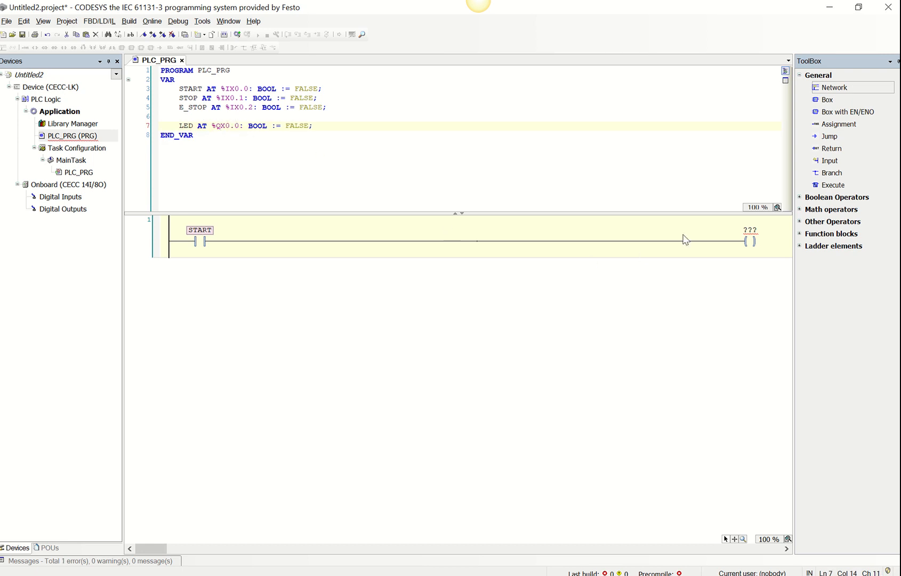
Step: Assign the LED variable to the rung's coil so START drives the LED
{"action": "left_click", "coordinate": [750, 231]}
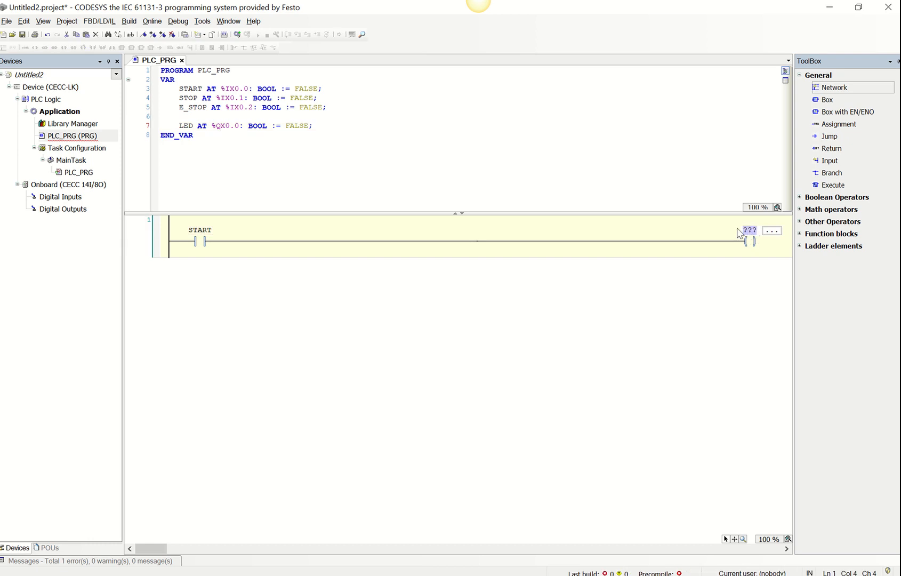
{"action": "type", "text": "LED"}
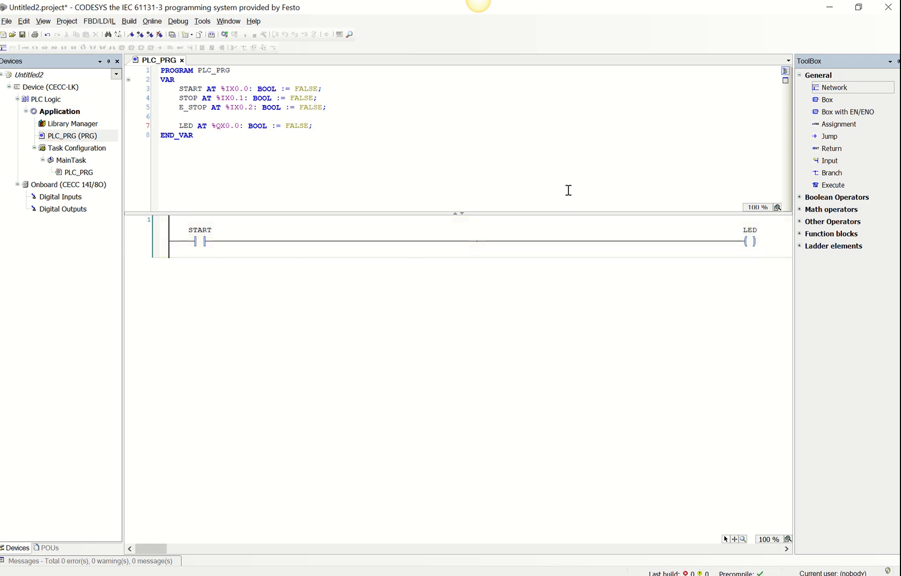
{"action": "mouse_move", "coordinate": [492, 207]}
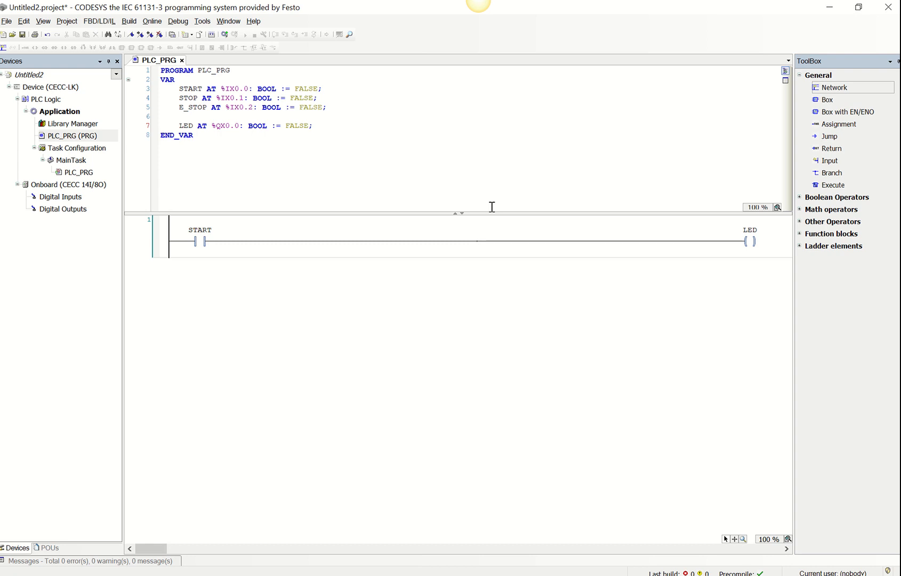
{"action": "mouse_move", "coordinate": [345, 286]}
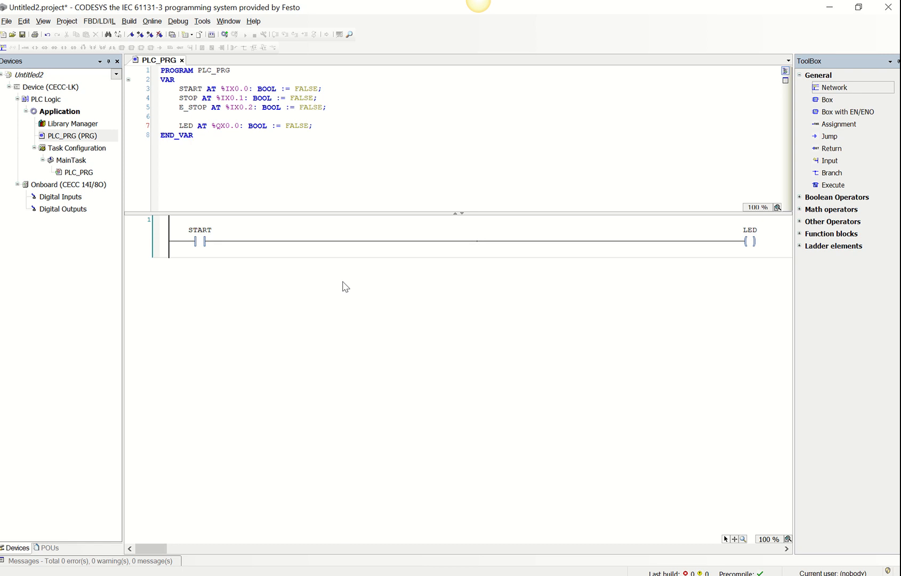
{"action": "mouse_move", "coordinate": [309, 182]}
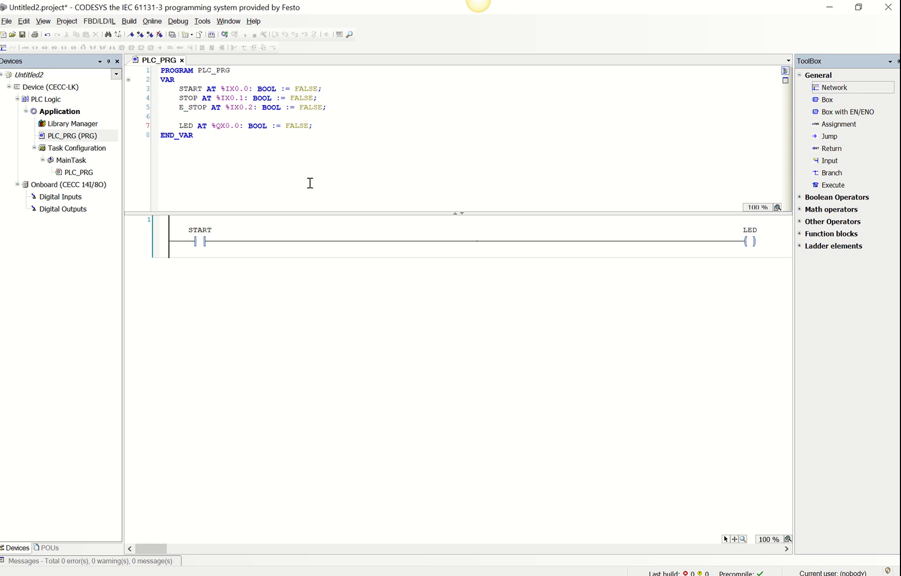
{"action": "mouse_move", "coordinate": [298, 182]}
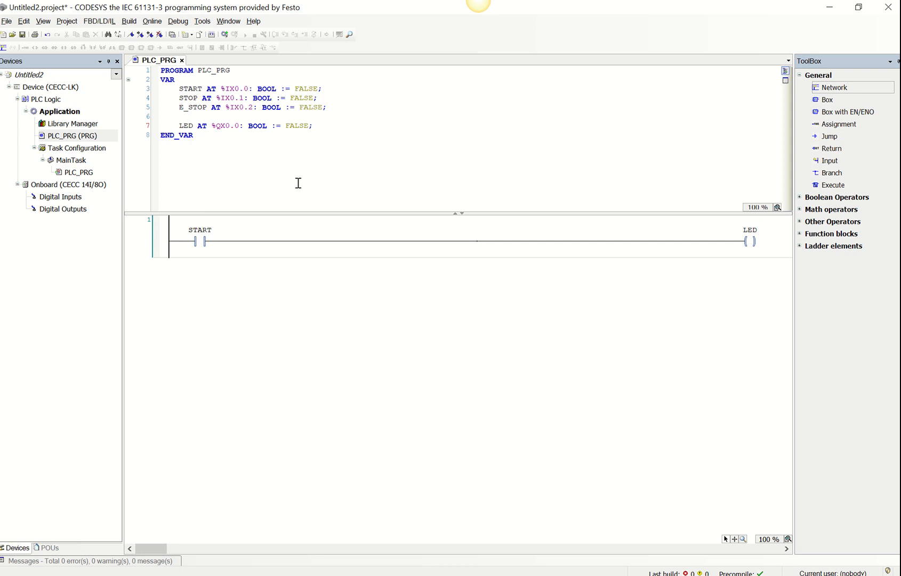
{"action": "mouse_move", "coordinate": [333, 137]}
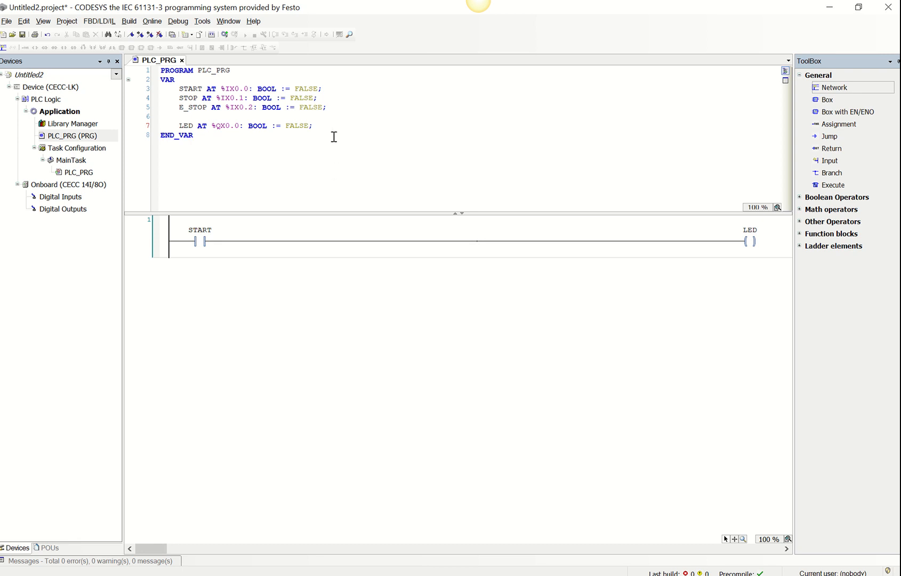